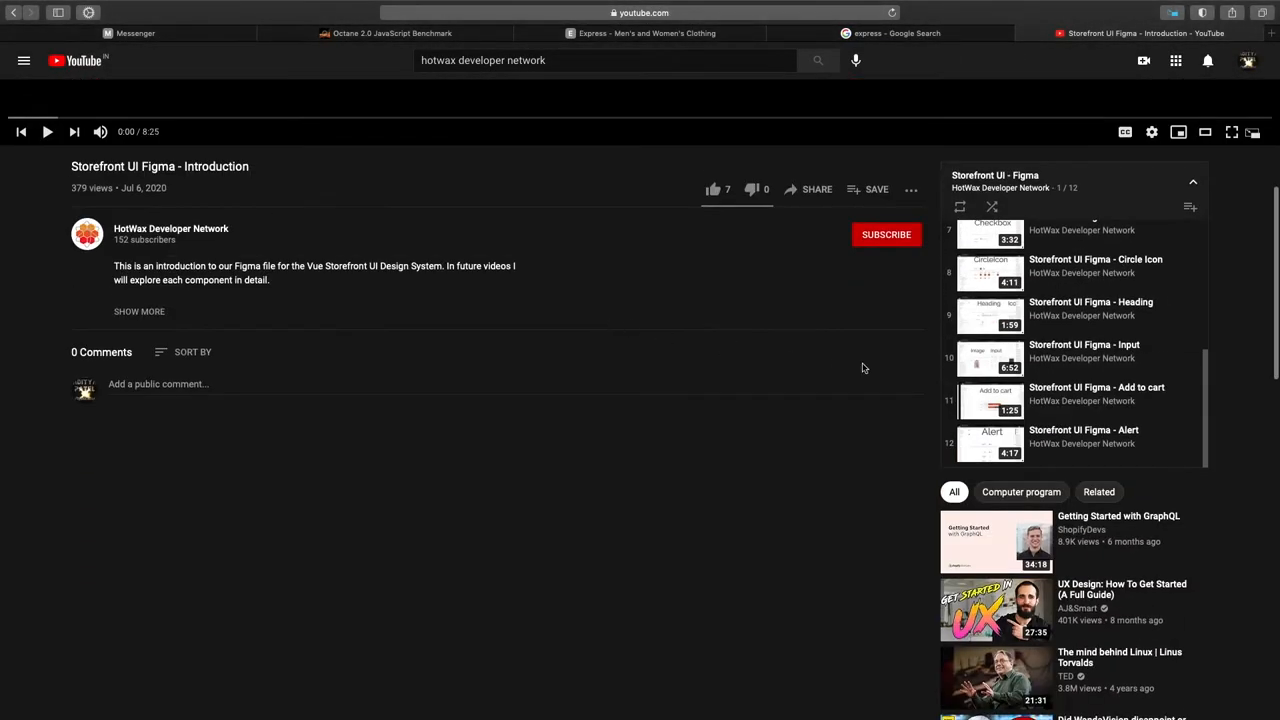
mouse_move(1070, 414)
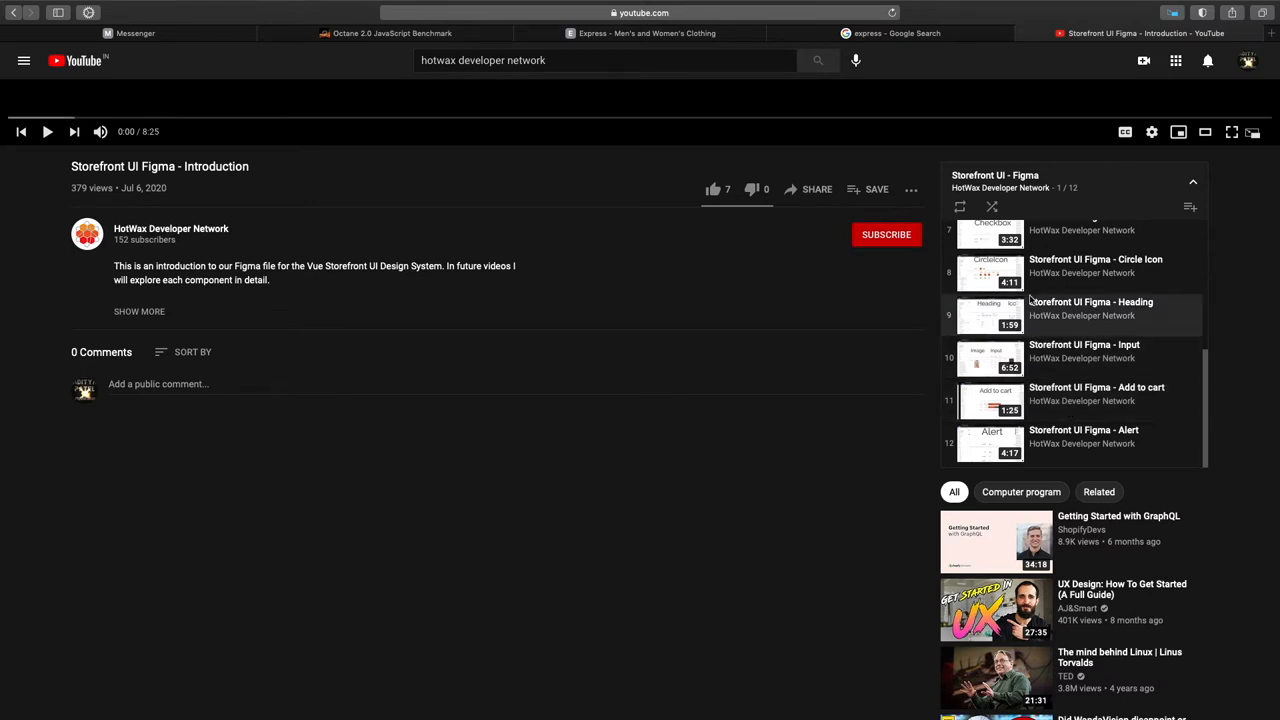
Find the Arrow component in Assets and place an instance below the arrows variant grid
scroll("up", 3)
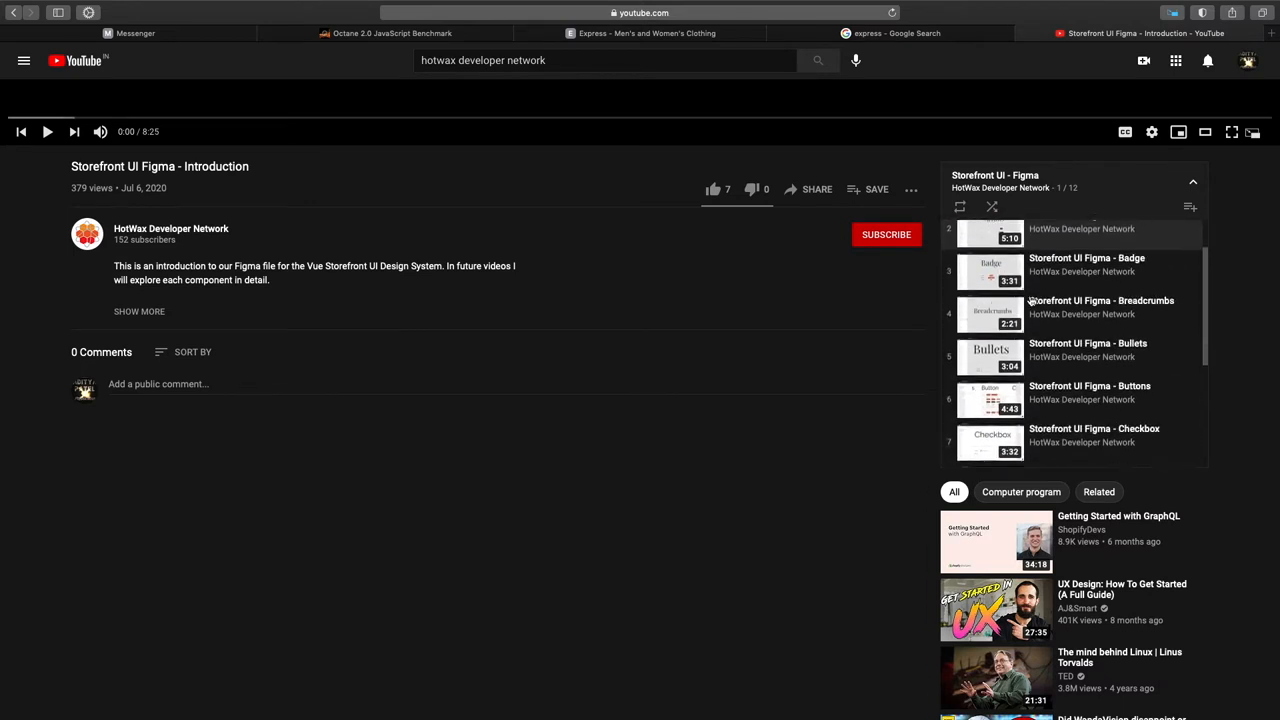
scroll("down", 3)
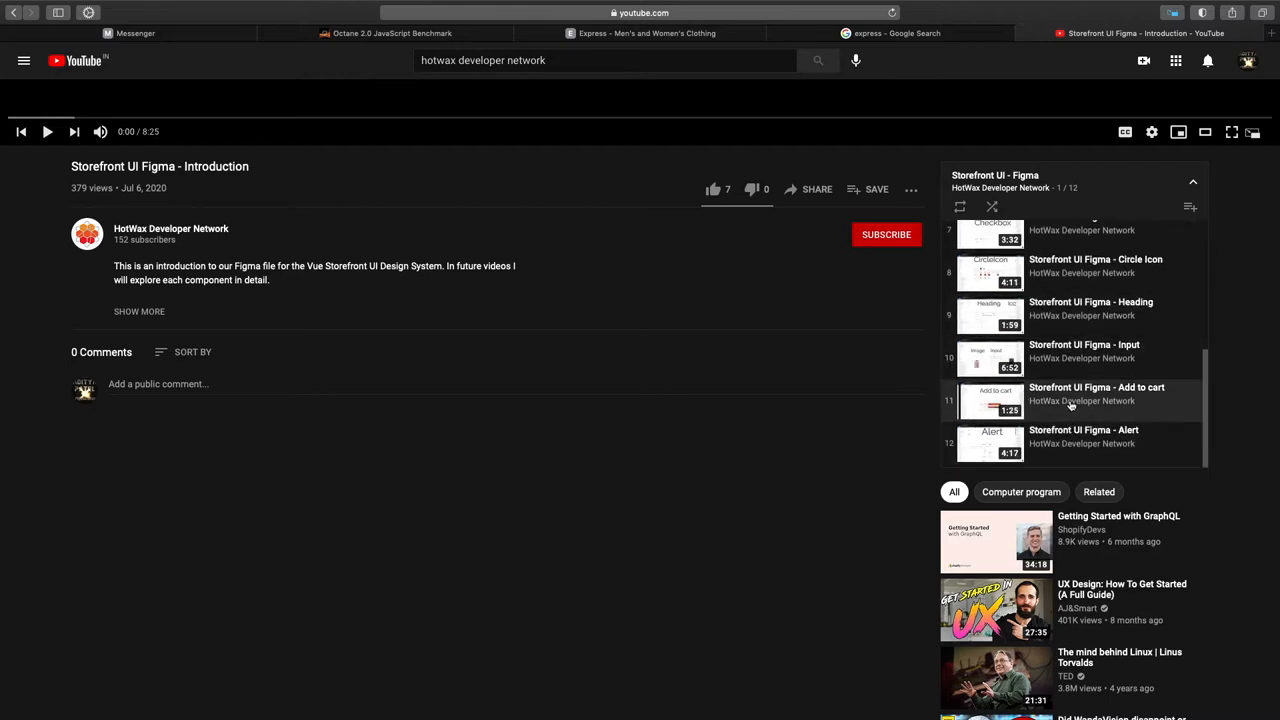
scroll("up", 3)
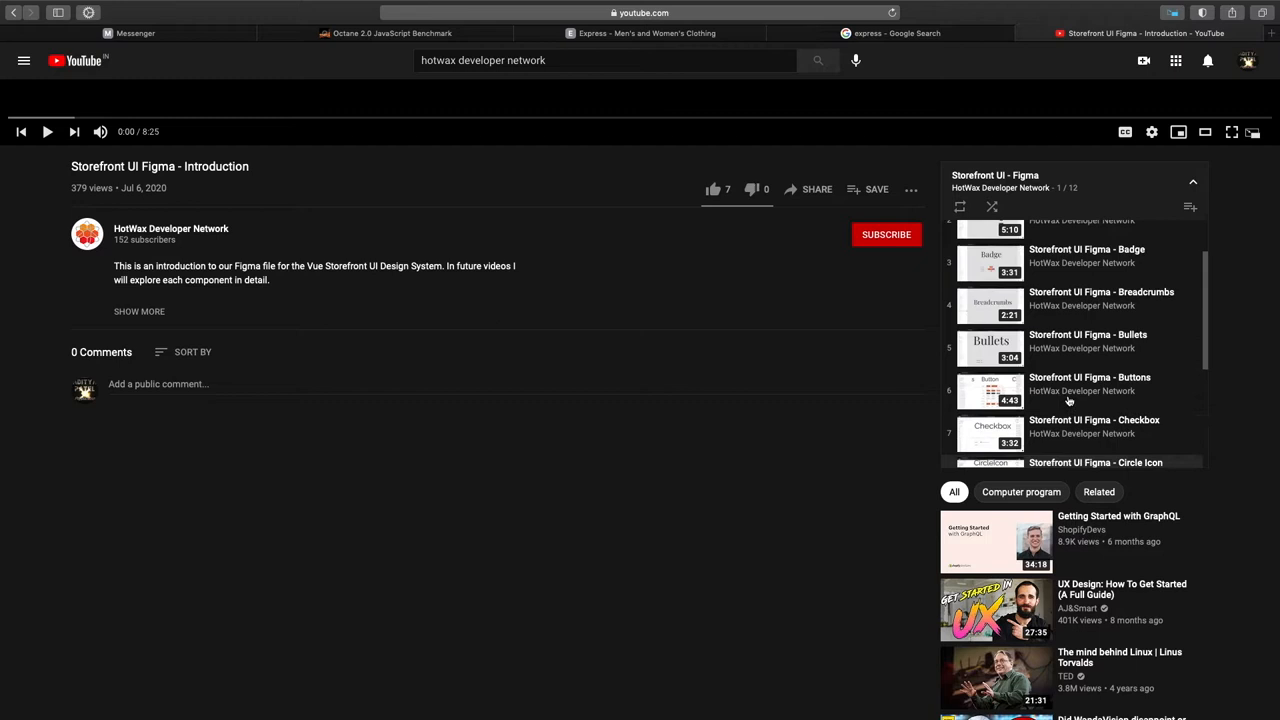
scroll("up", 3)
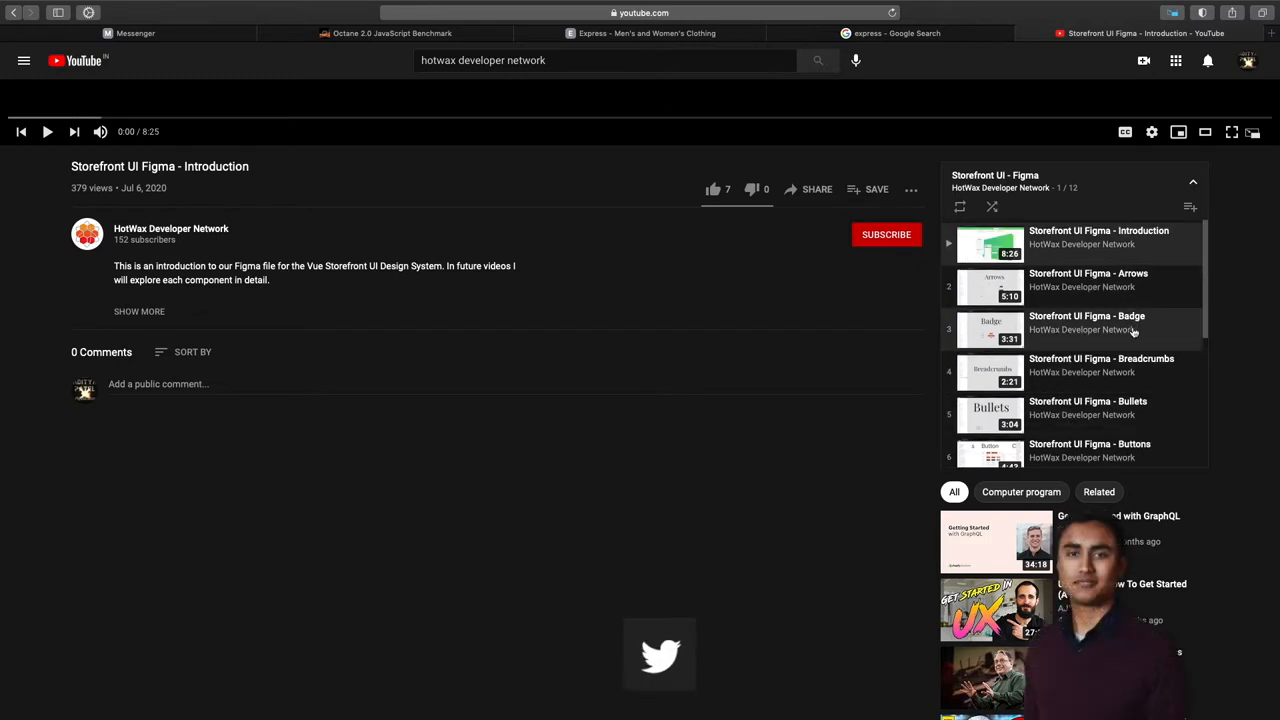
scroll("down", 3)
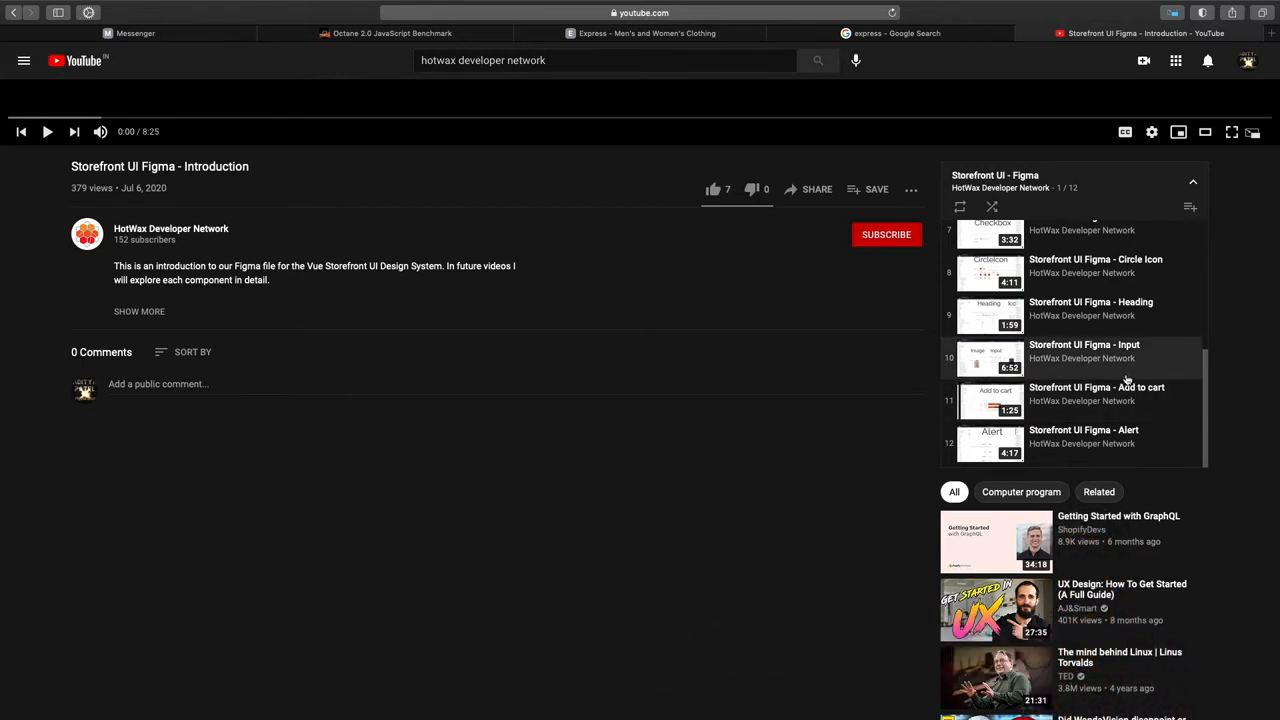
mouse_move(1138, 360)
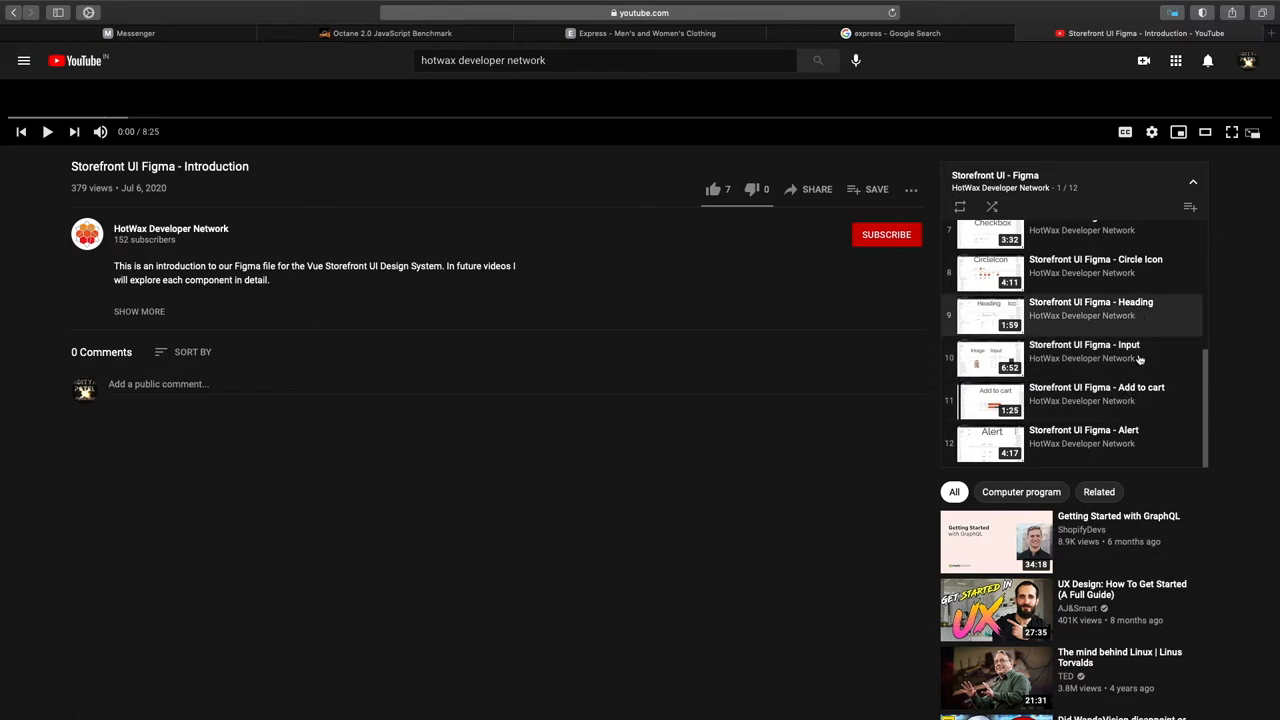
scroll("up", 3)
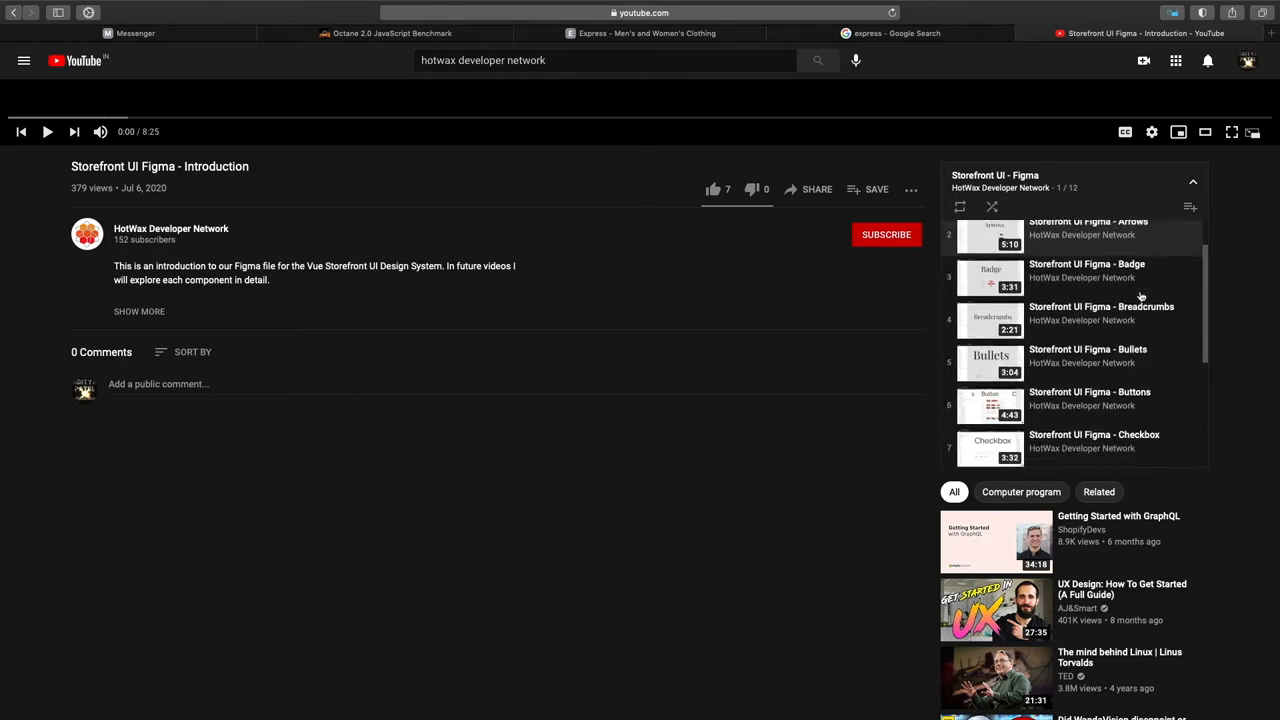
scroll("down", 3)
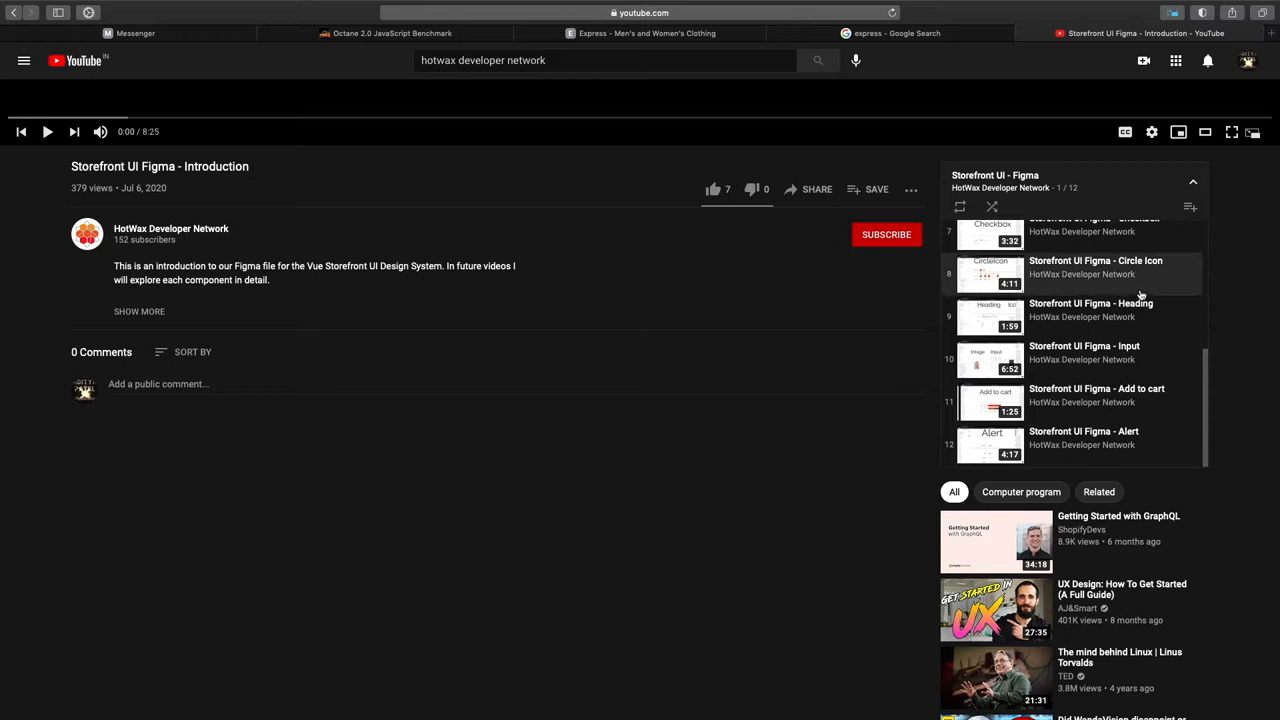
mouse_move(1164, 352)
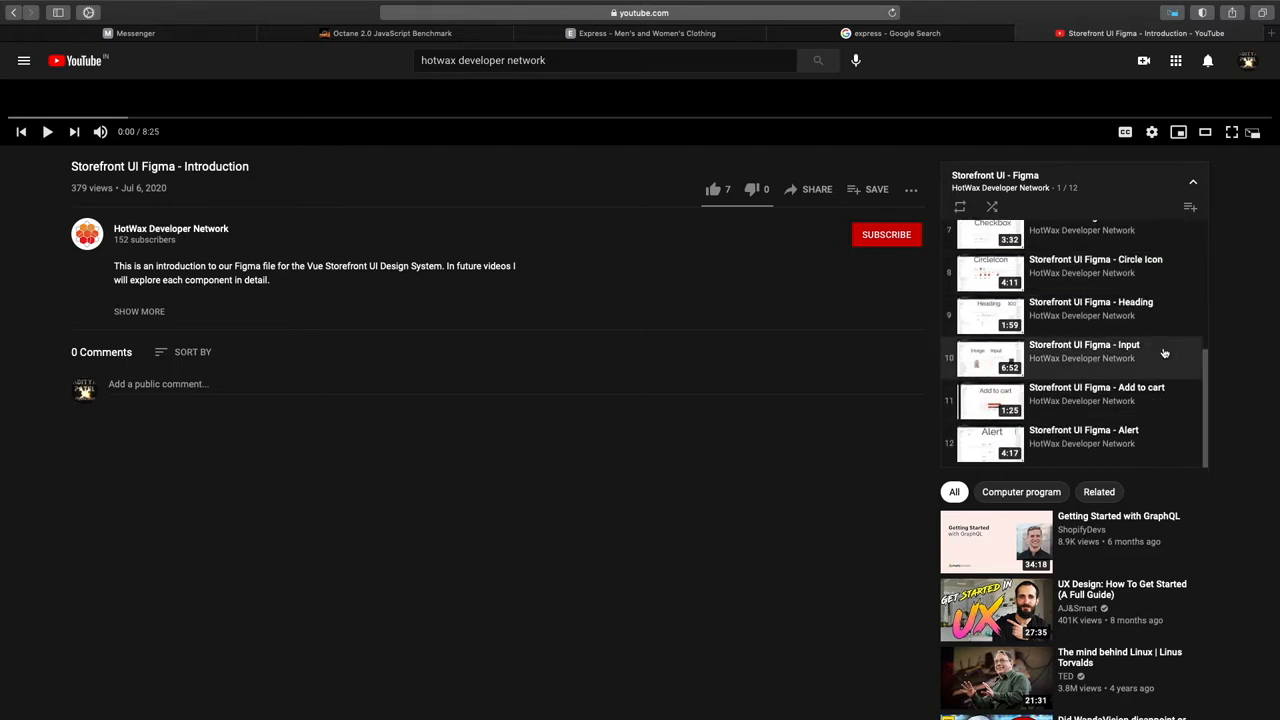
mouse_move(1136, 384)
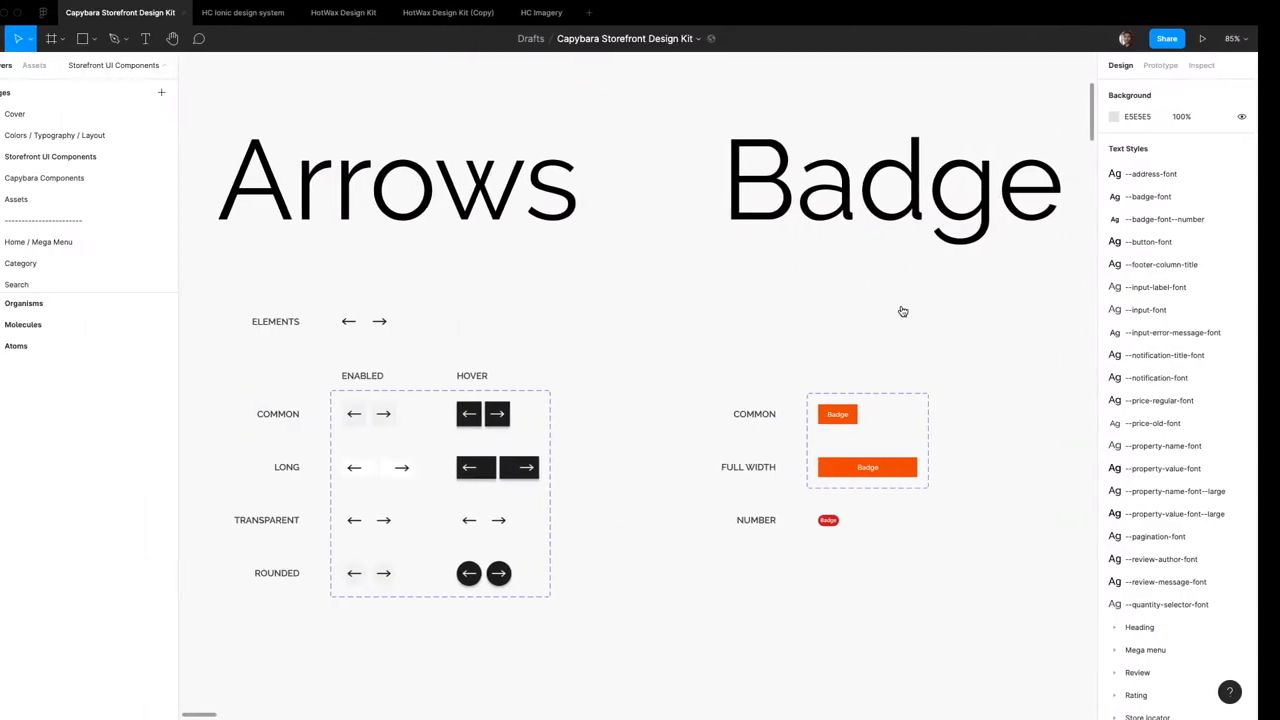
left_click(440, 490)
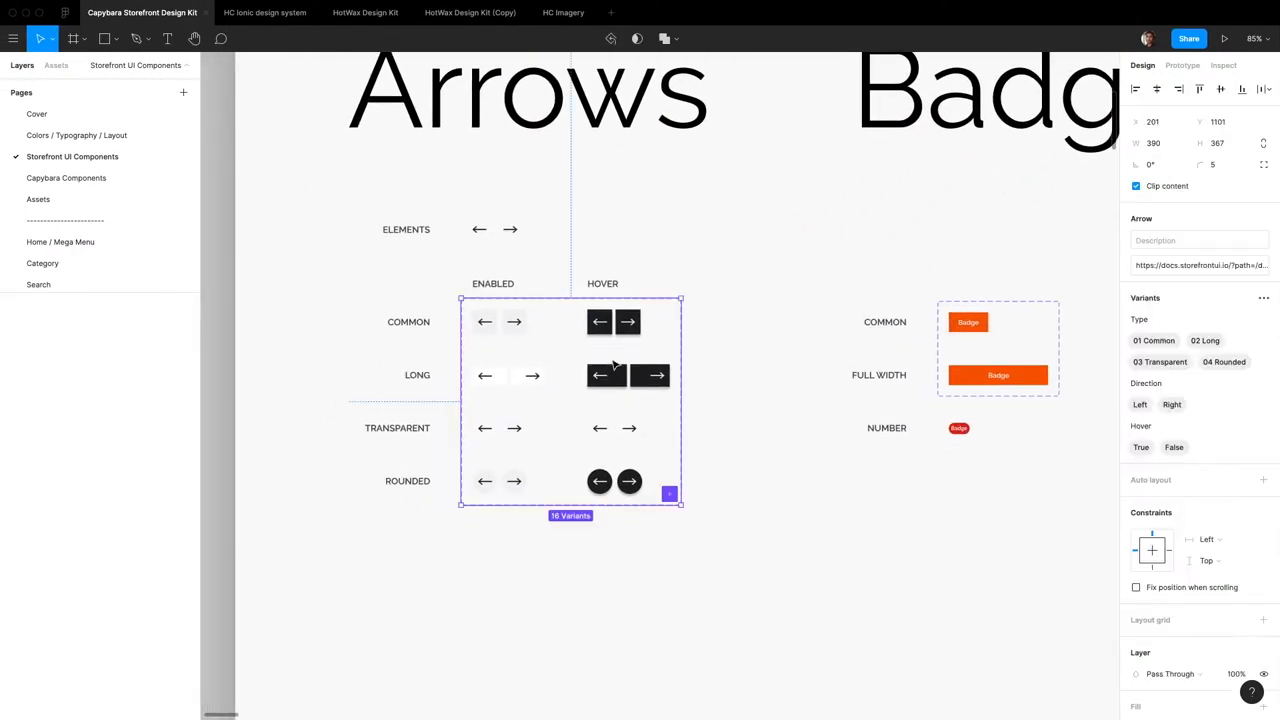
left_click(56, 64)
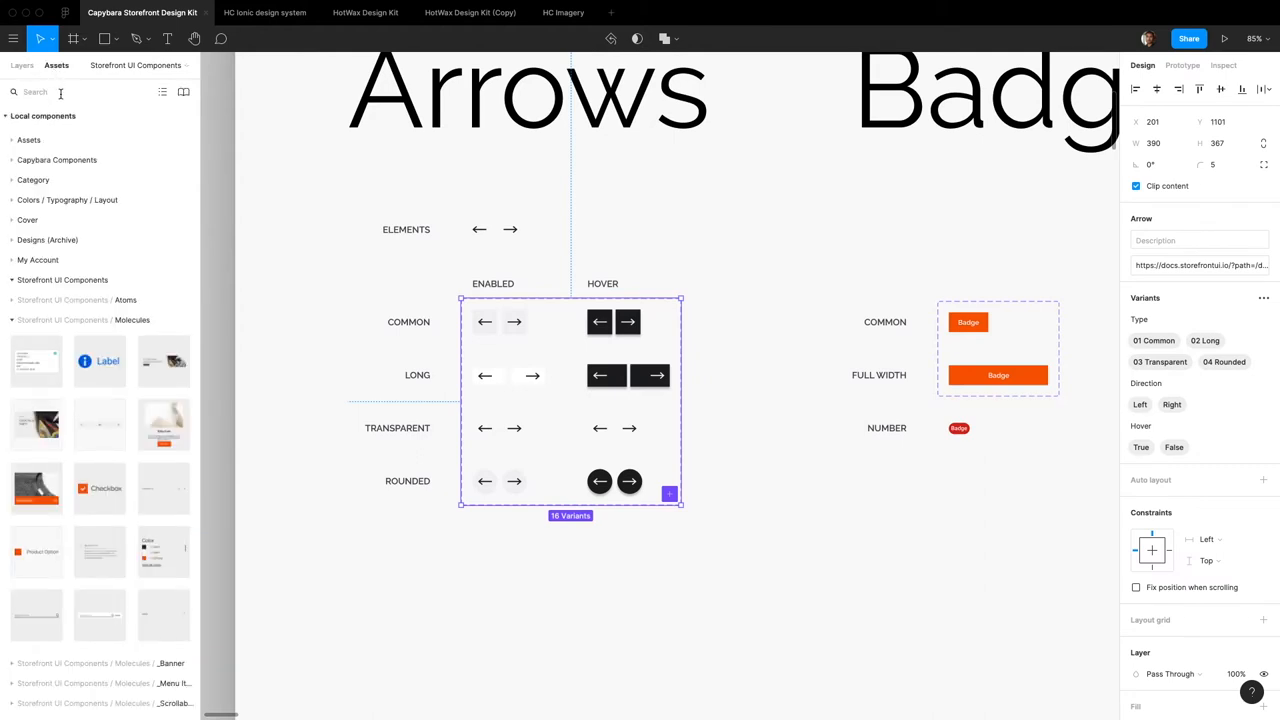
type("arrow")
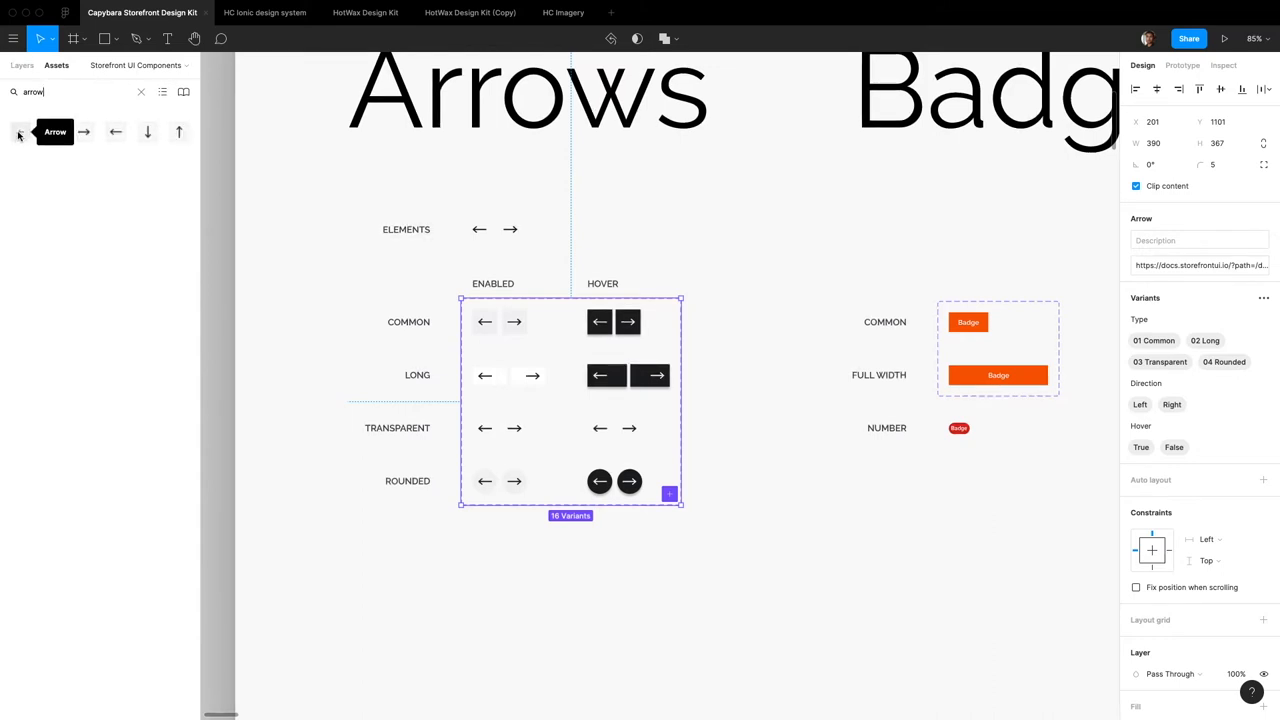
mouse_move(44, 112)
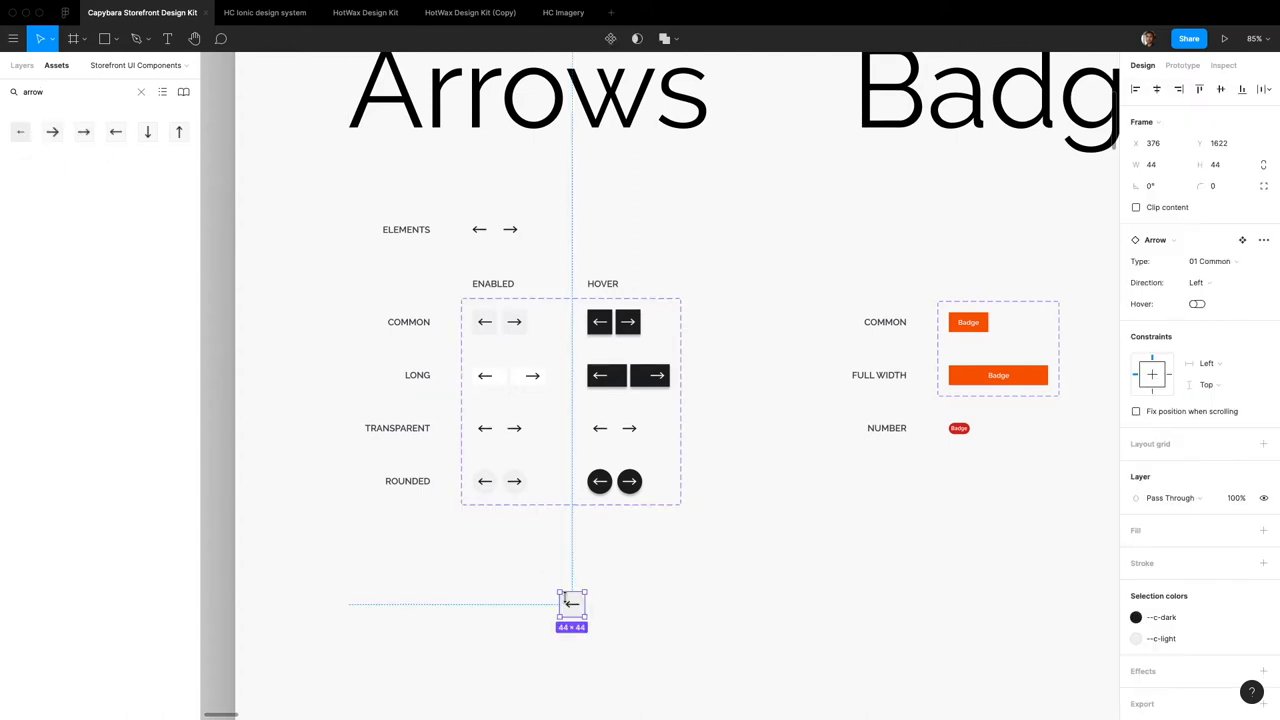
left_click_drag(572, 600, 542, 576)
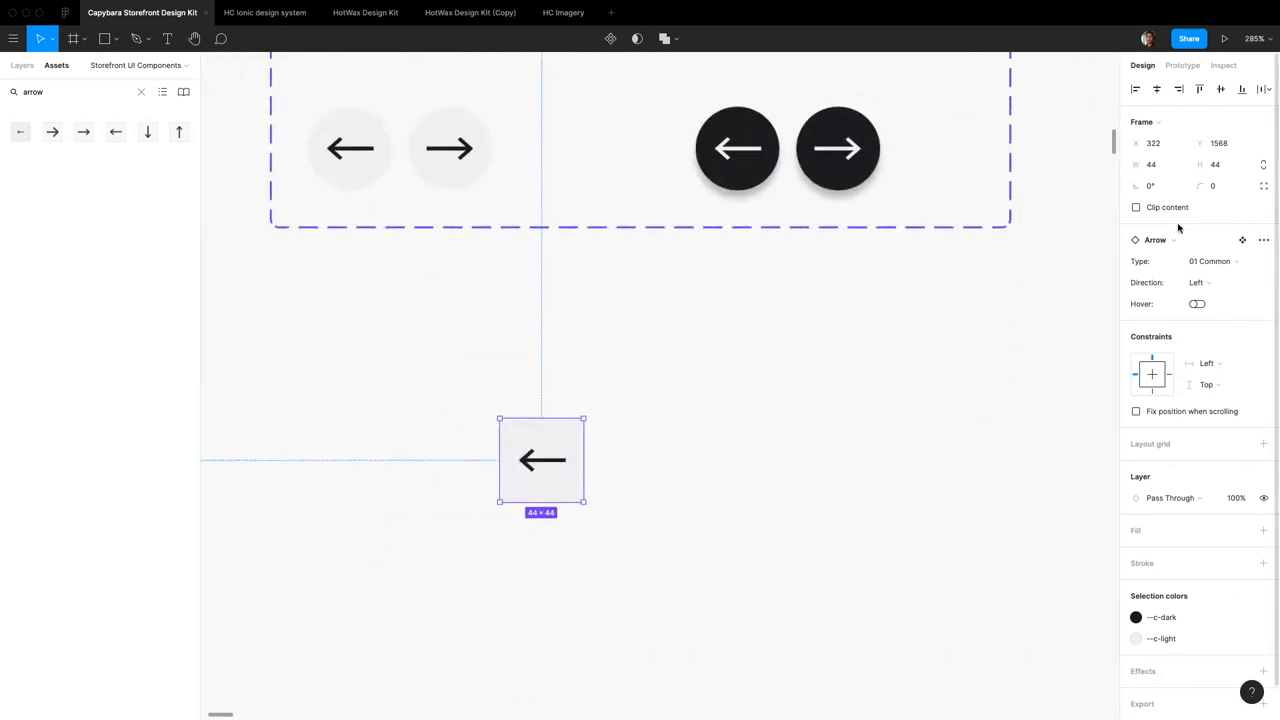
Set the Arrow instance to type Long, direction Right, with its hover state on
left_click(1230, 282)
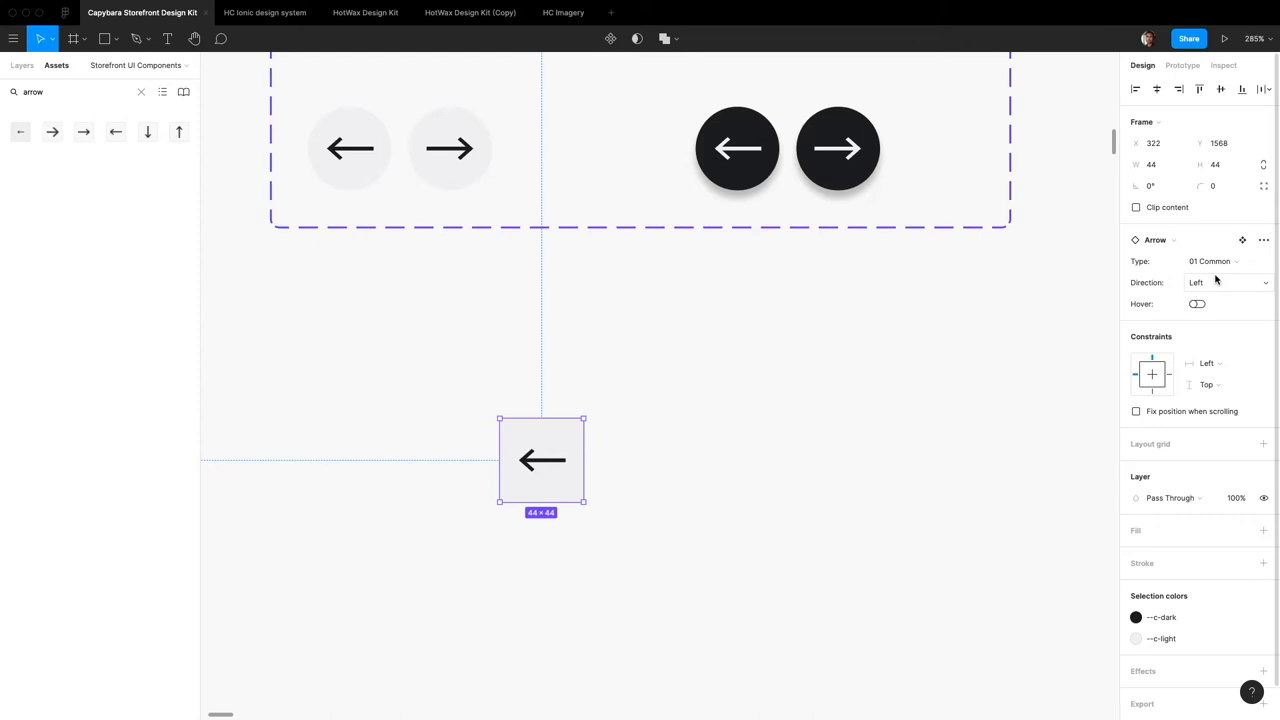
left_click(1242, 240)
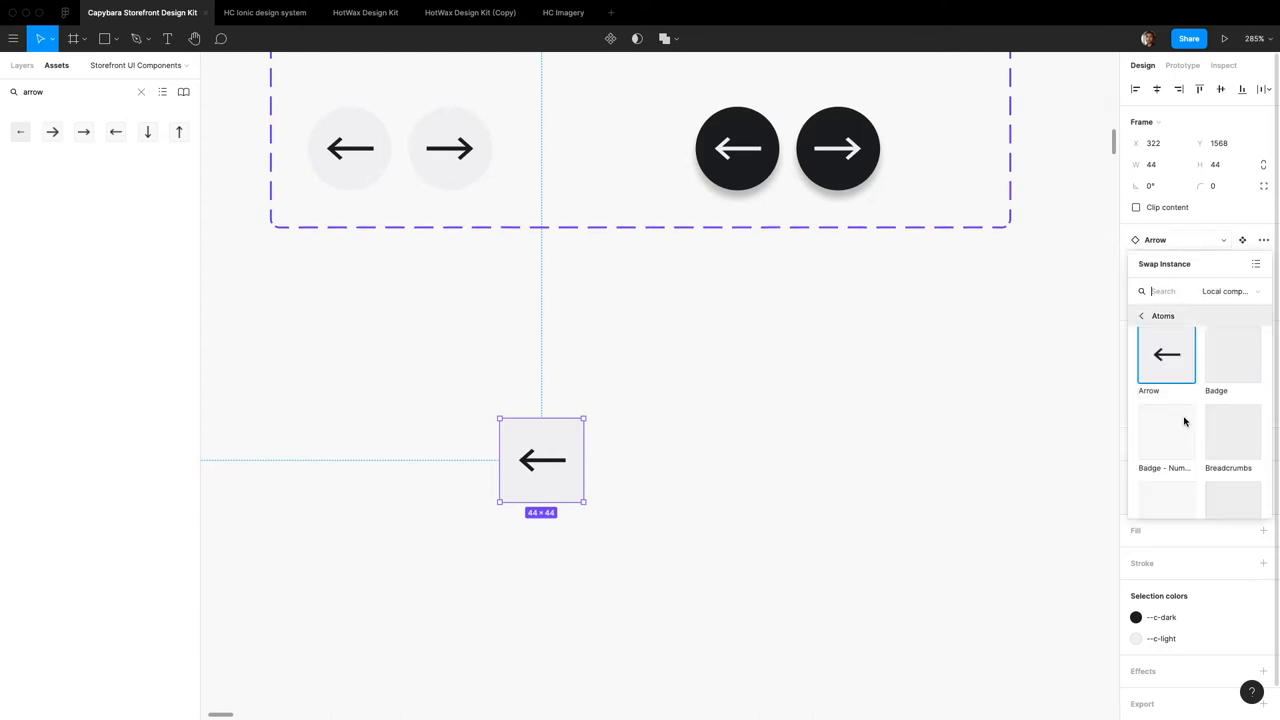
left_click(1224, 228)
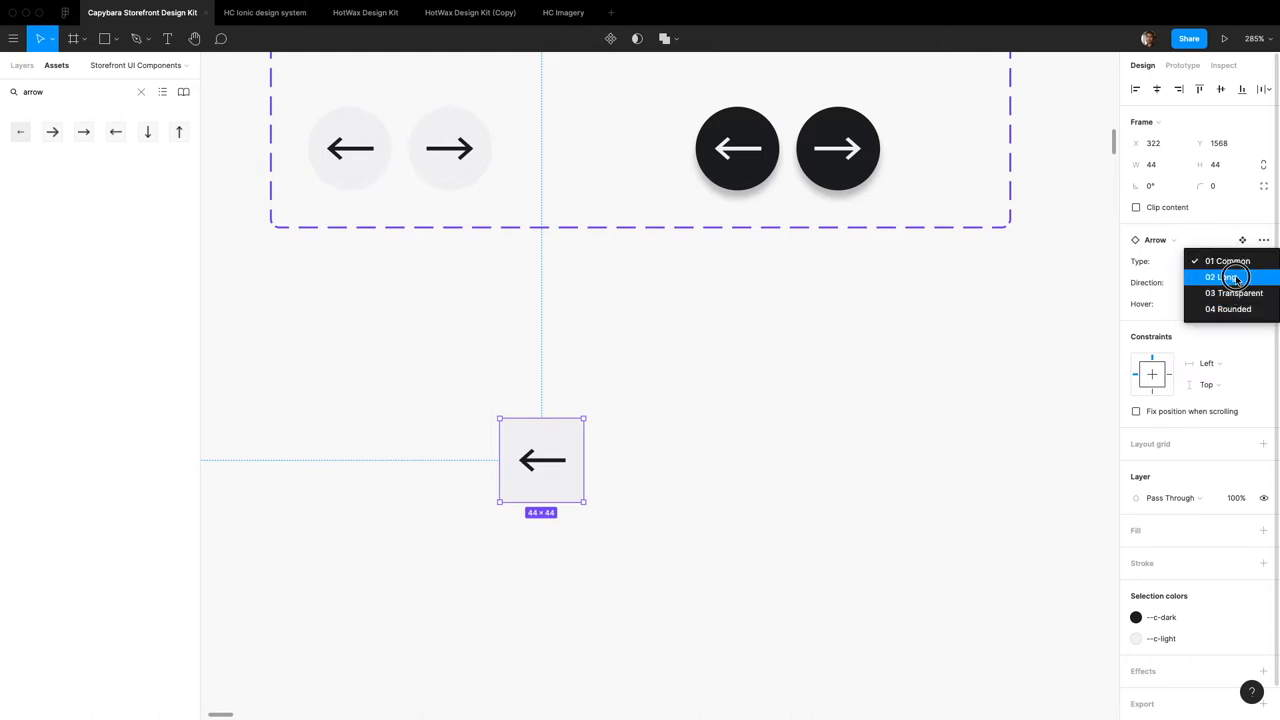
left_click(1228, 276)
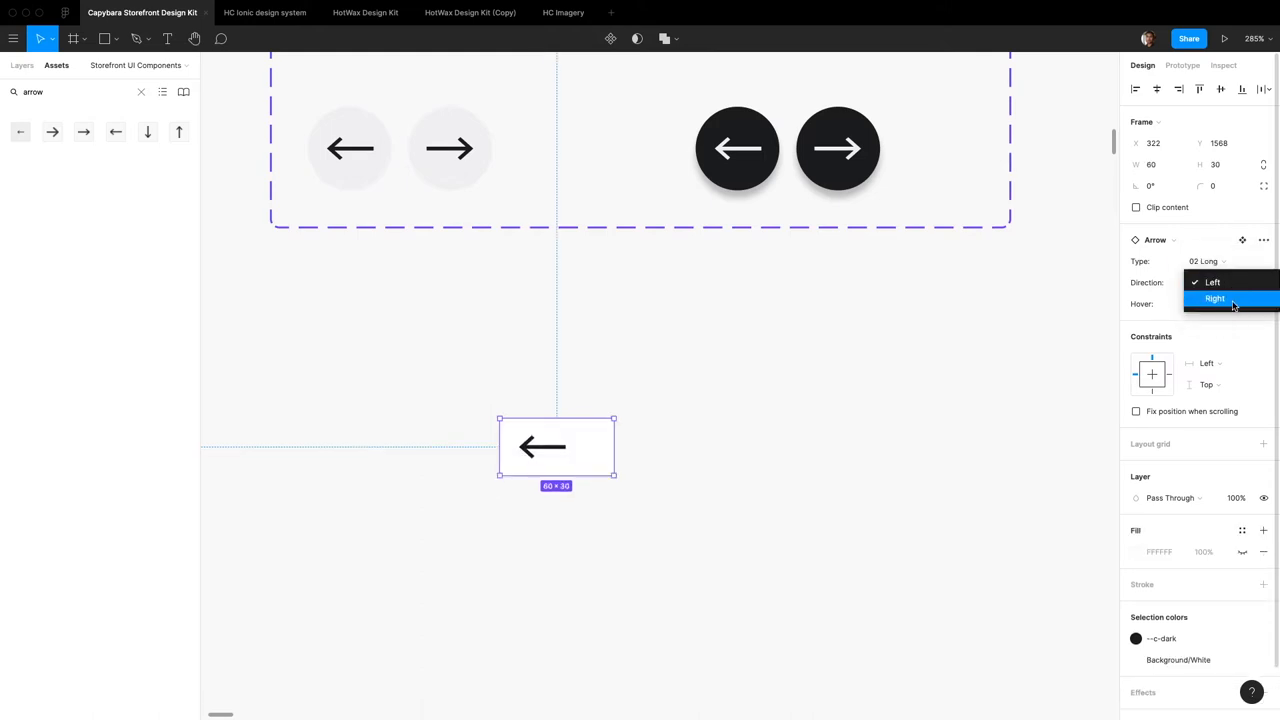
left_click(1214, 298)
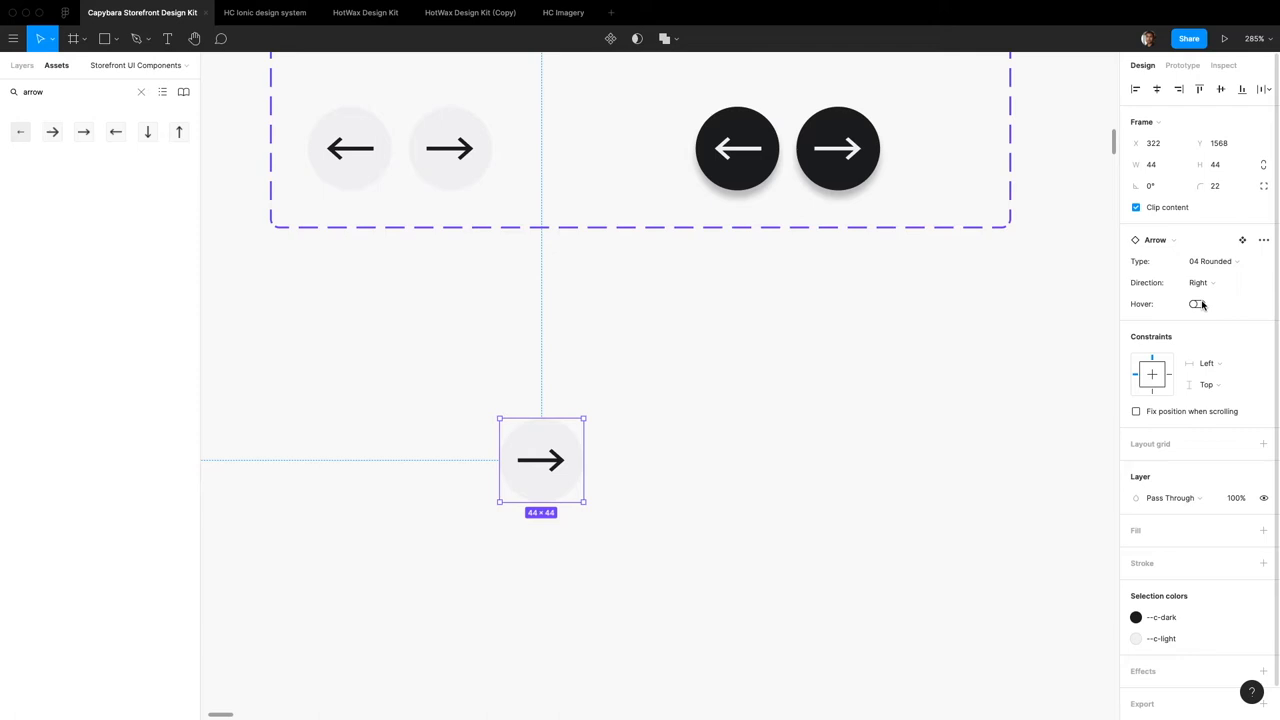
left_click(1212, 260)
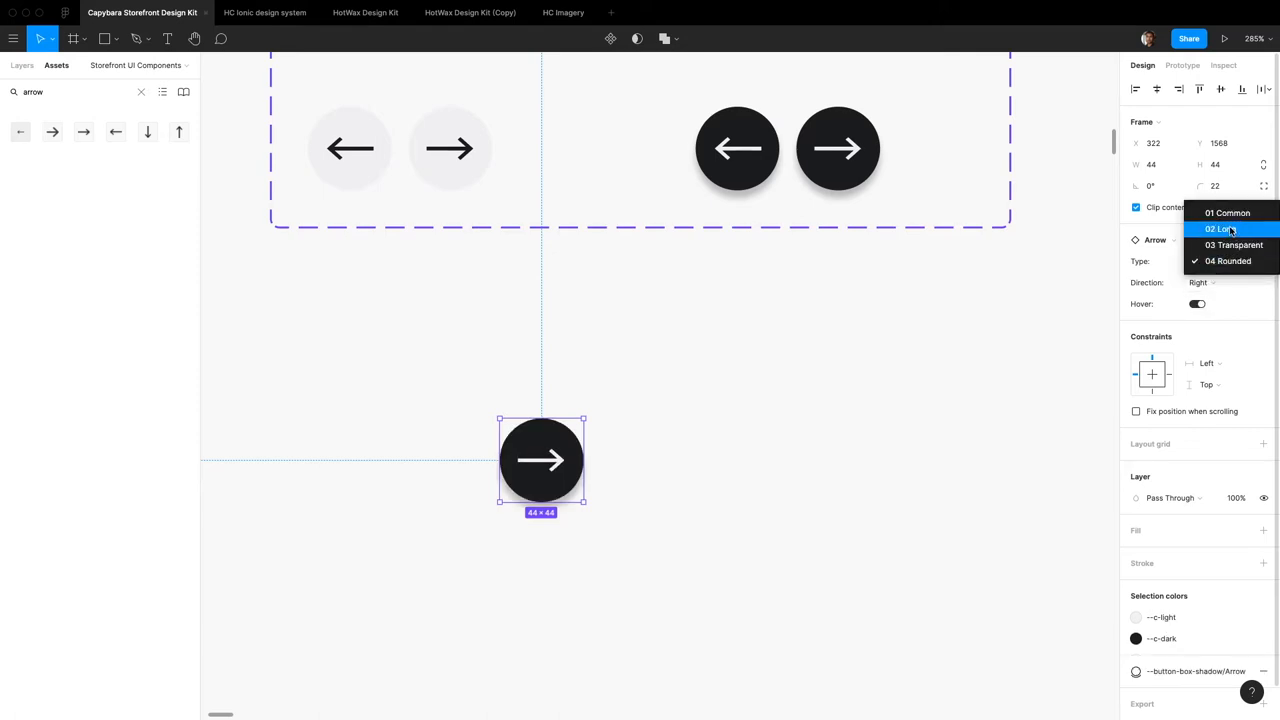
left_click(1218, 228)
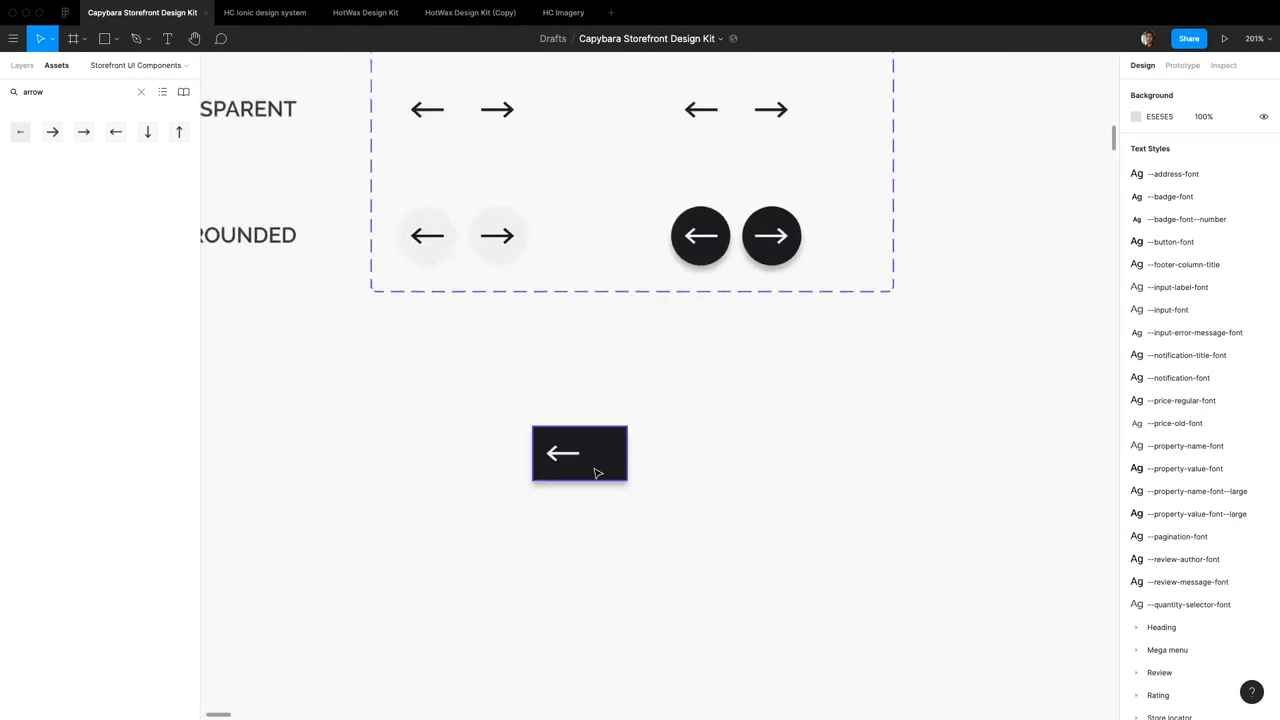
Select the Arrows variant set, check its documentation link, and view its inspect measurements and CSS
left_click(580, 452)
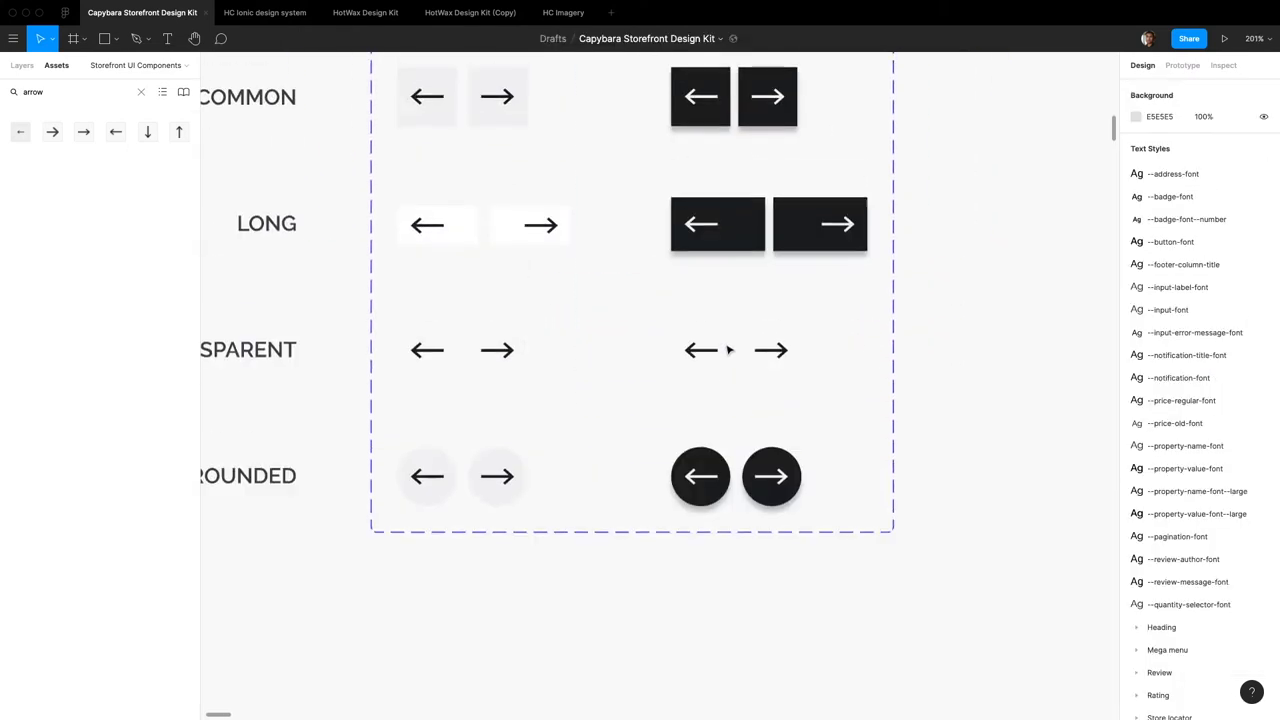
left_click(632, 290)
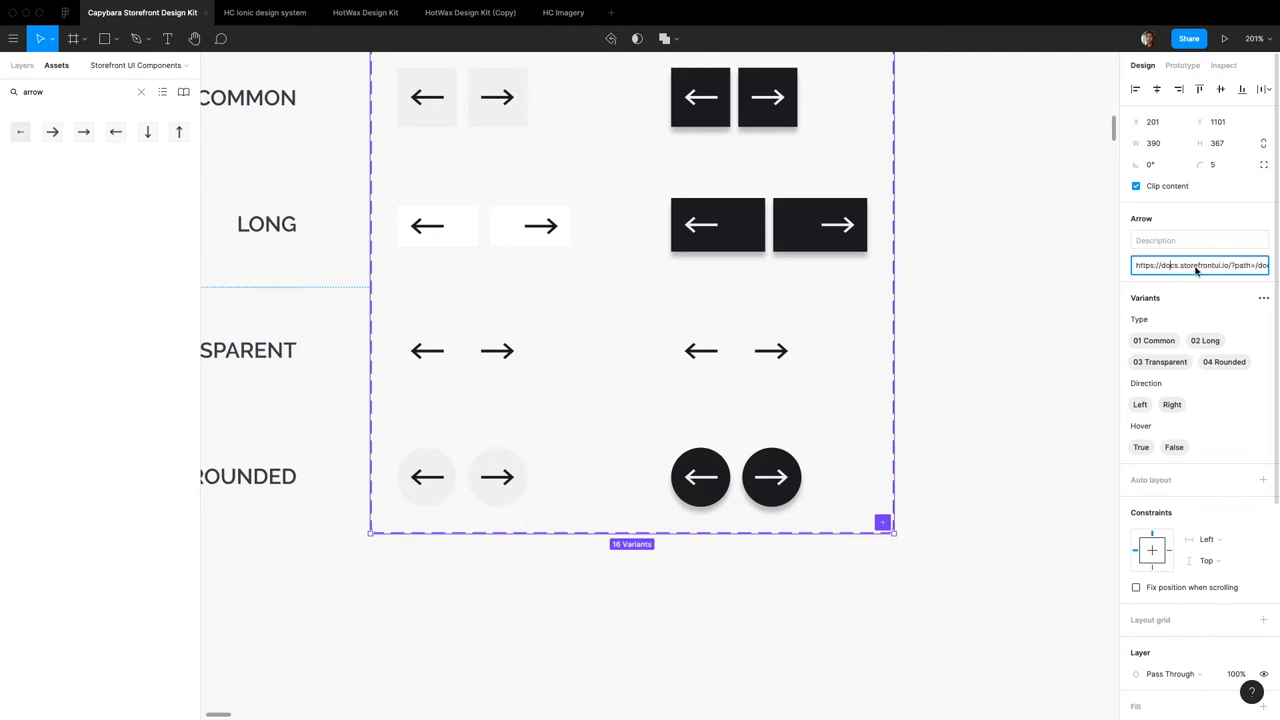
left_click(1076, 264)
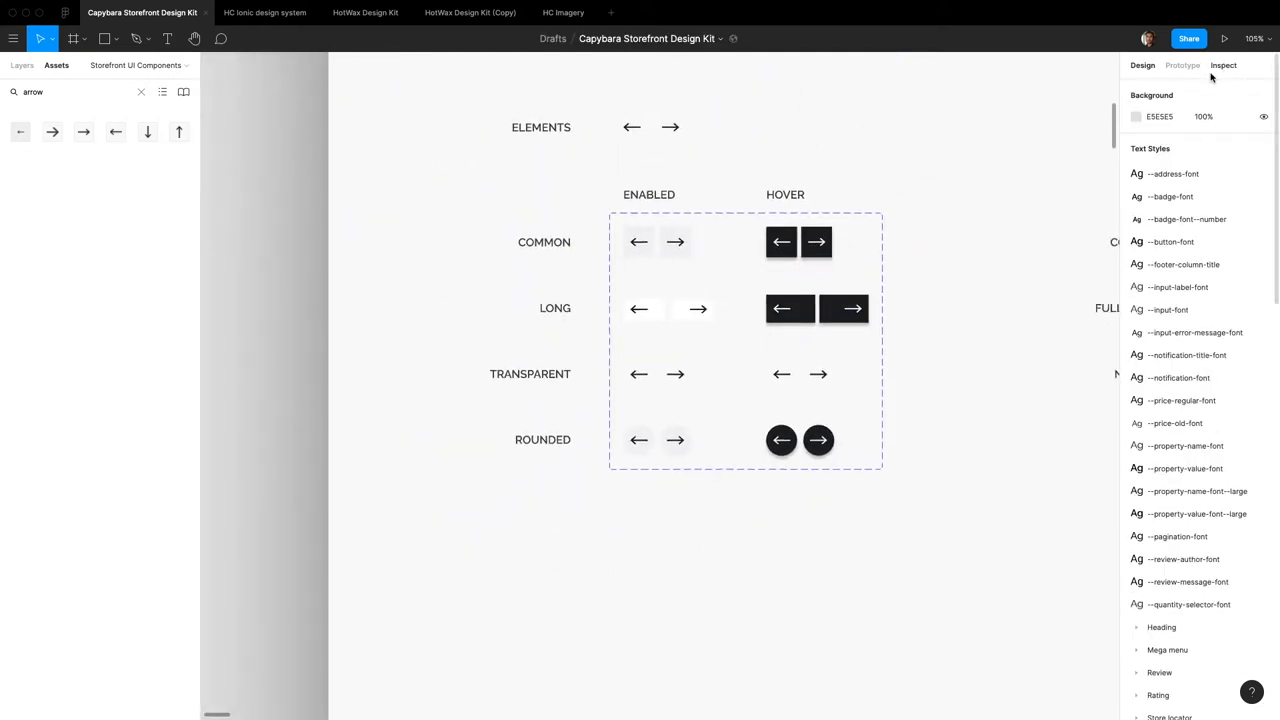
left_click(744, 340)
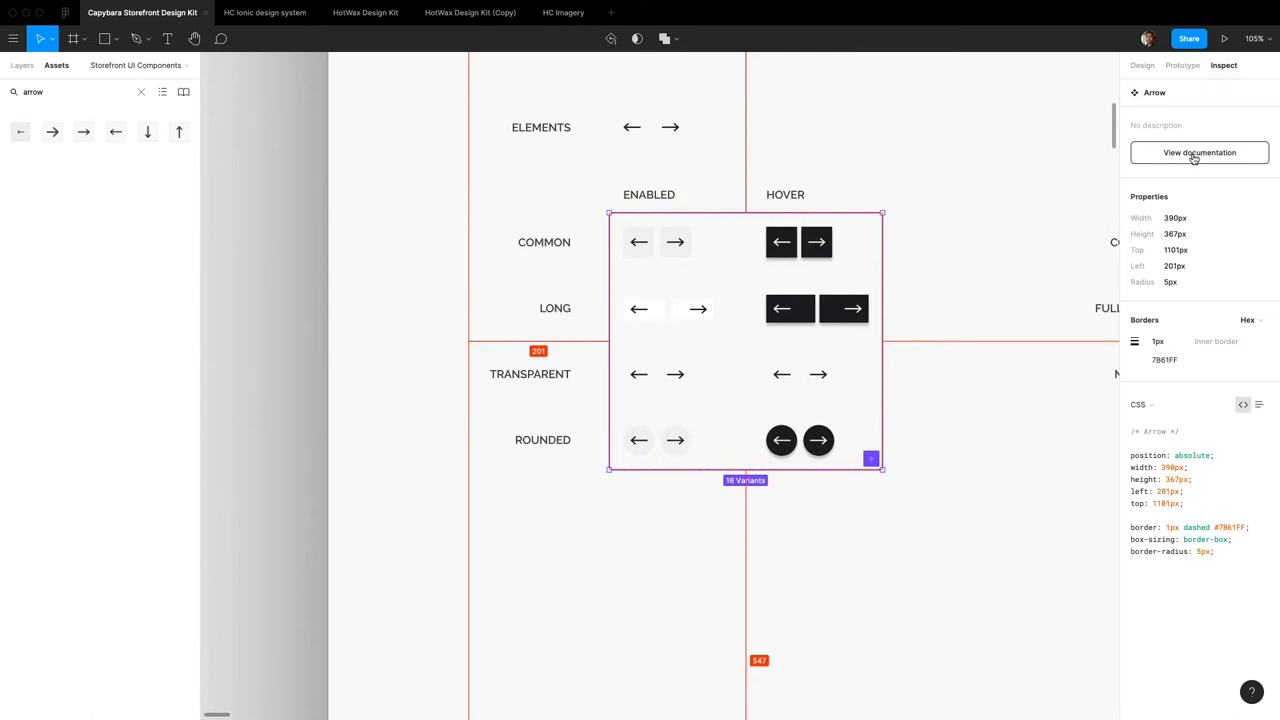
mouse_move(616, 464)
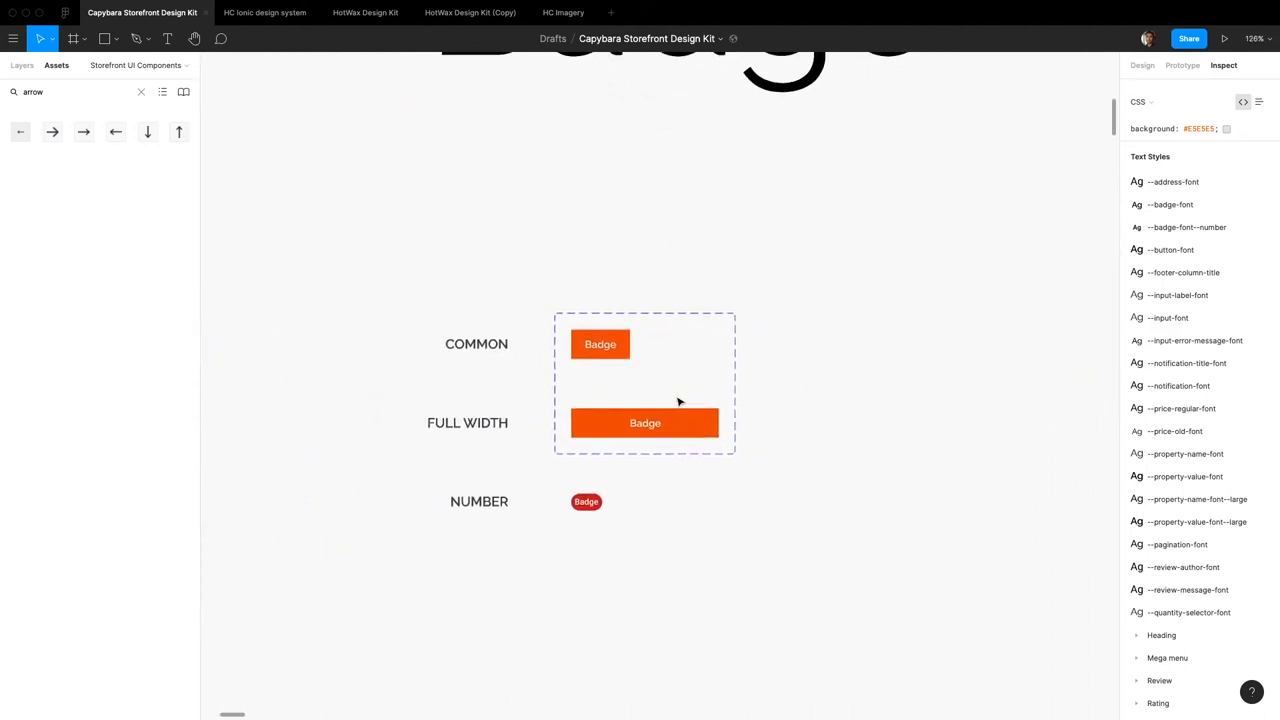
Place a Badge instance, try its full-width option, and edit its text before reselecting it
left_click(644, 384)
type("badge")
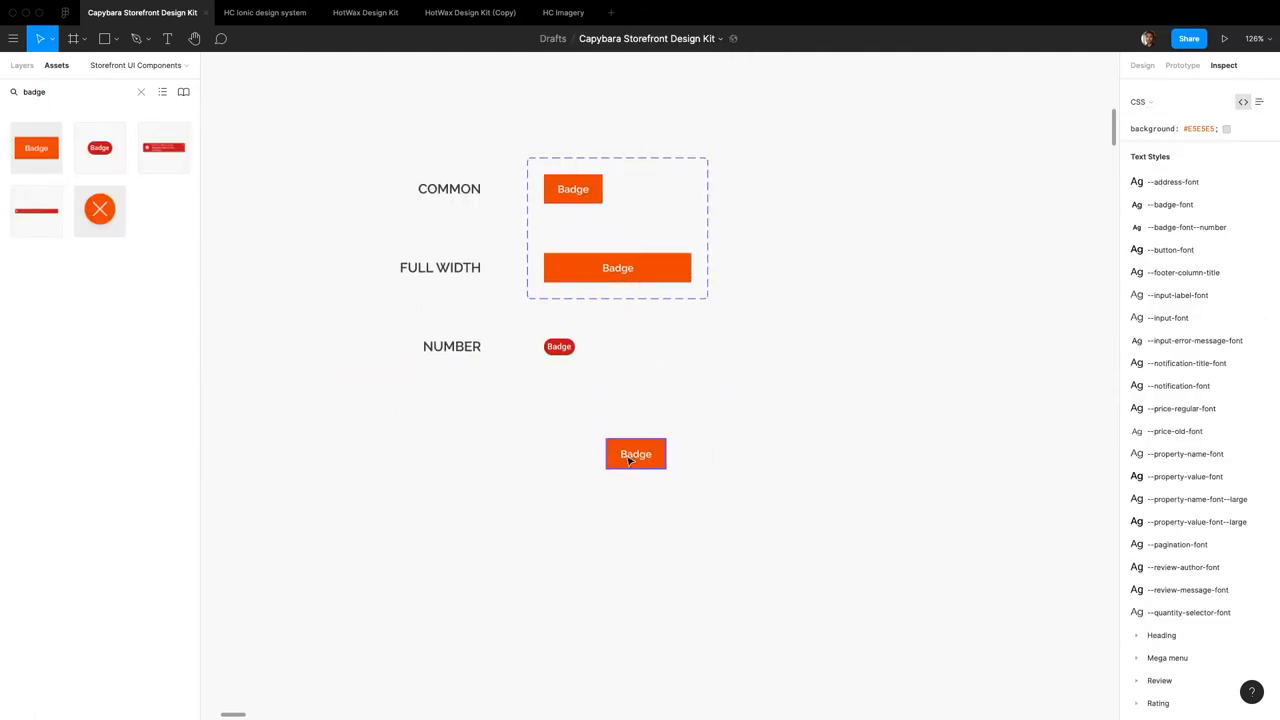
left_click(636, 454)
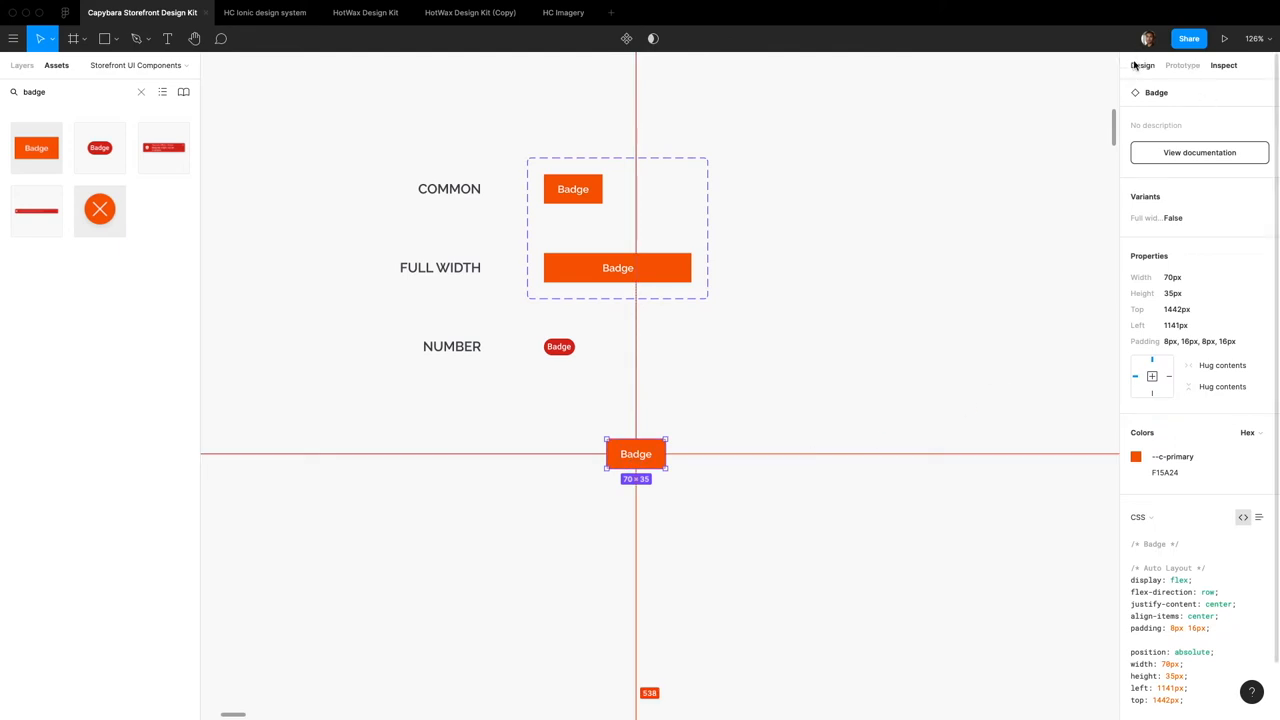
left_click(1142, 64)
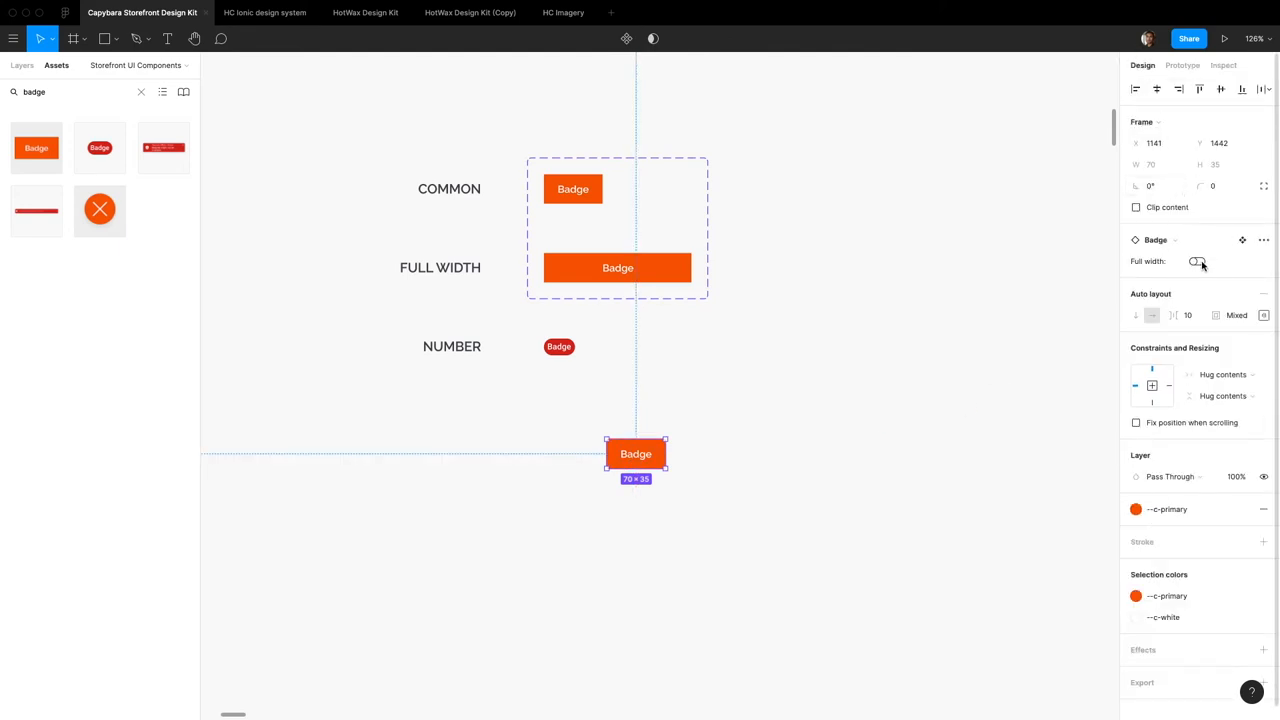
left_click(1196, 260)
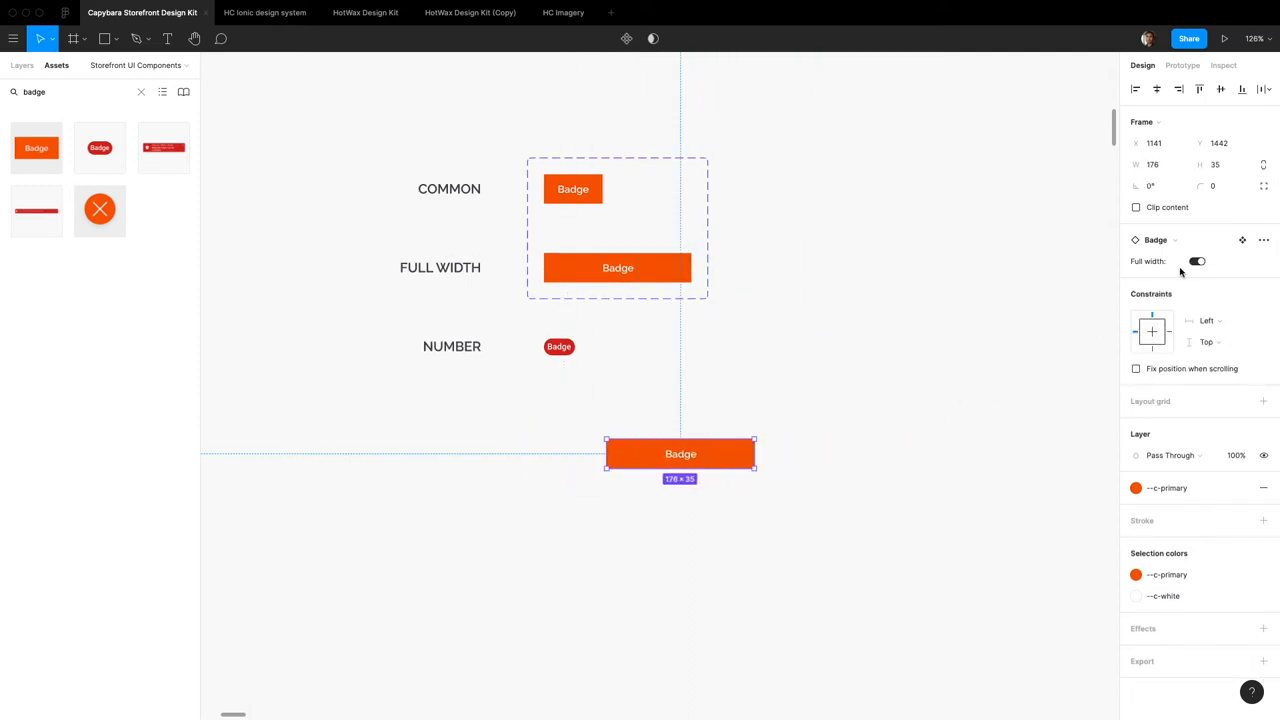
double_click(680, 452)
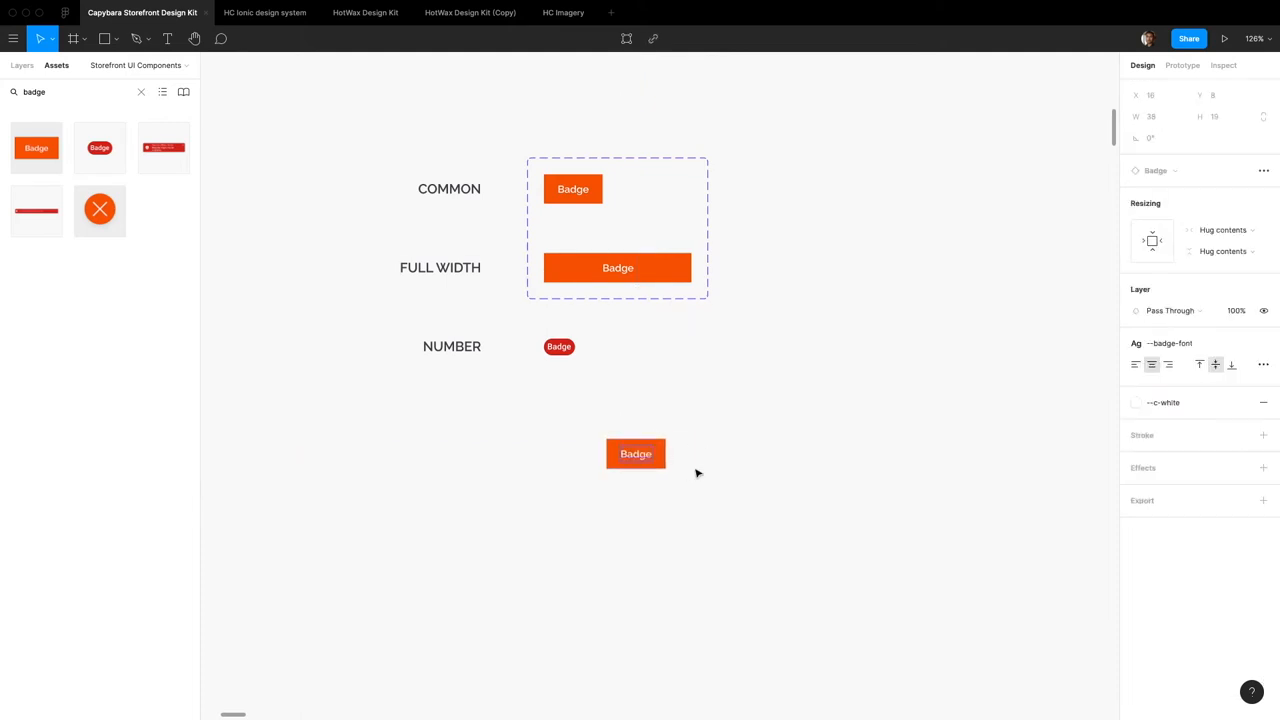
left_click(636, 452)
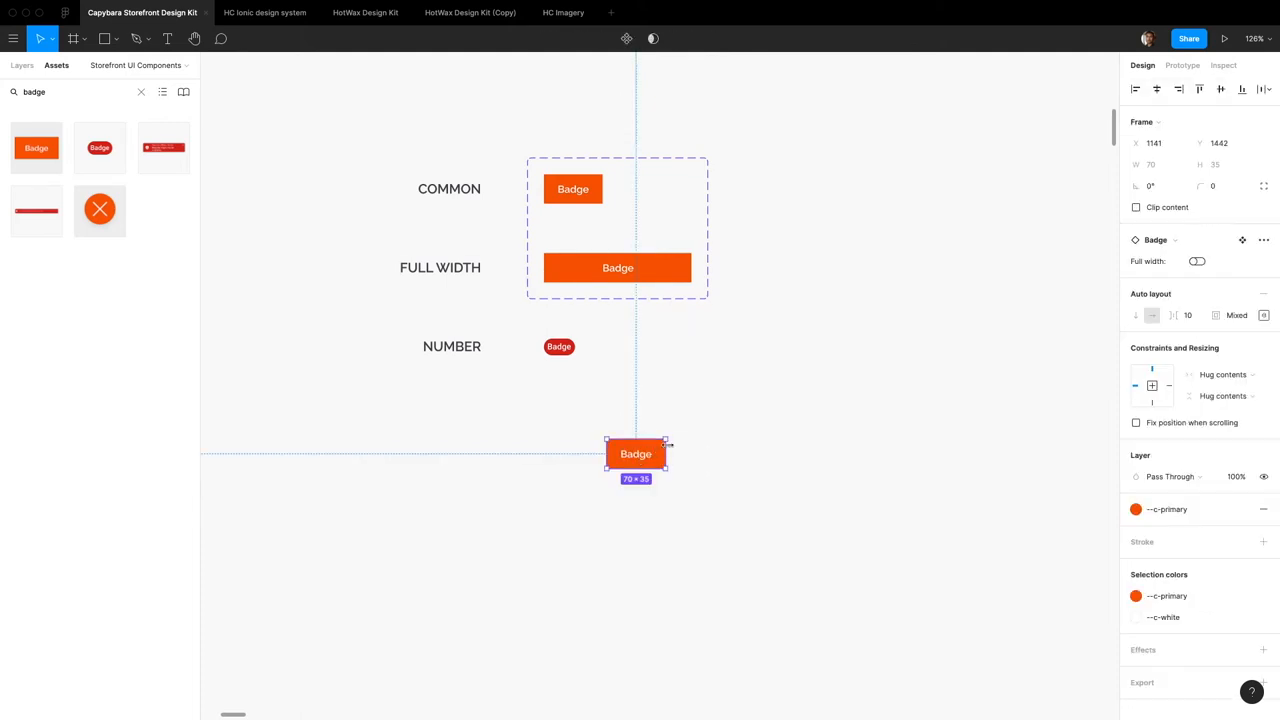
mouse_move(1208, 288)
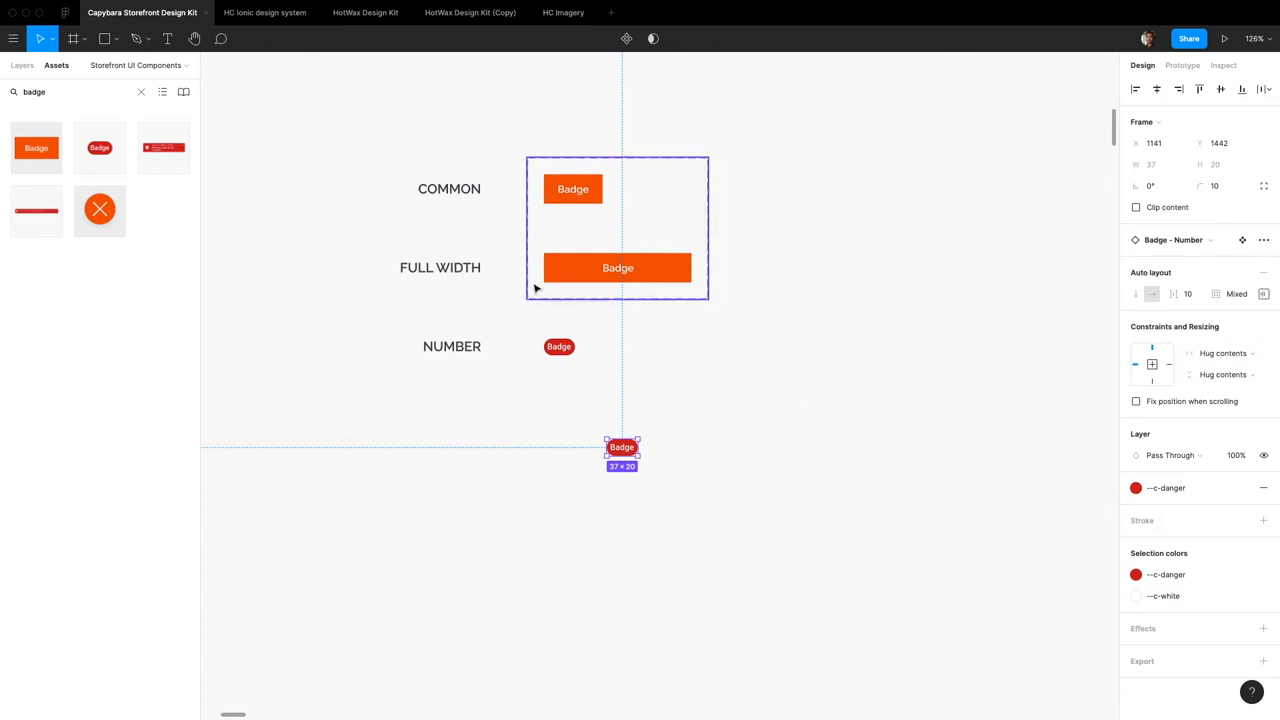
mouse_move(610, 298)
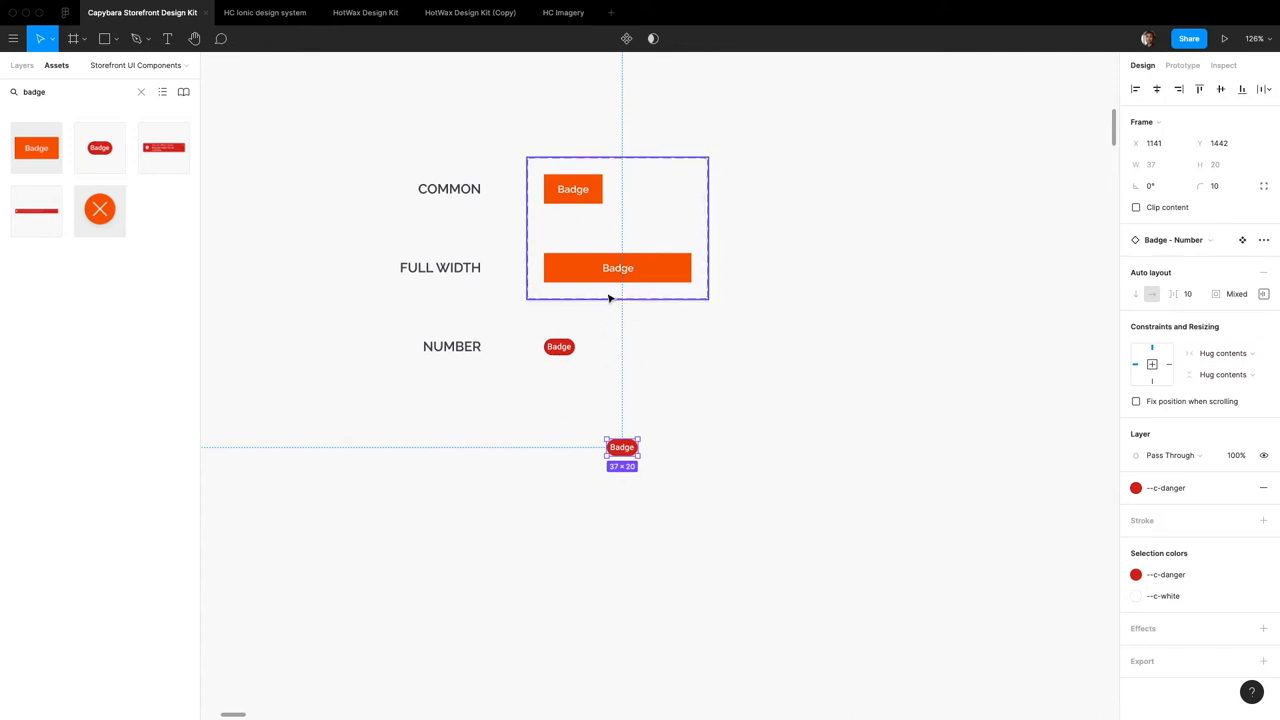
mouse_move(808, 428)
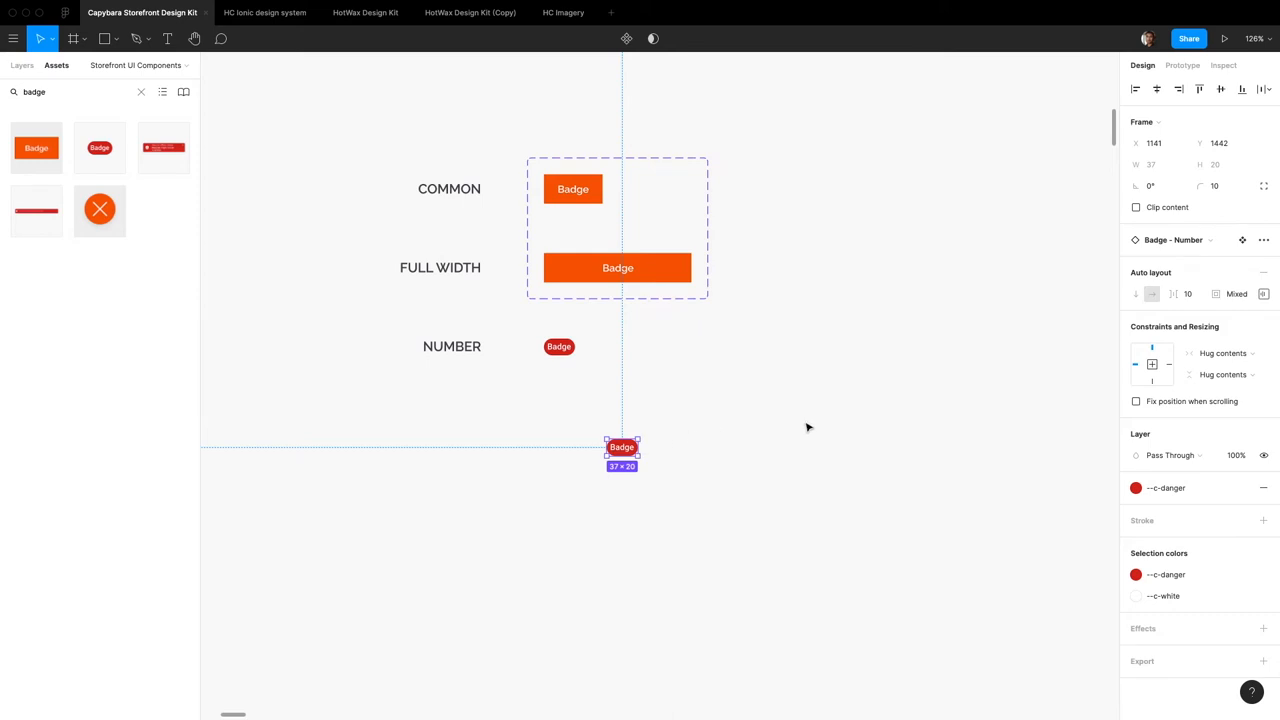
mouse_move(628, 352)
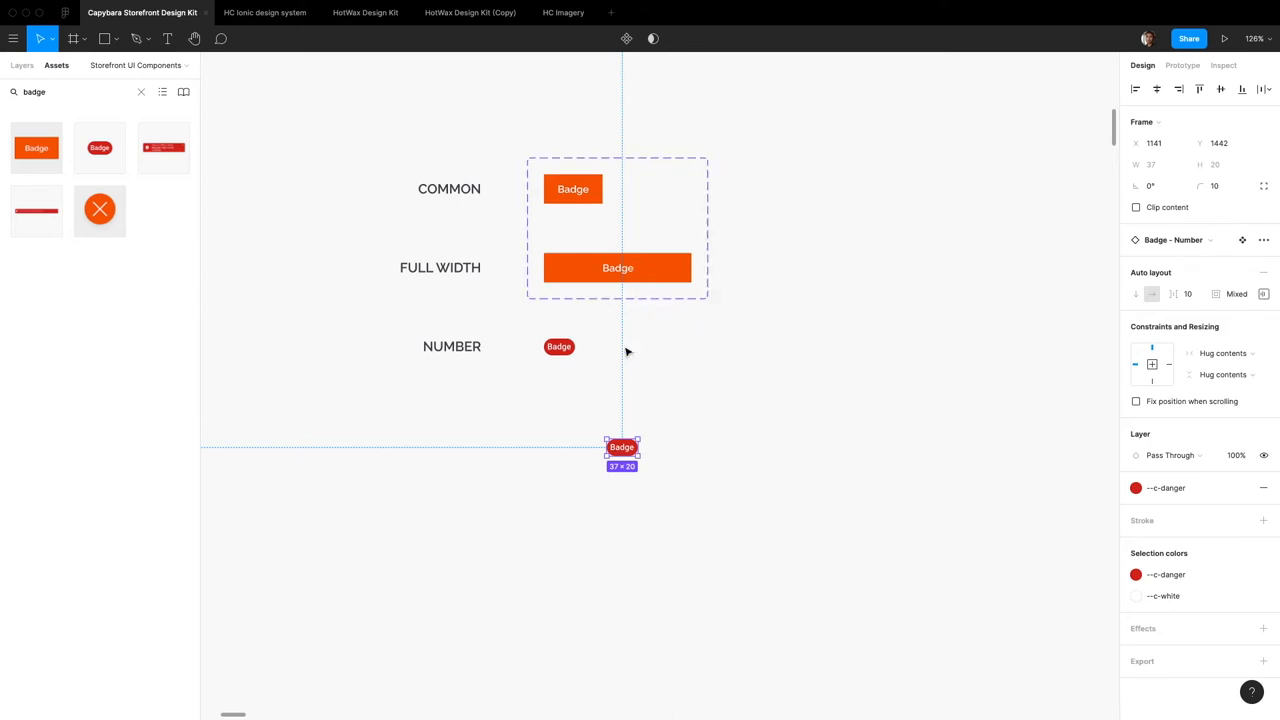
mouse_move(638, 448)
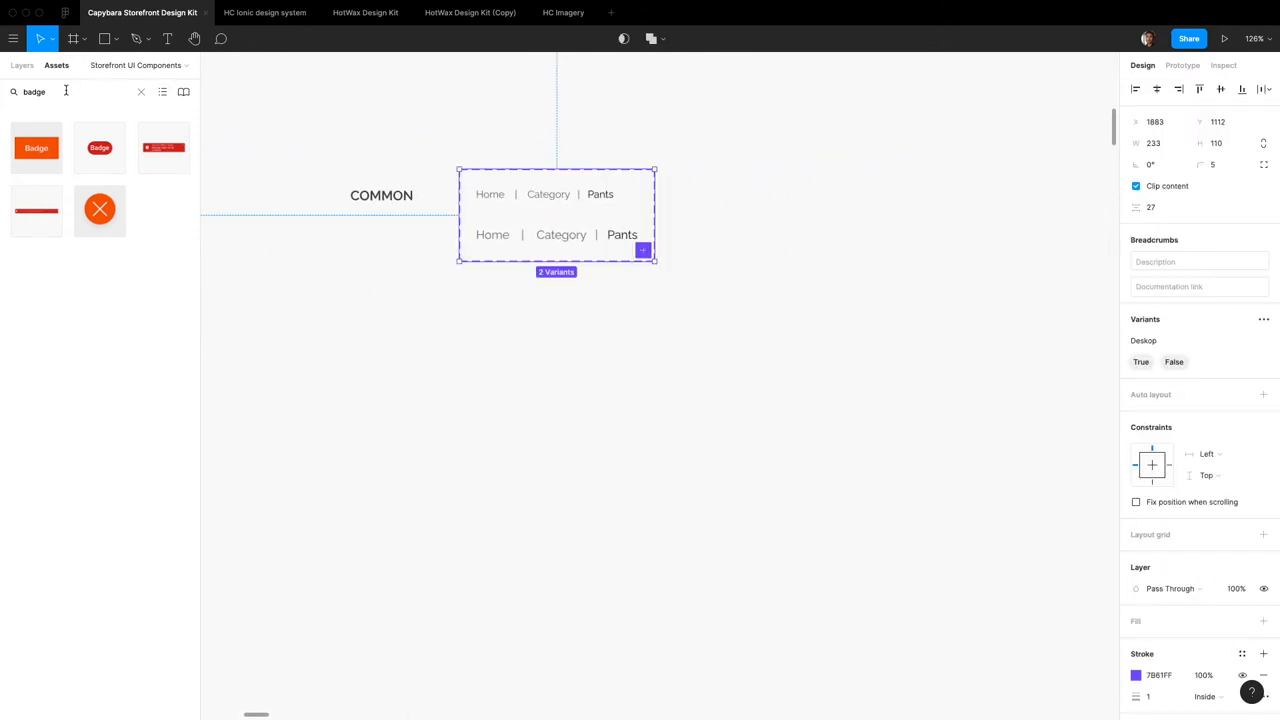
Place a Breadcrumbs instance reading Home | Category | Pants and toggle its Desktop property
triple_click(34, 92)
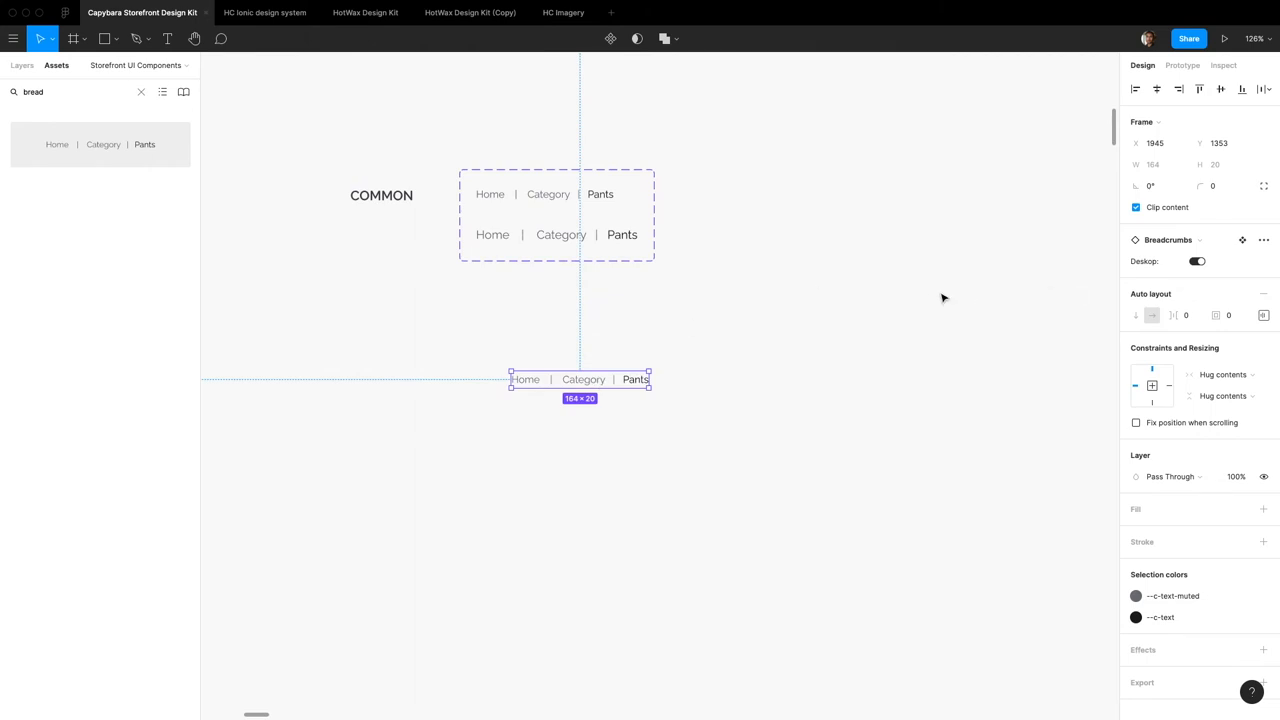
mouse_move(492, 370)
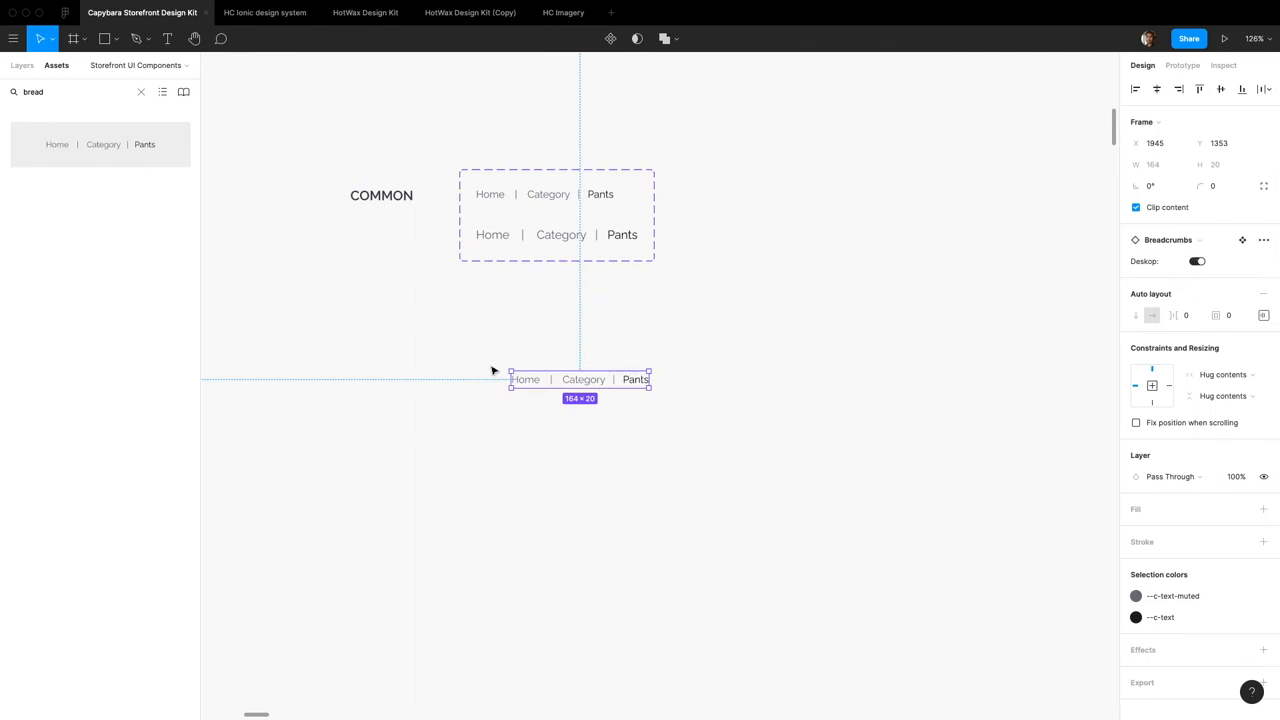
left_click(1196, 260)
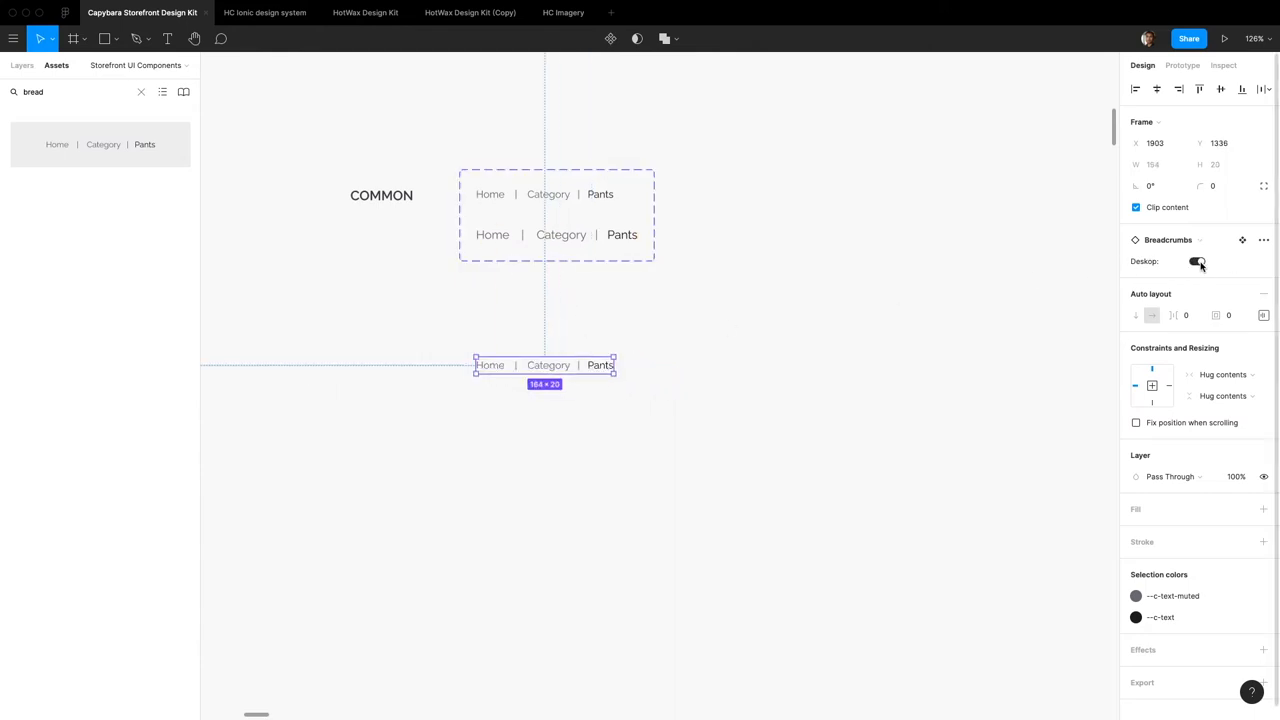
left_click(1196, 260)
type("button")
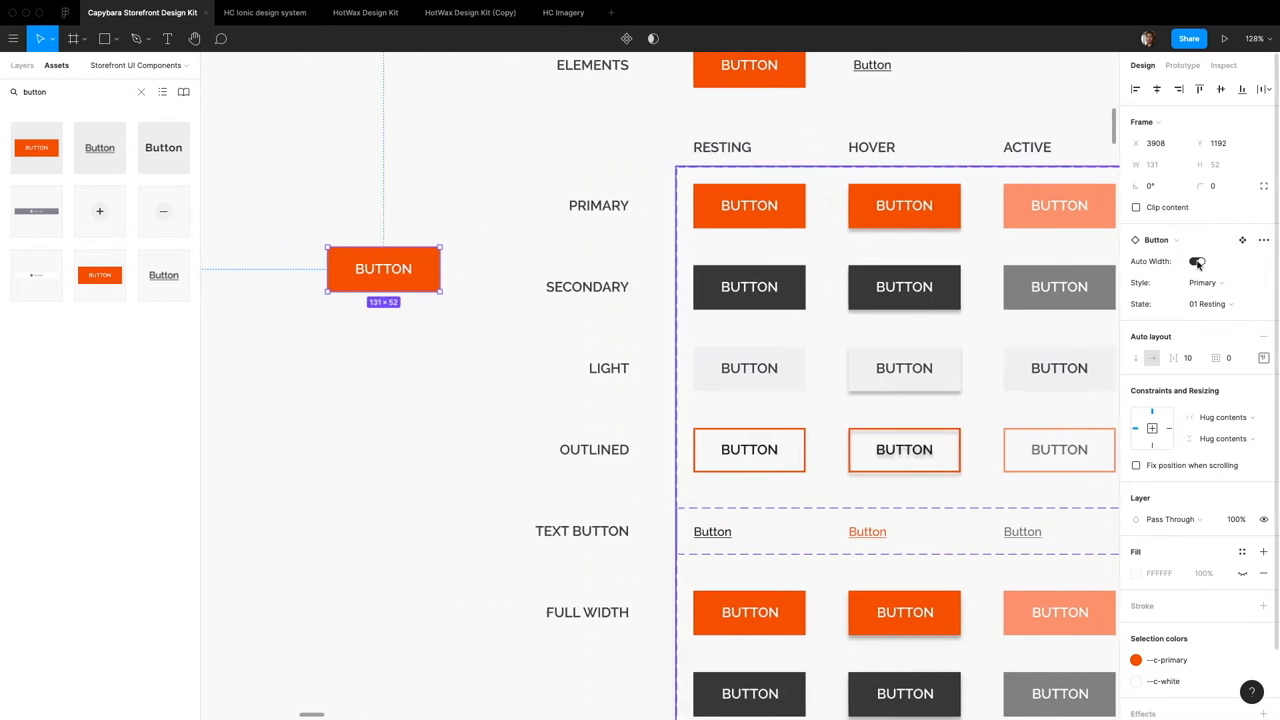
Relabel the Button instance 'ASDFADFADF' and toggle its auto width
left_click(1198, 260)
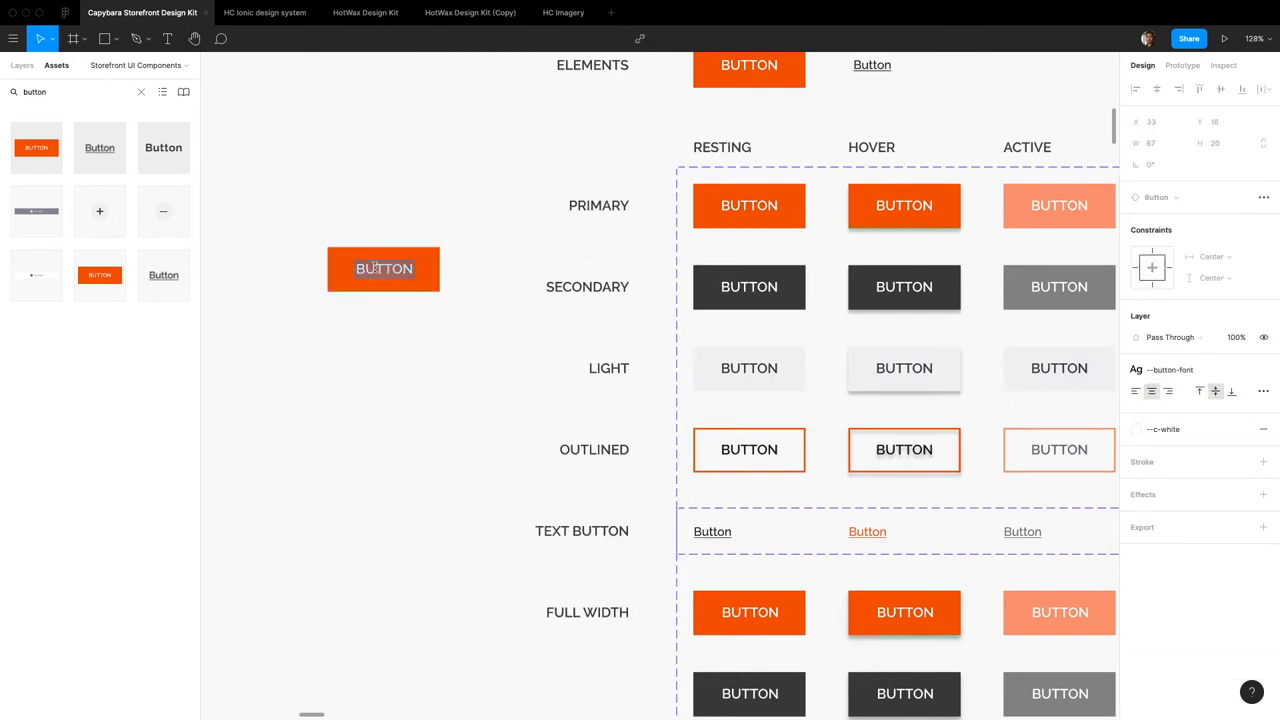
type("ASDFADFADF")
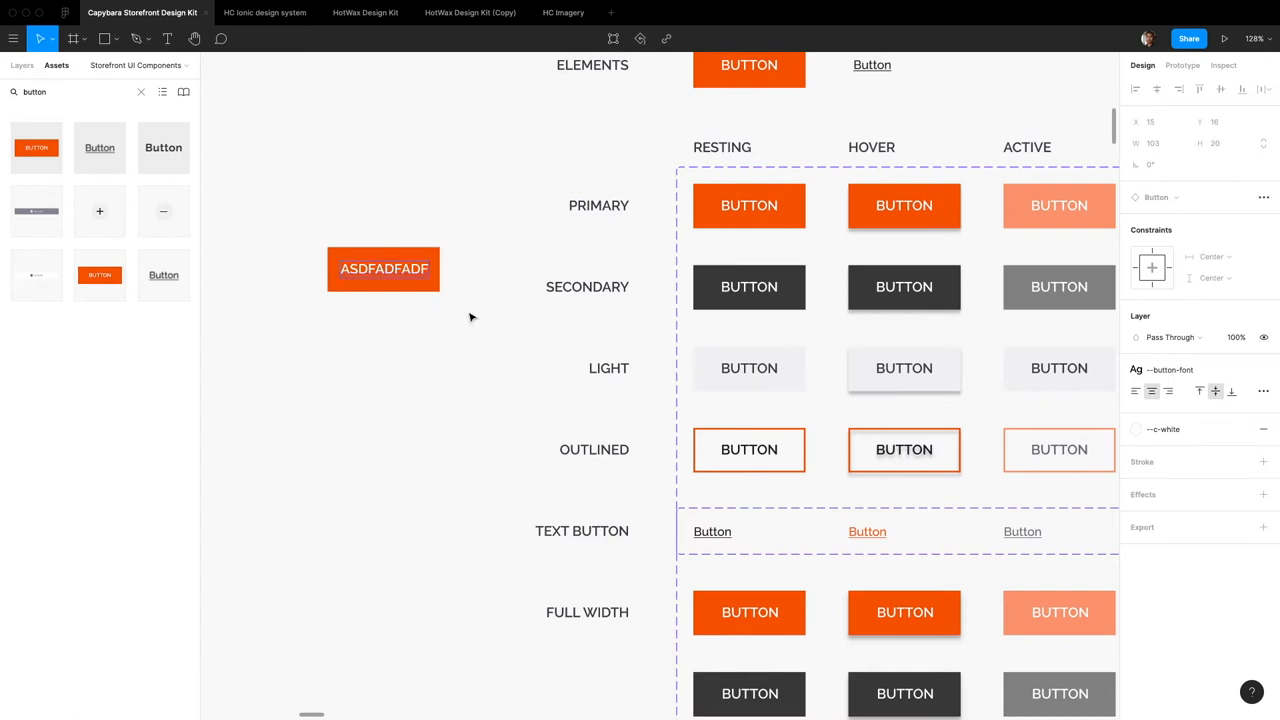
left_click(384, 268)
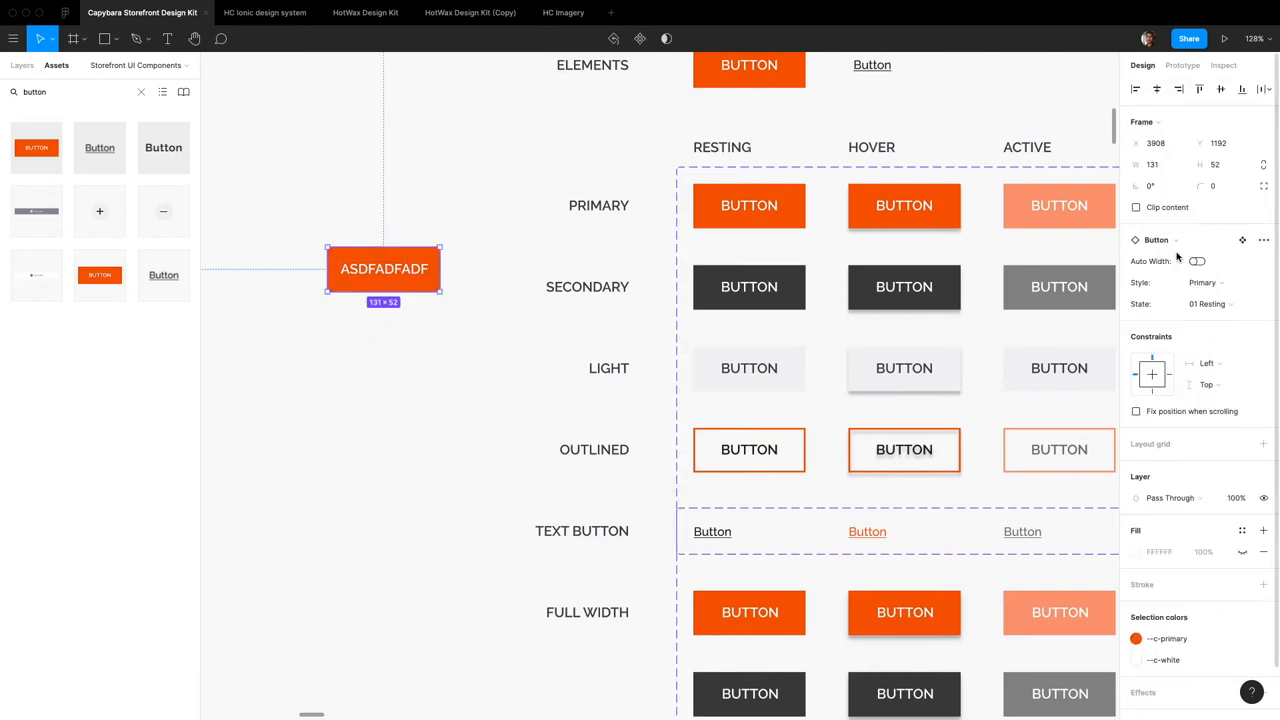
left_click(1196, 260)
type("BUTTON")
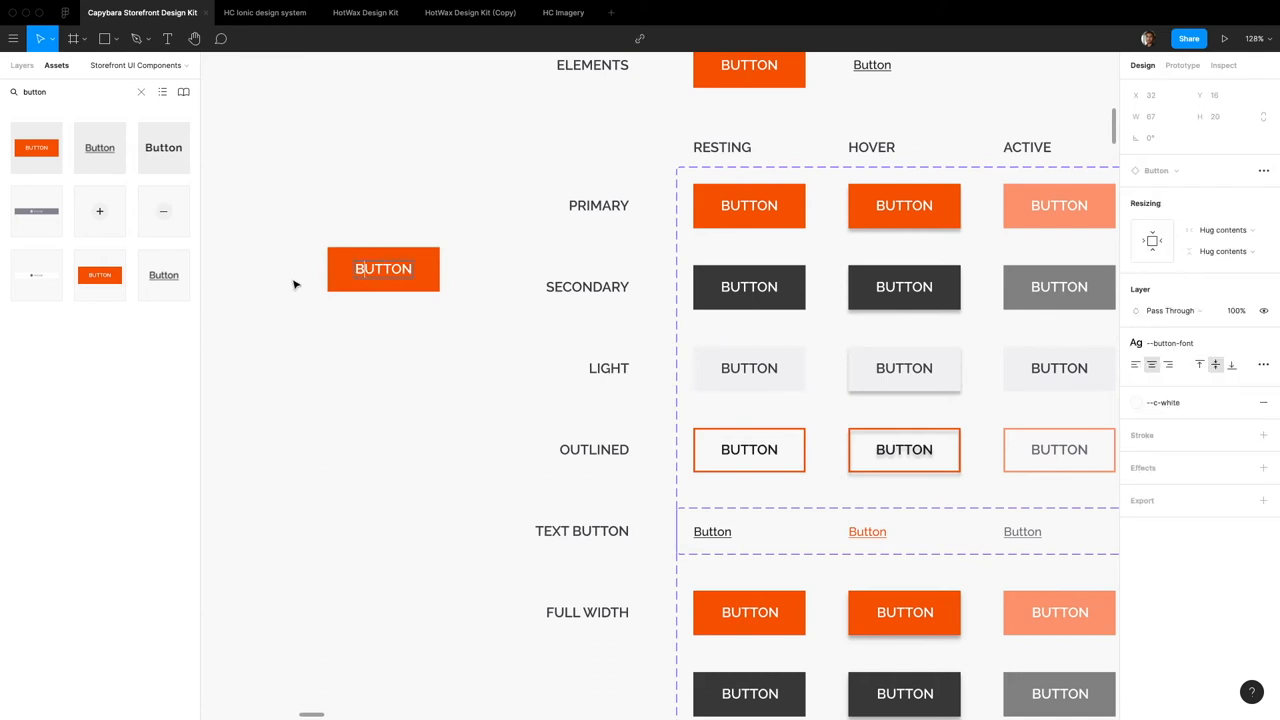
left_click(384, 268)
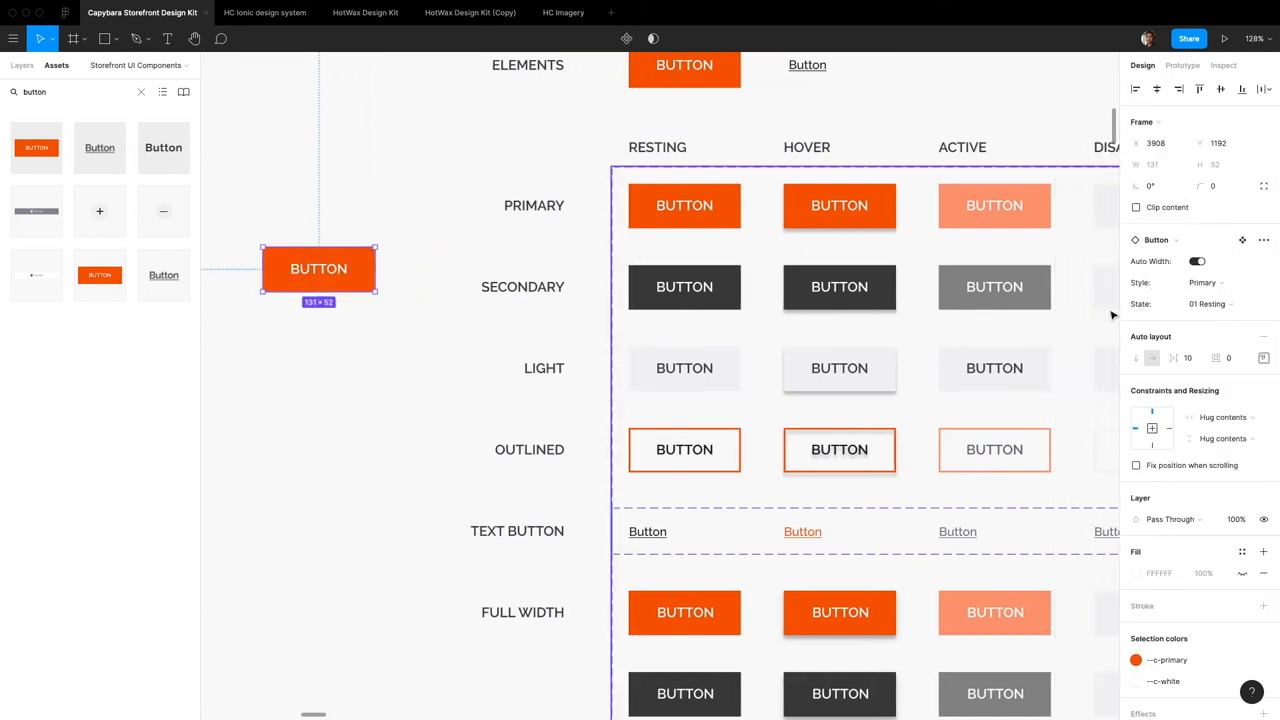
Switch the button through Secondary to Light style, narrow it, and swap to a text-only button
left_click(1208, 282)
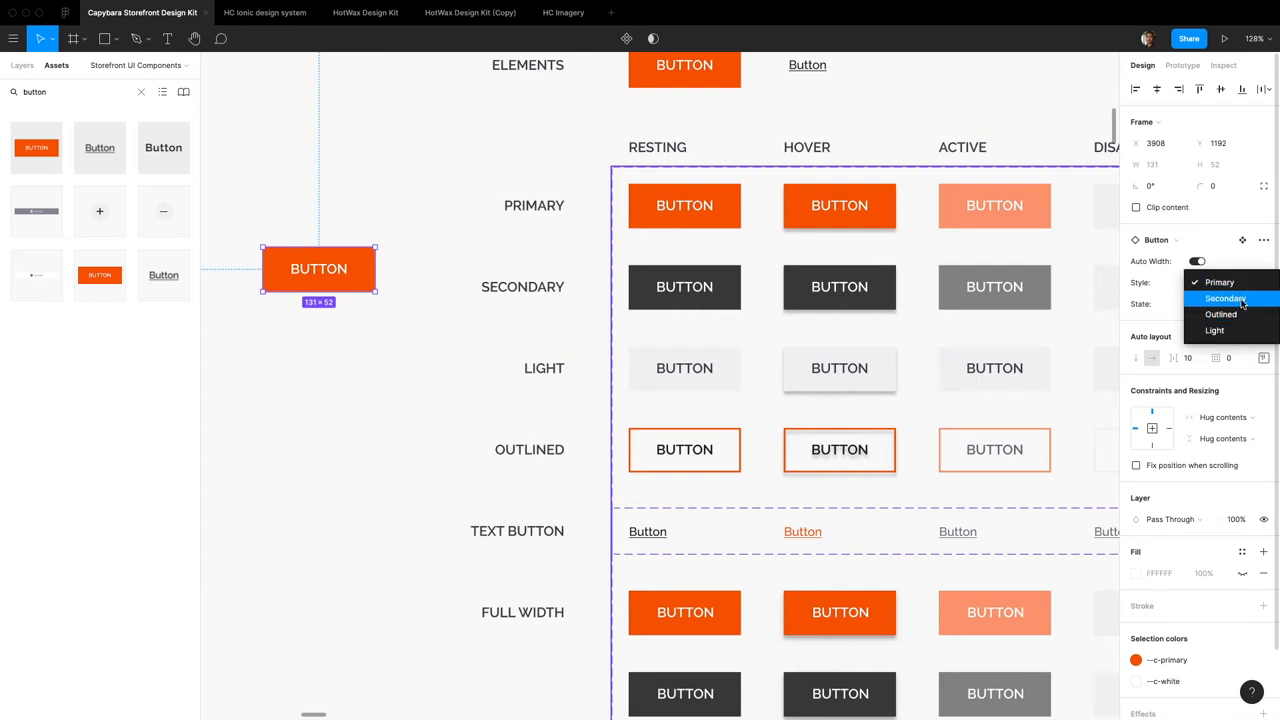
left_click(1226, 298)
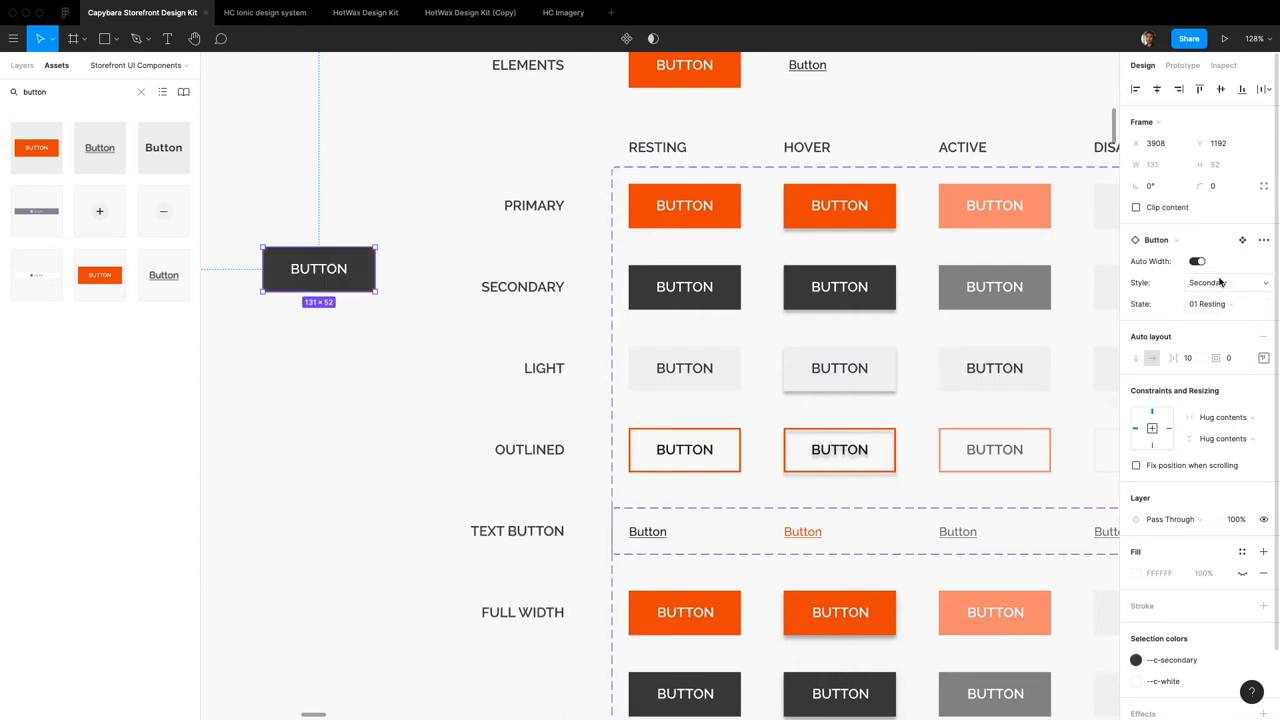
left_click(1224, 282)
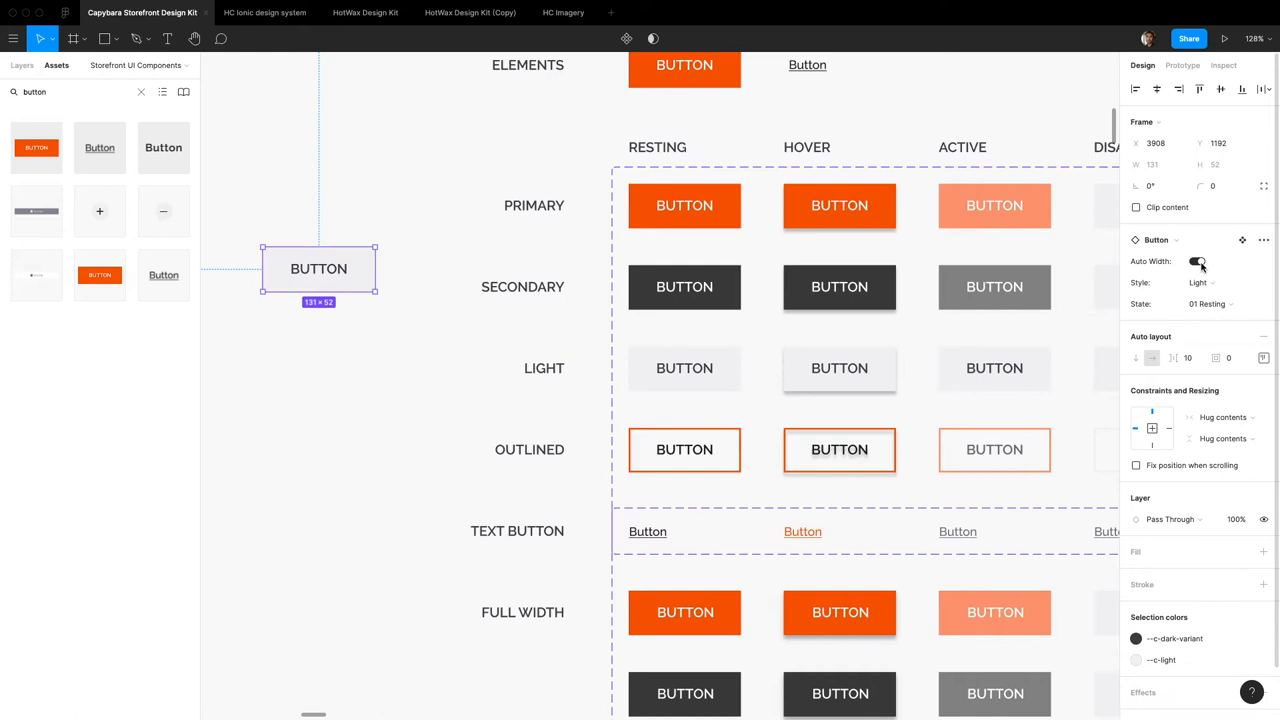
left_click(1198, 260)
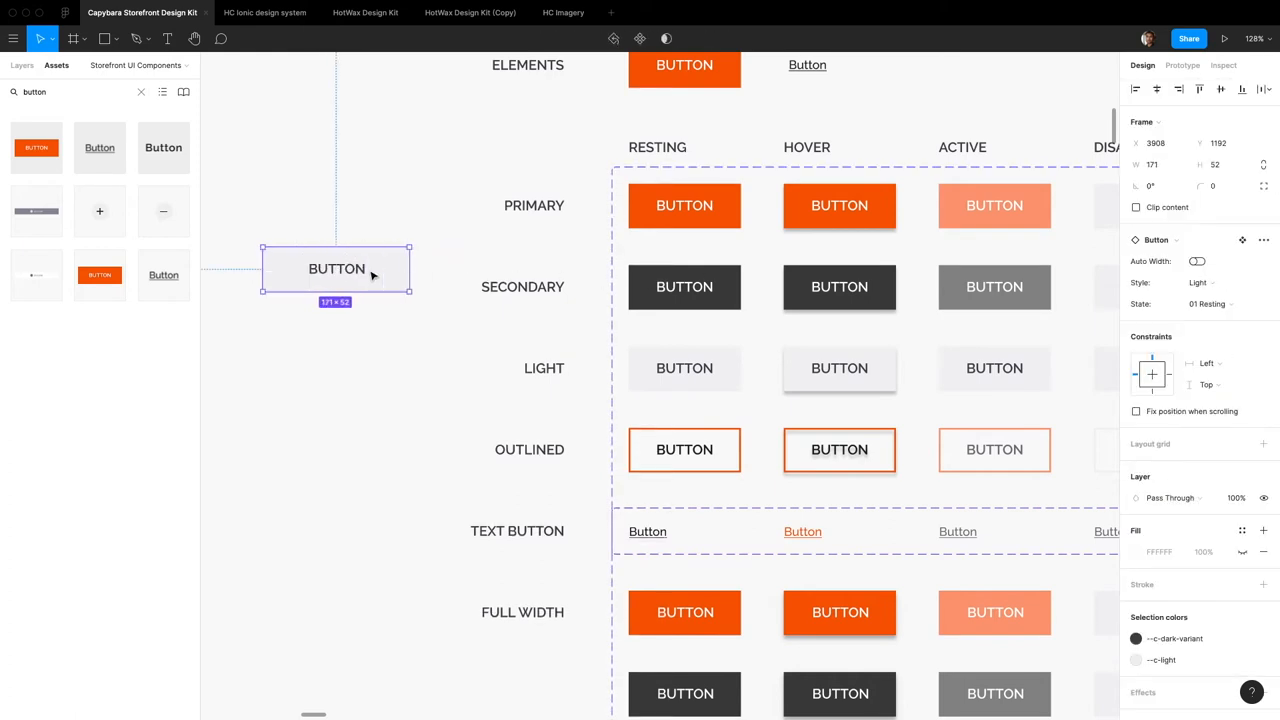
left_click_drag(408, 270, 376, 270)
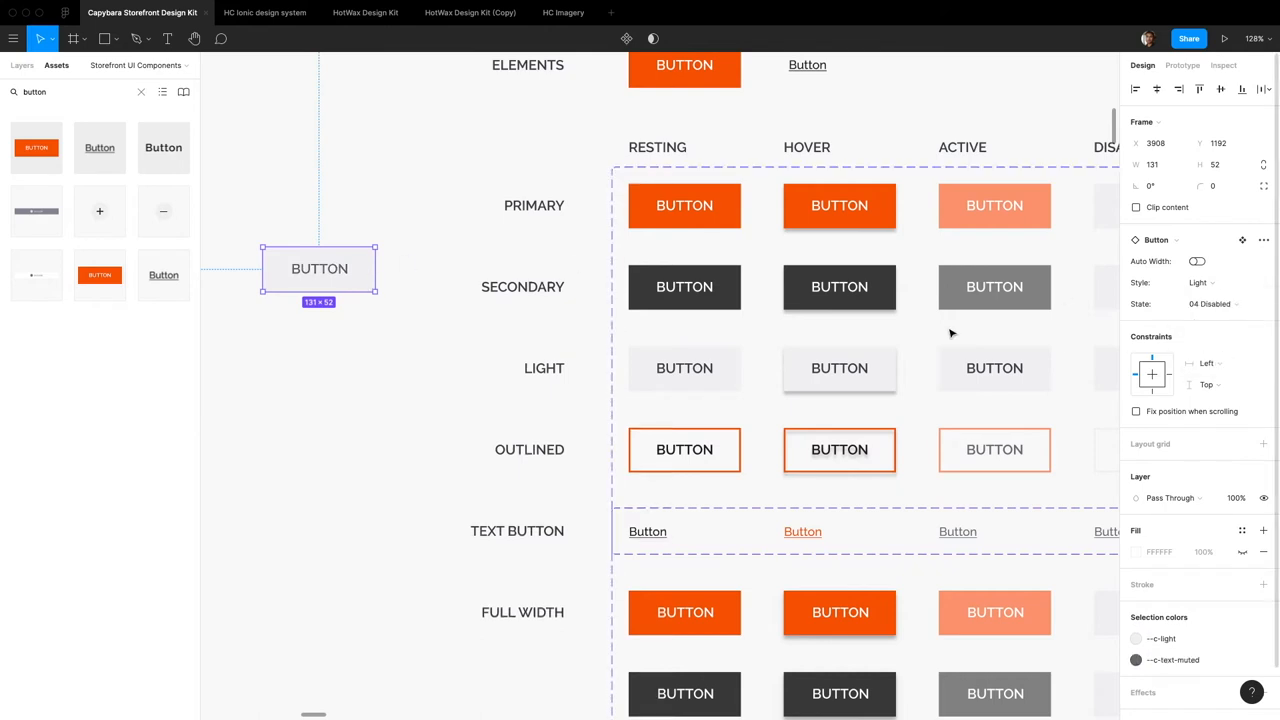
mouse_move(292, 288)
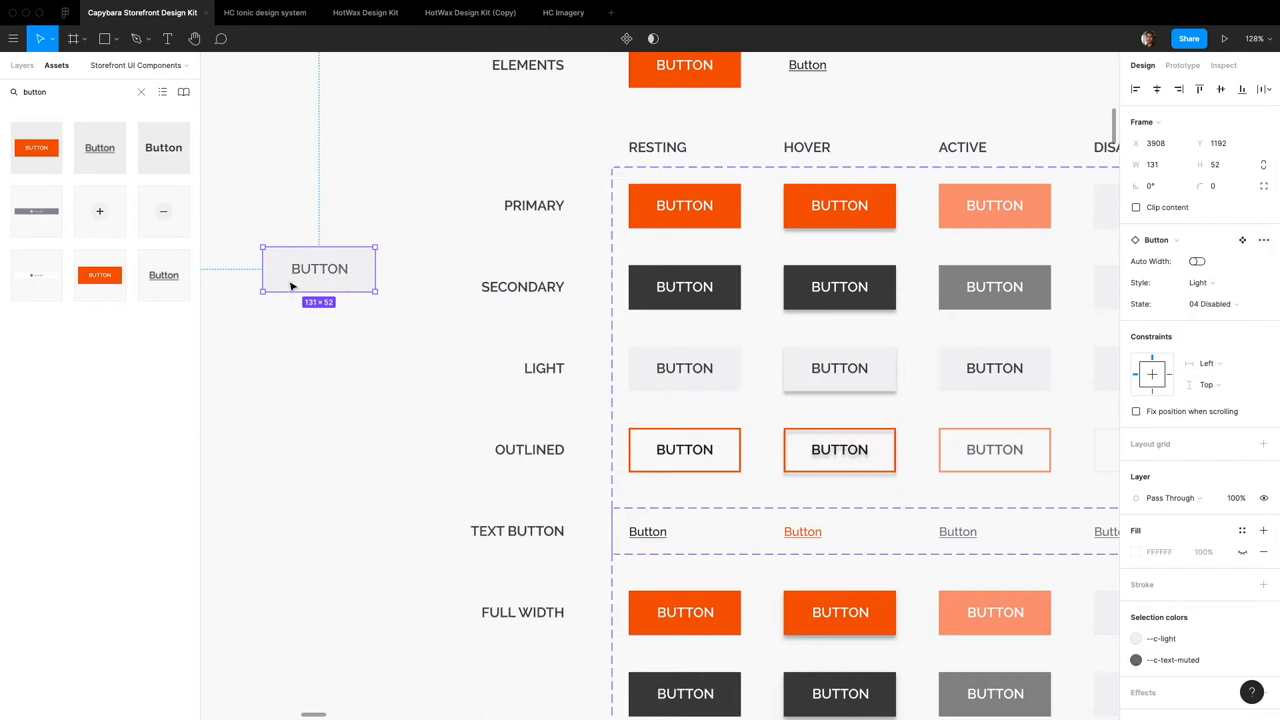
mouse_move(256, 256)
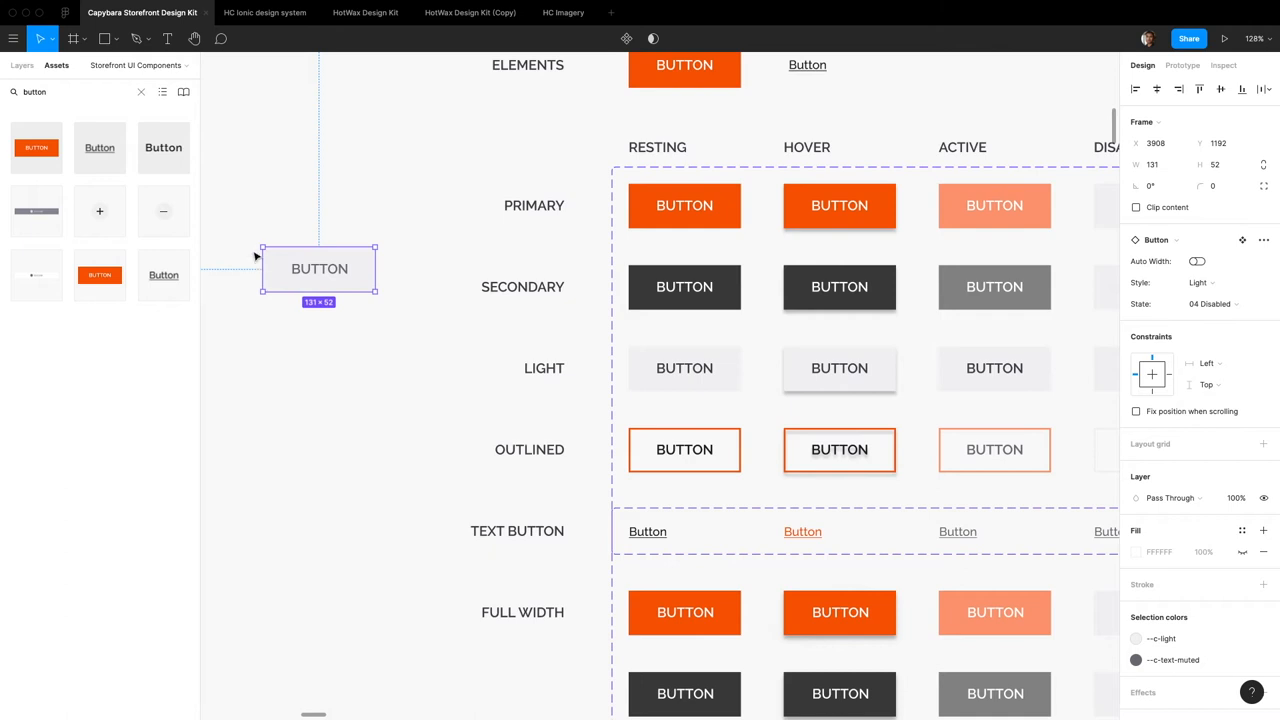
mouse_move(452, 242)
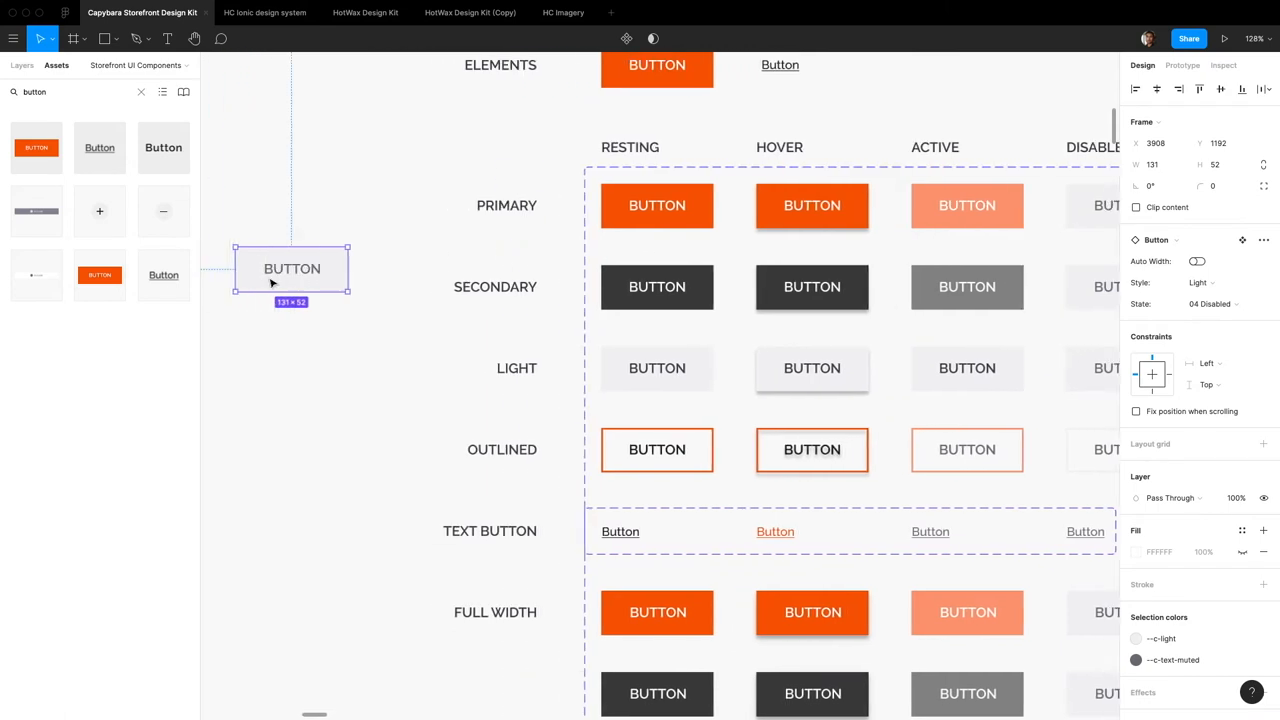
left_click(1242, 240)
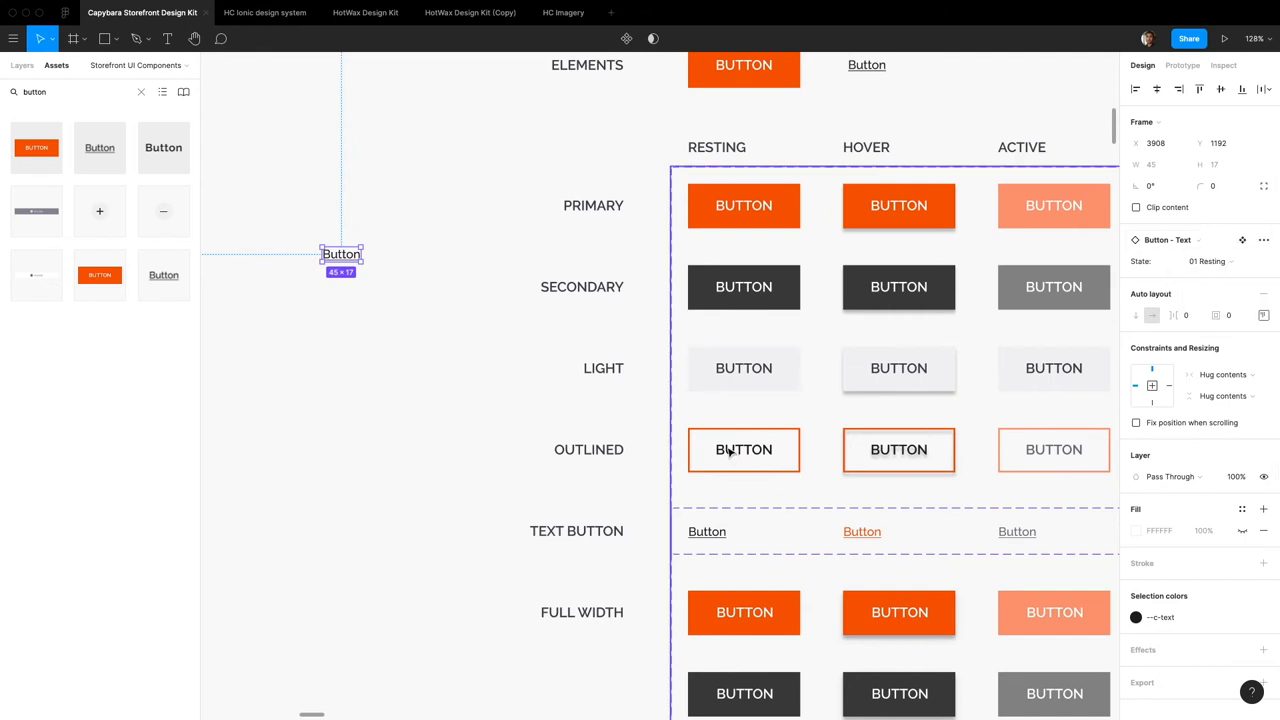
mouse_move(736, 464)
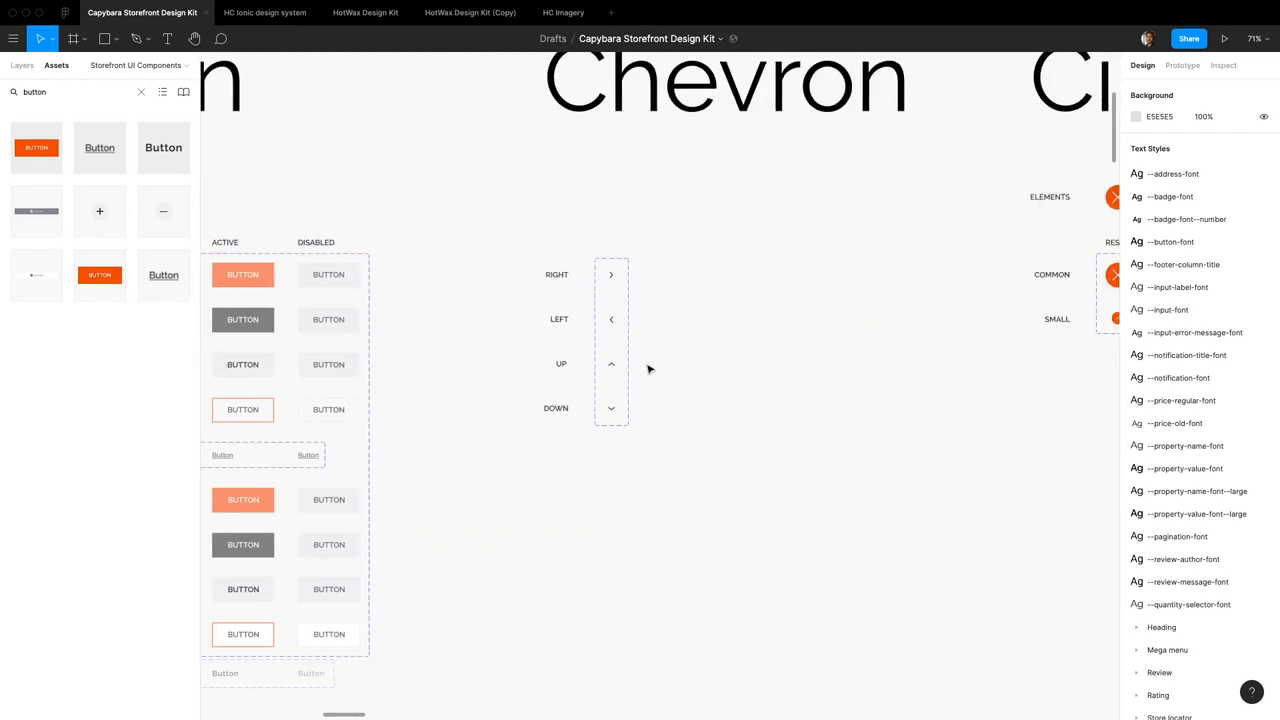
Place a Chevron instance beside the chevron variants and set its direction to Down
left_click(504, 340)
type("cheveron")
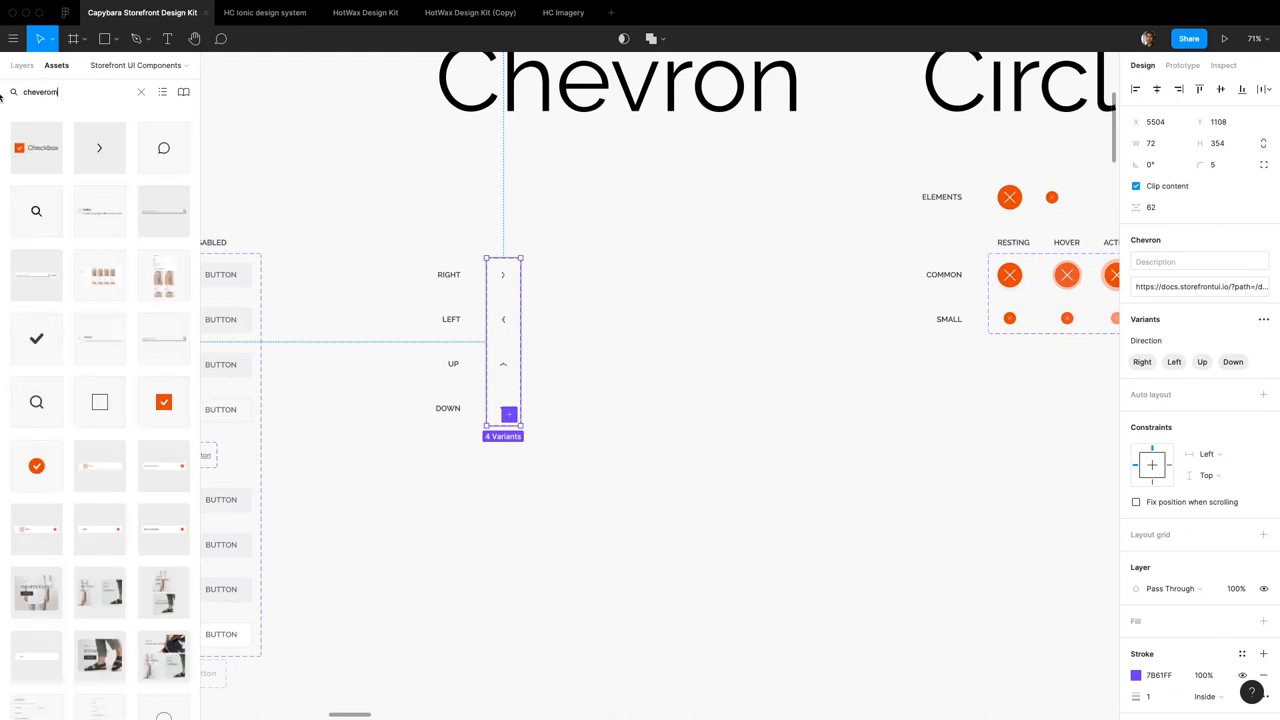
left_click(672, 332)
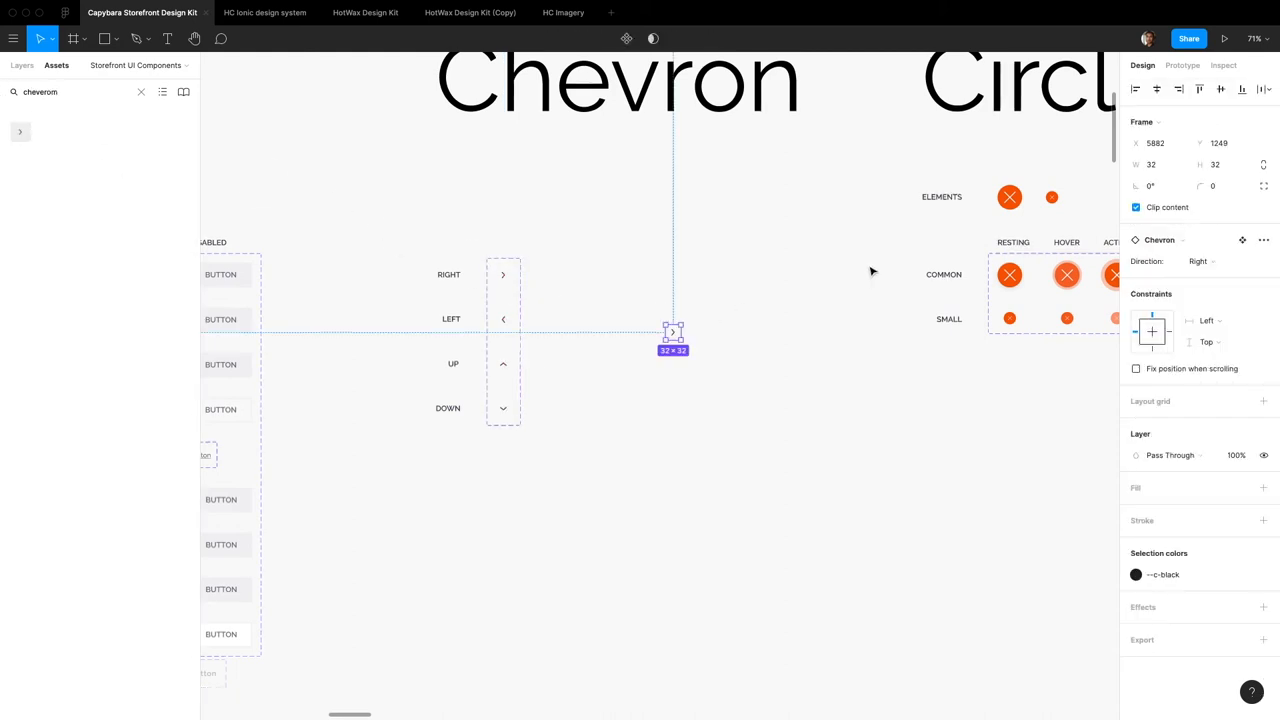
left_click(1200, 260)
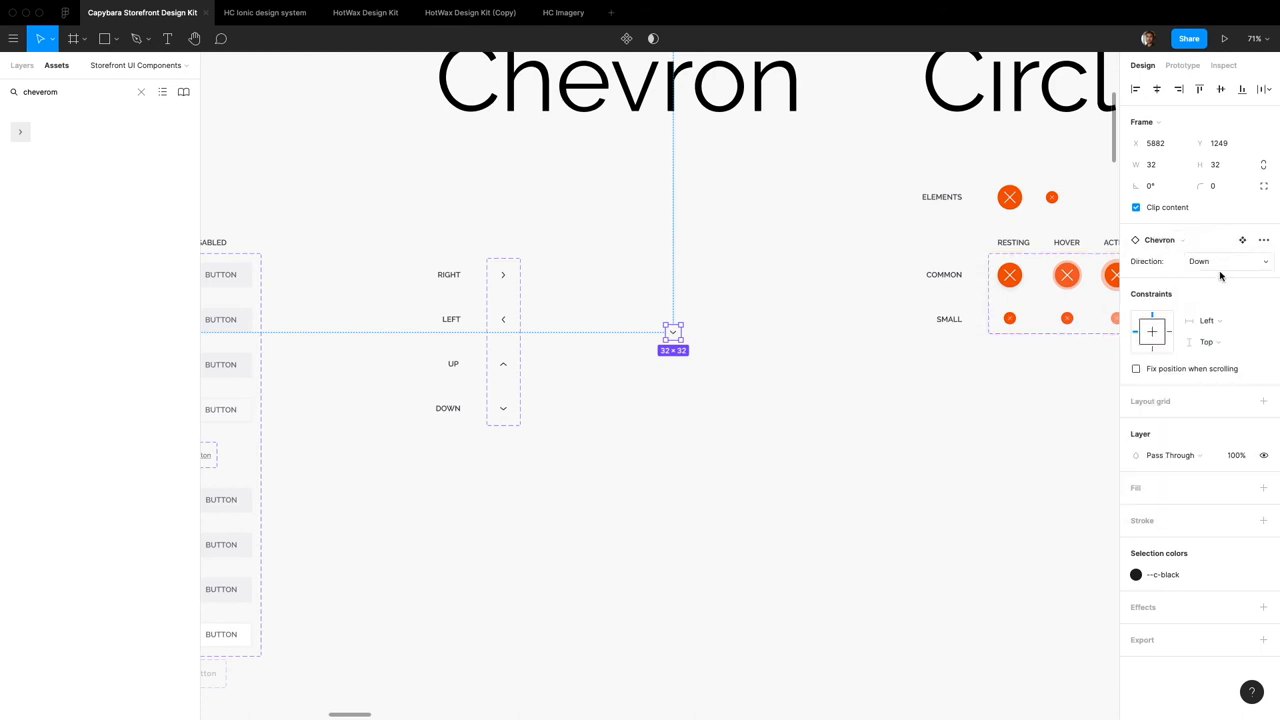
left_click(1224, 260)
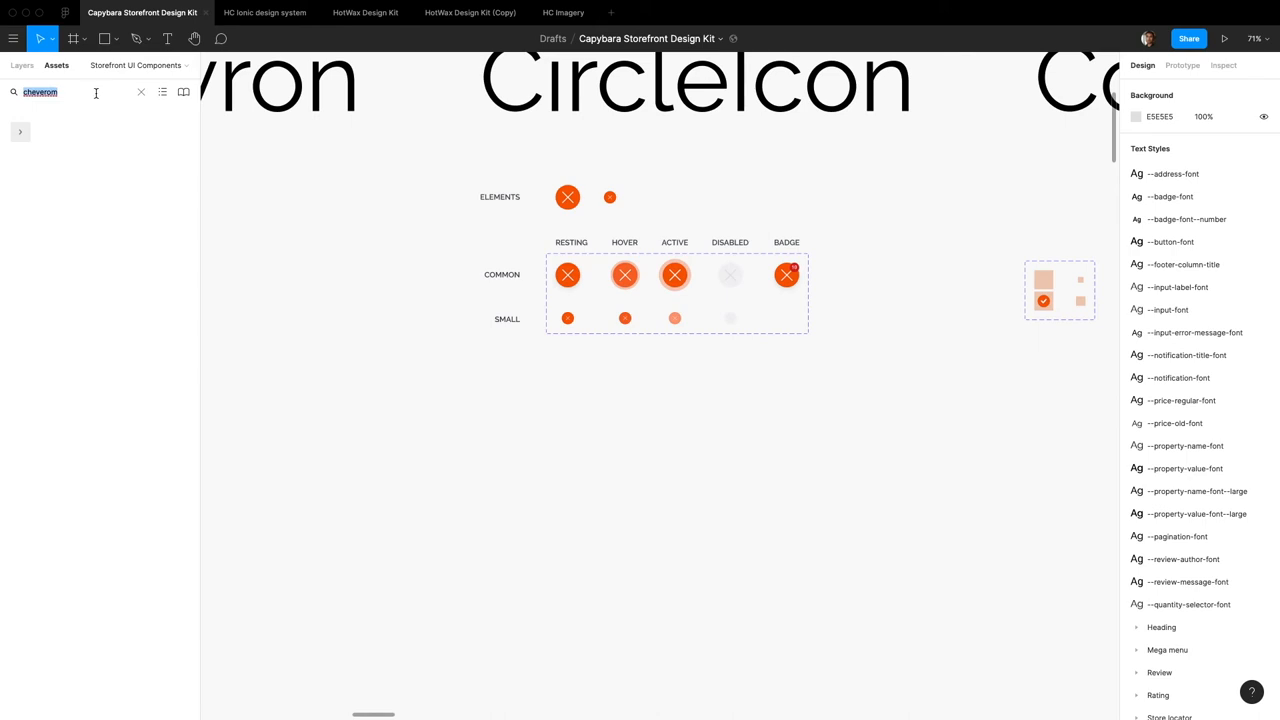
Switch the Circle Icon instance from resting to its Hover state and make it Small
type("circle")
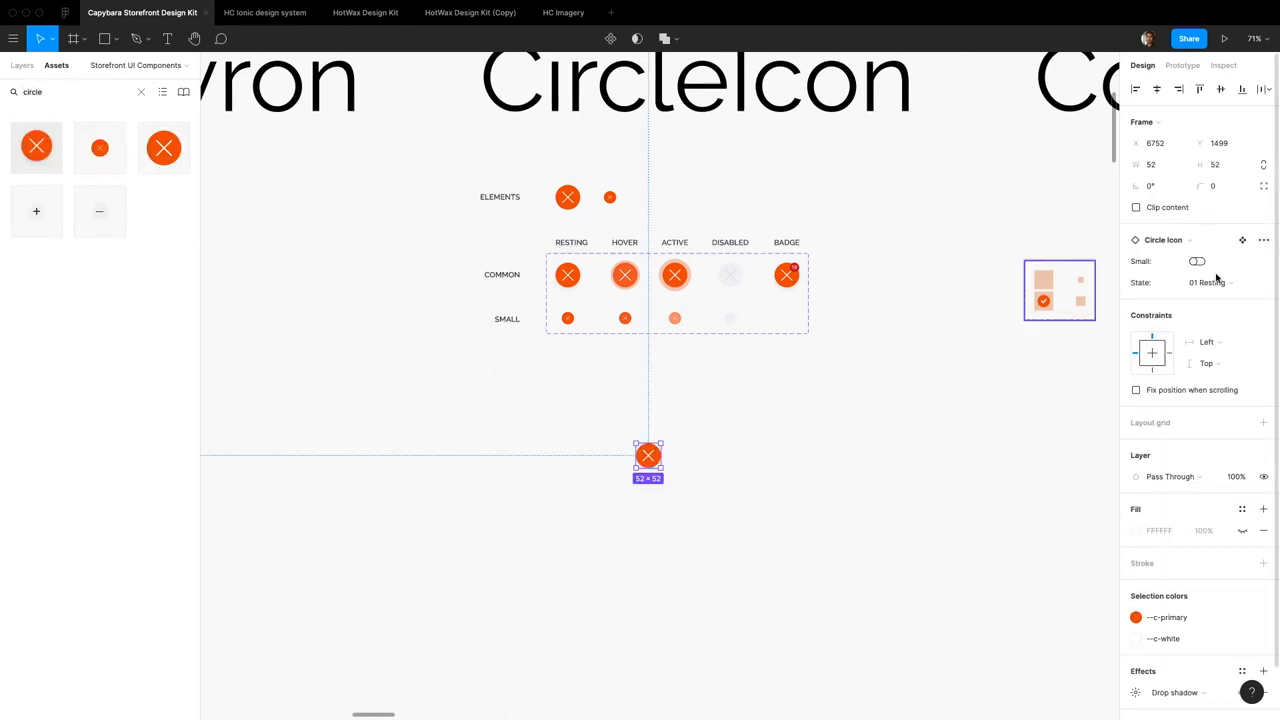
left_click(1196, 260)
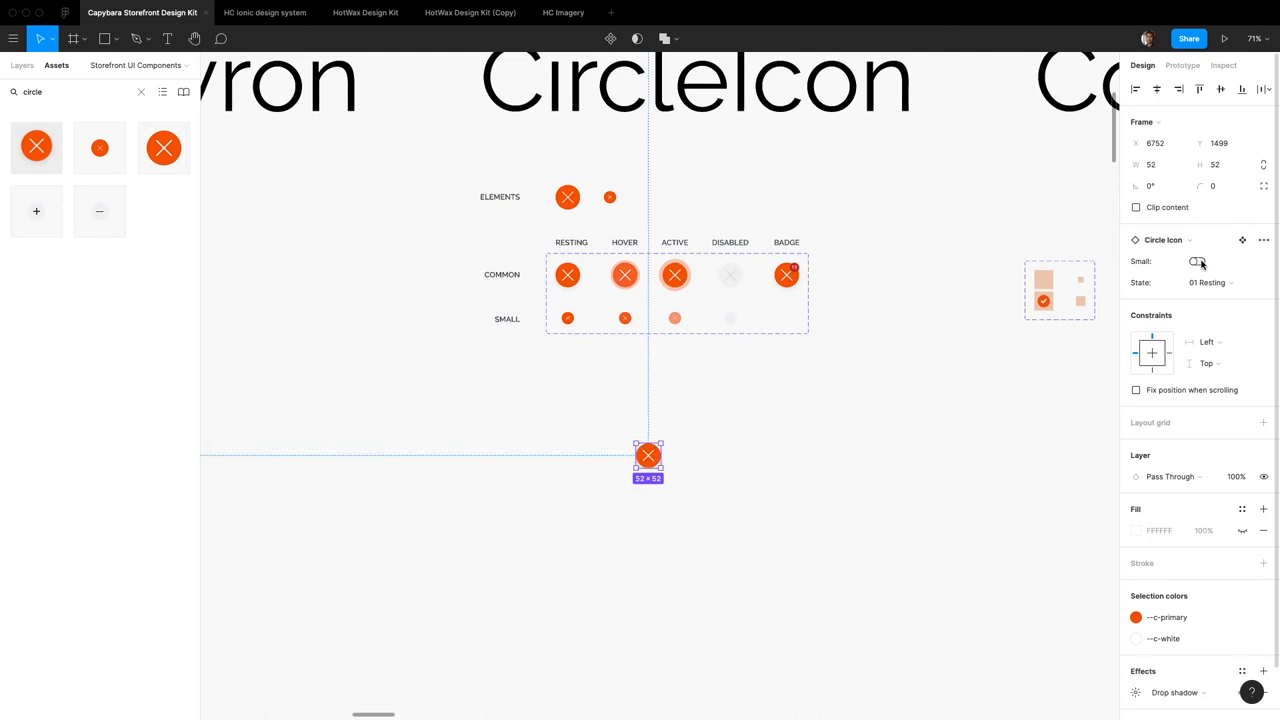
left_click(1210, 282)
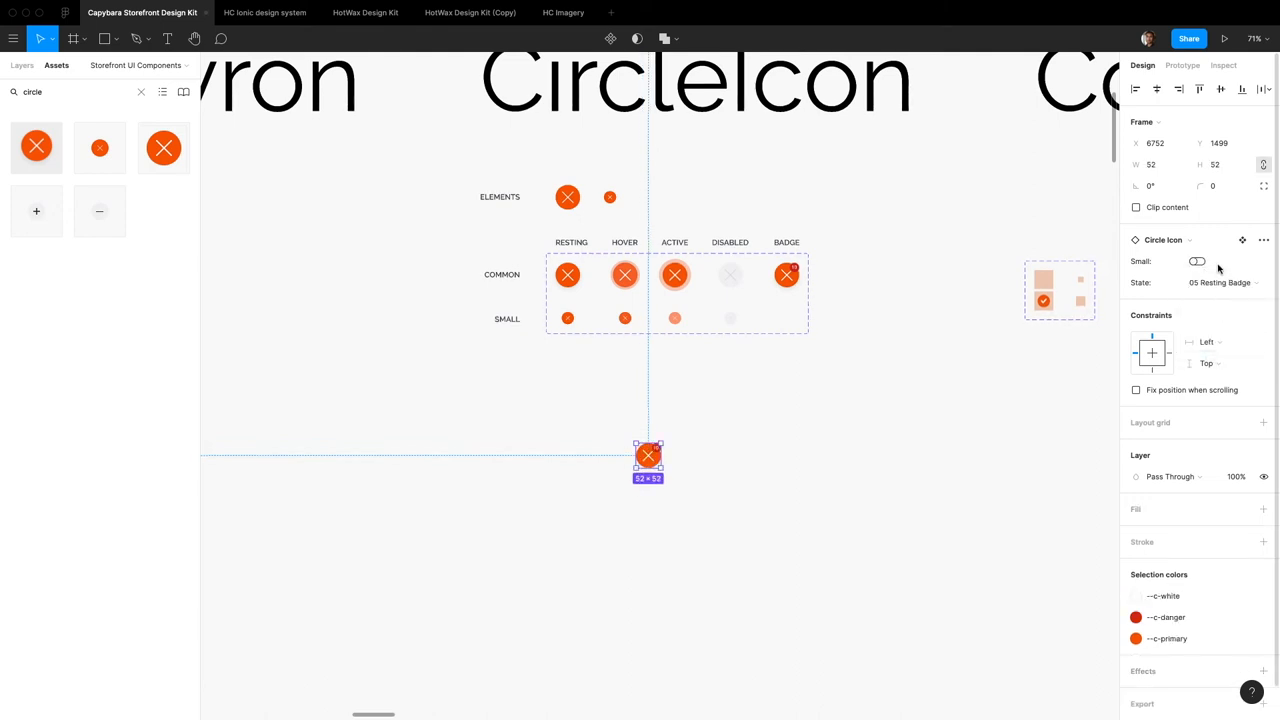
left_click(1220, 282)
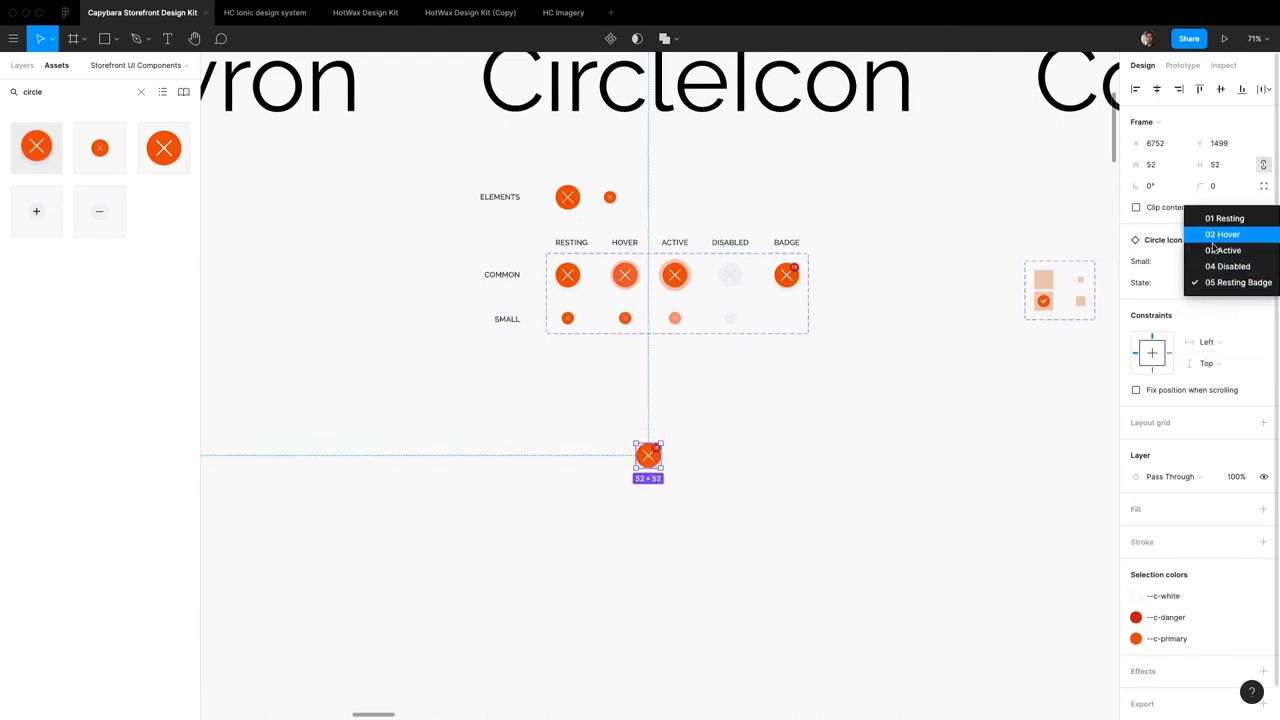
left_click(1222, 234)
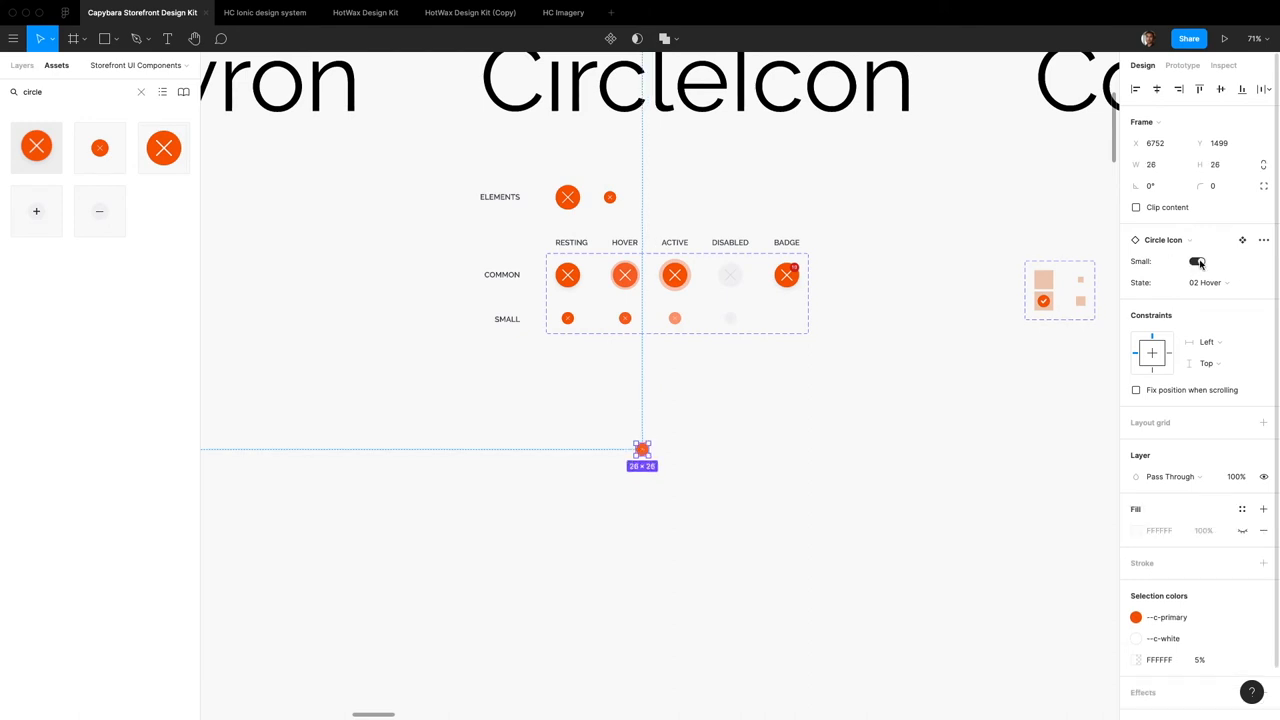
left_click(686, 424)
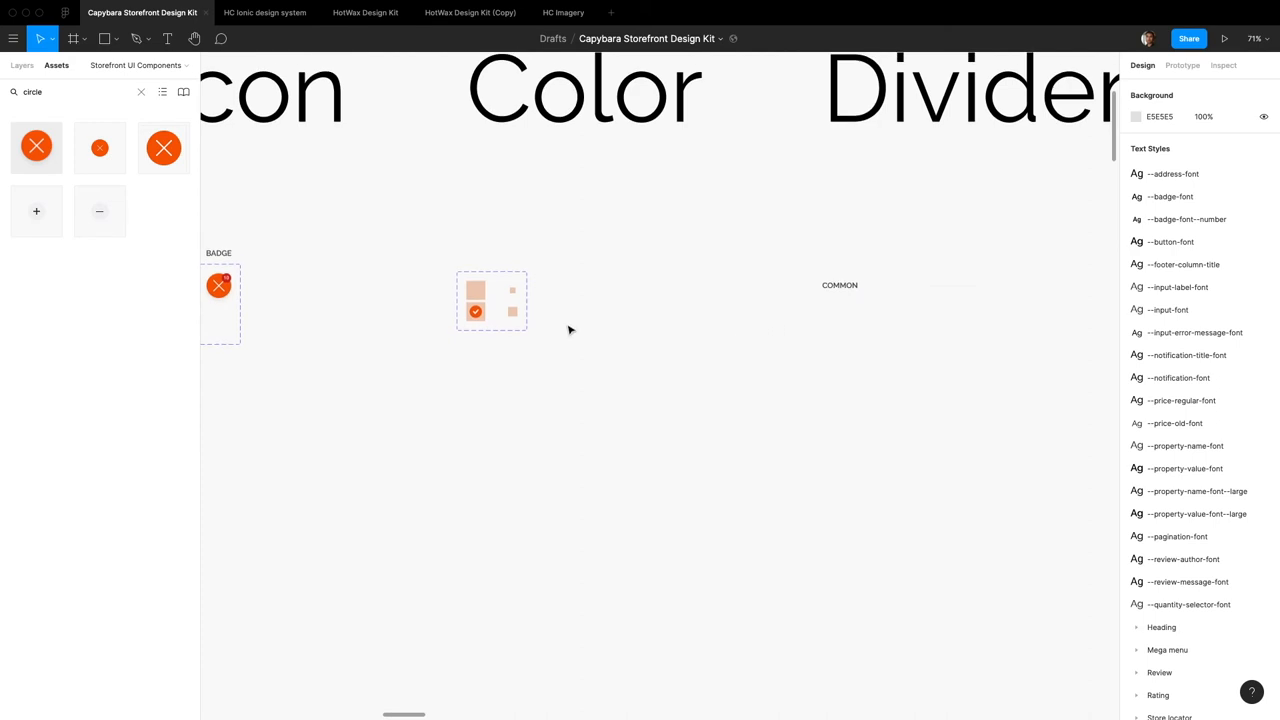
scroll("down", 3)
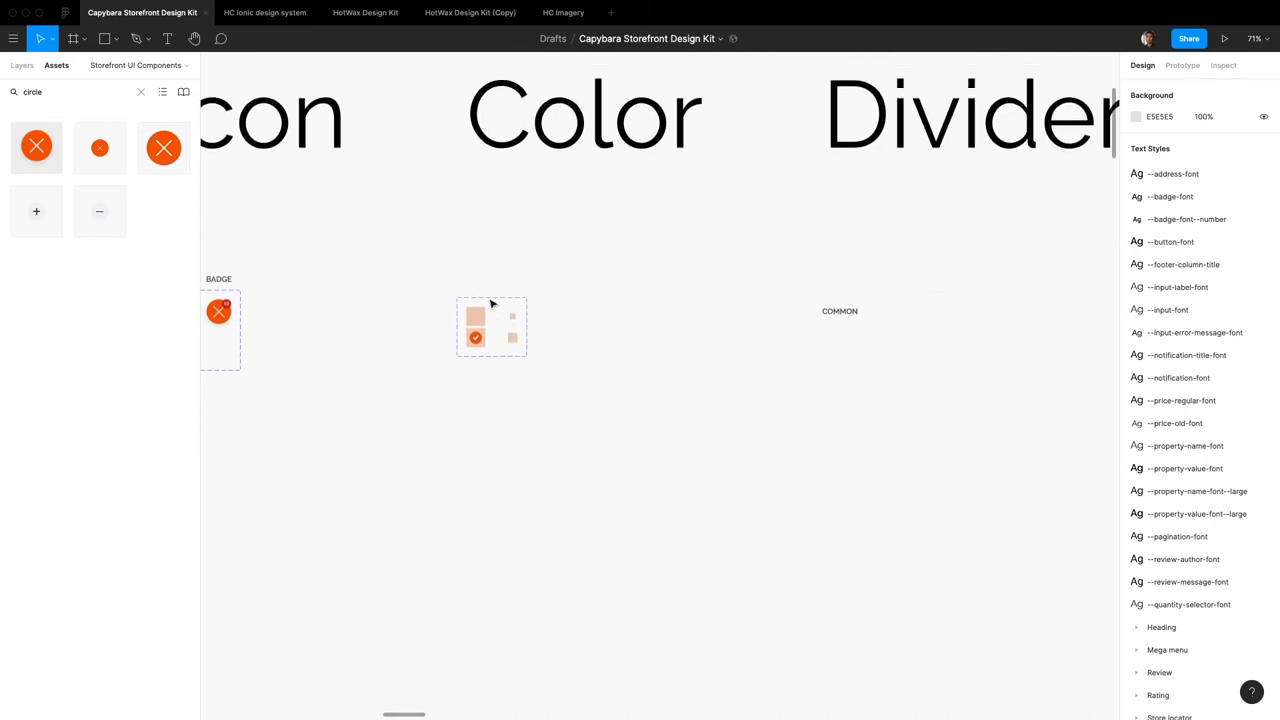
scroll("right", 3)
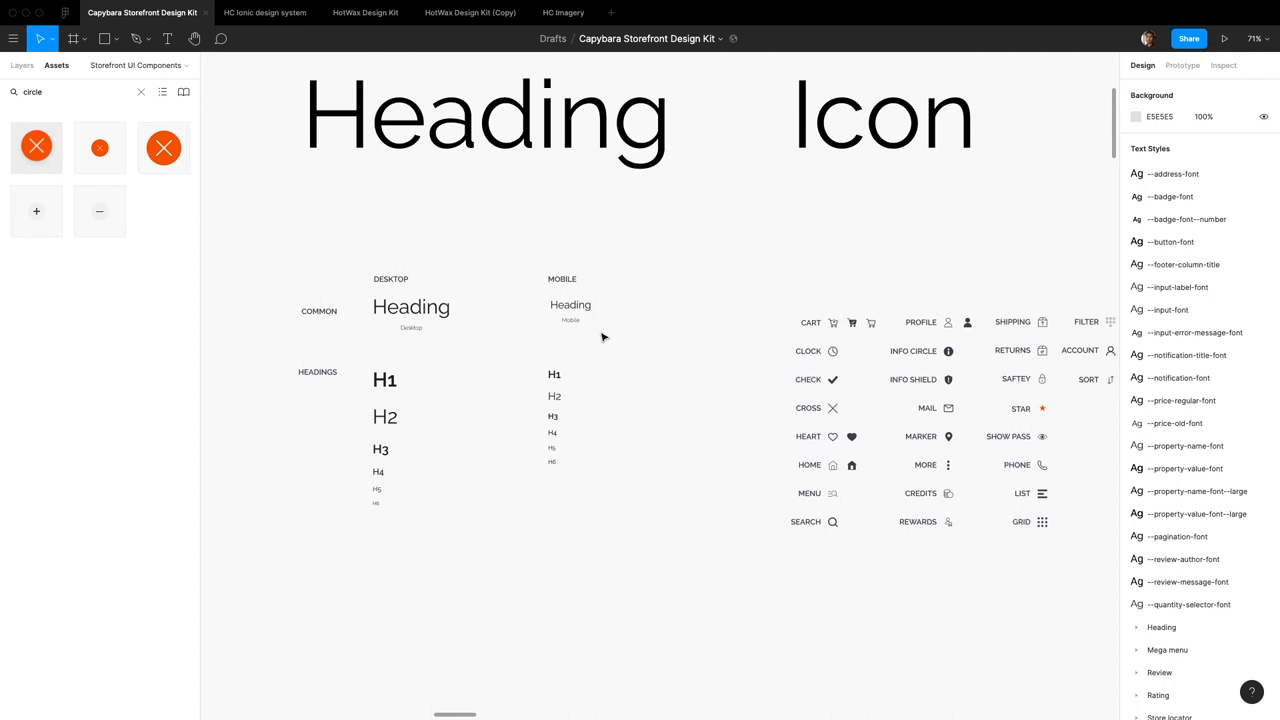
scroll("right", 3)
type("input")
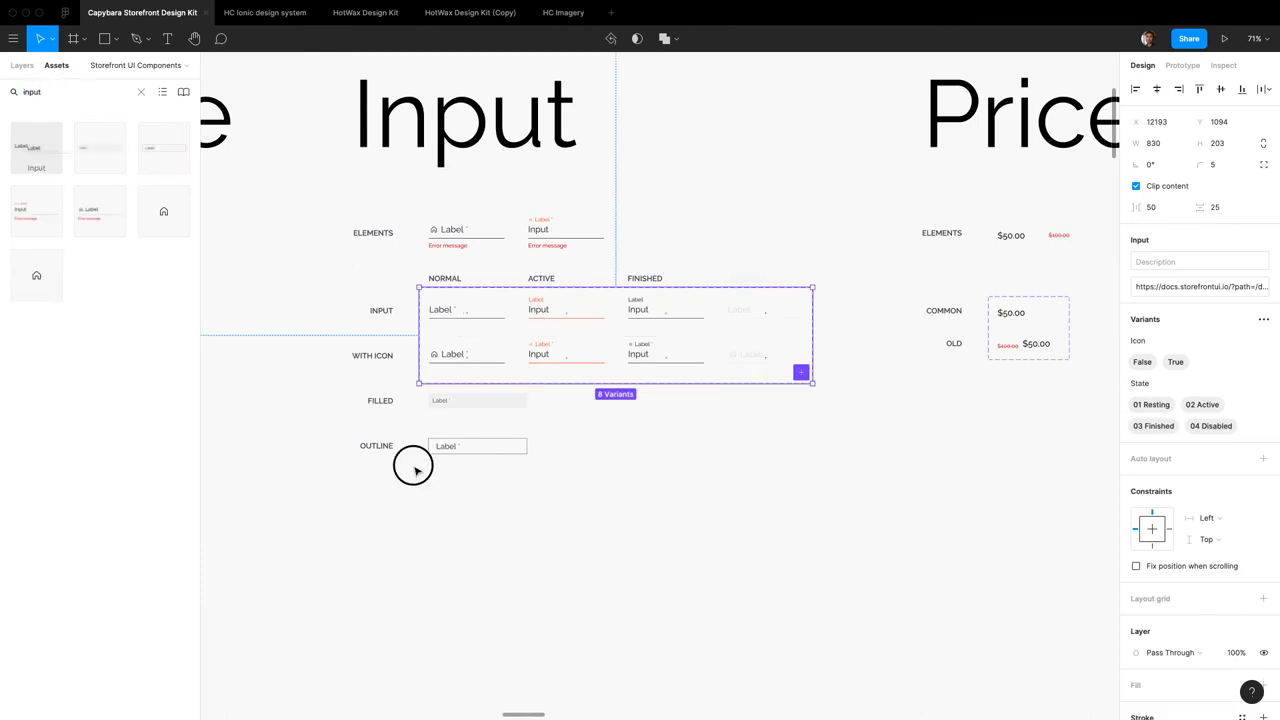
Place an Input instance and try its Disabled and Finished states before returning it to Resting
left_click(456, 520)
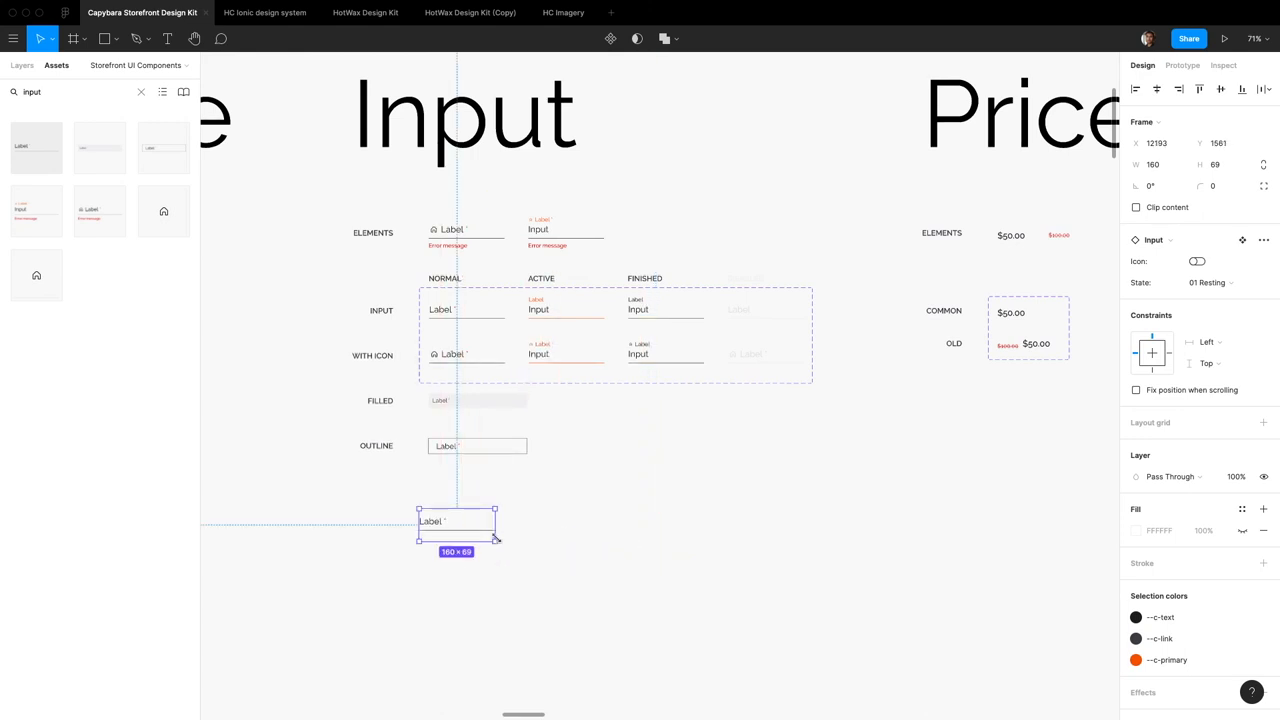
mouse_move(544, 538)
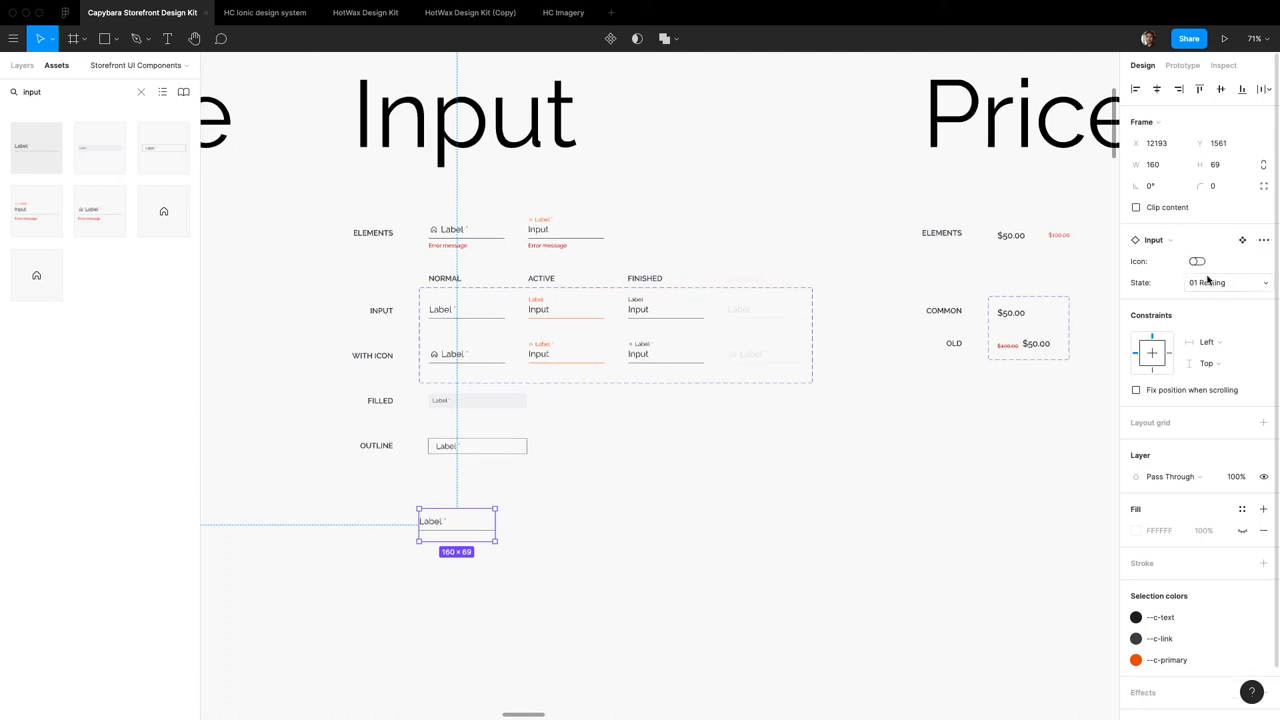
left_click(1224, 282)
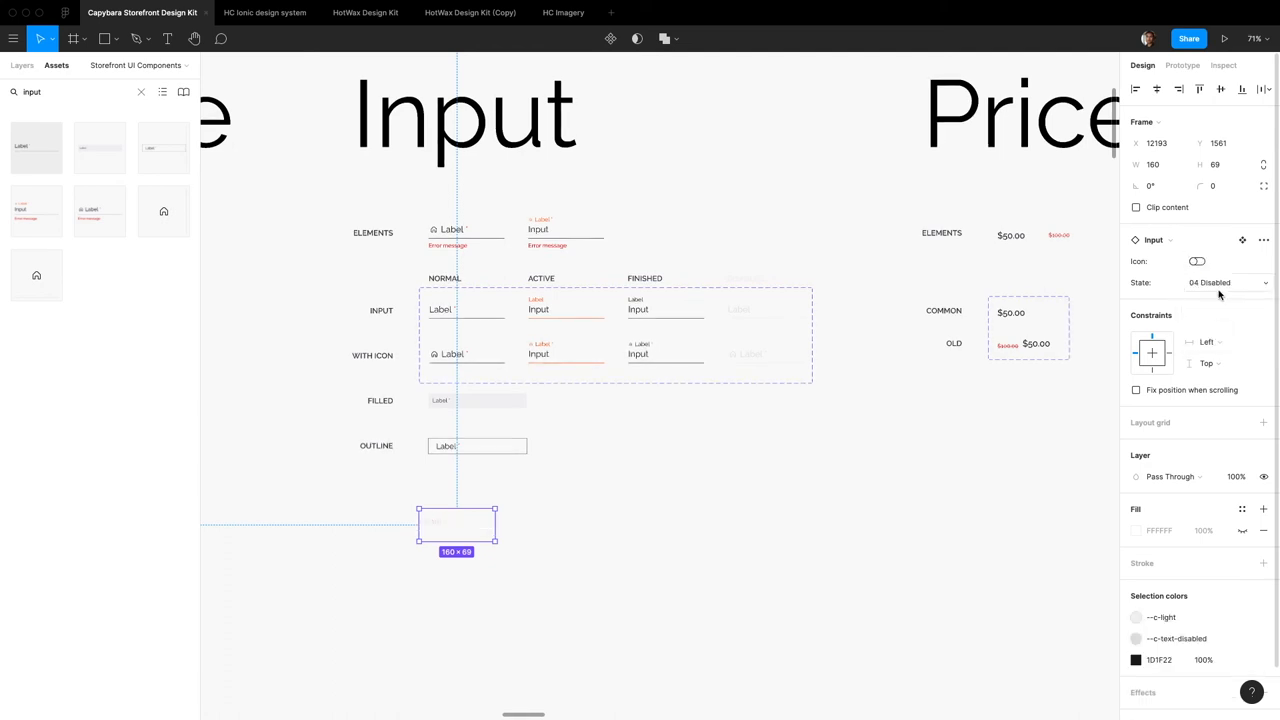
left_click(1228, 282)
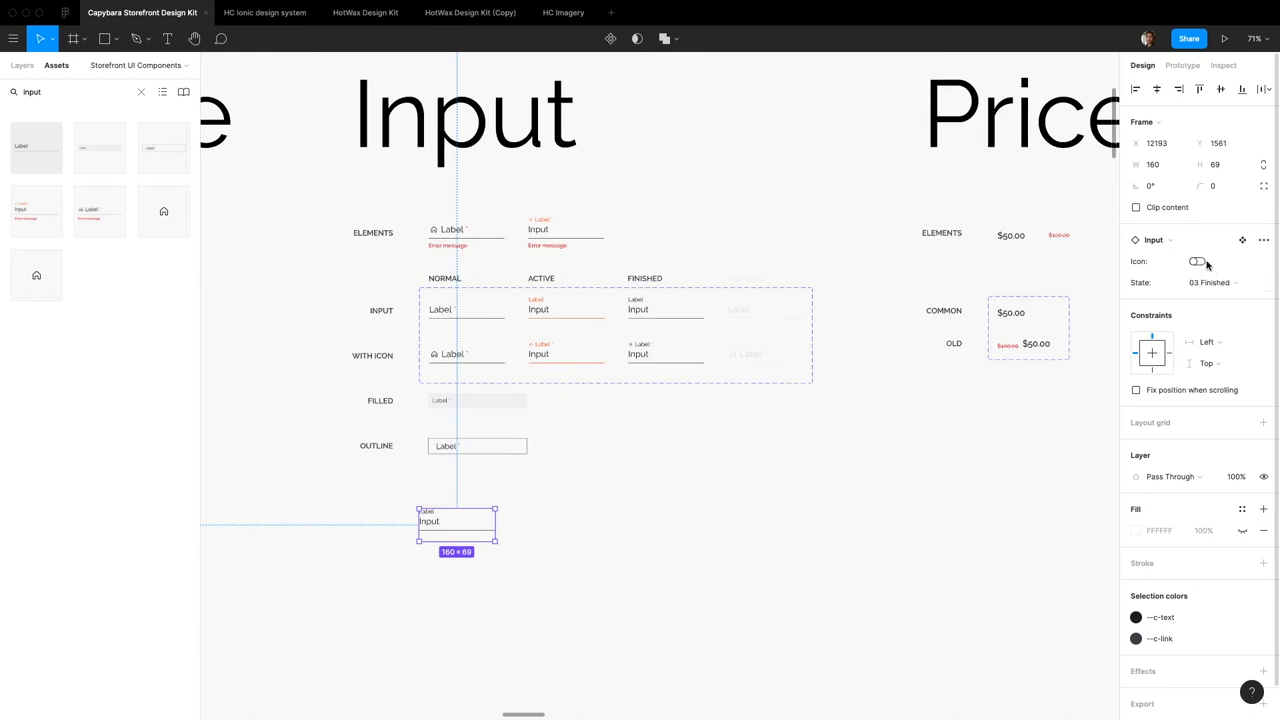
left_click(1212, 282)
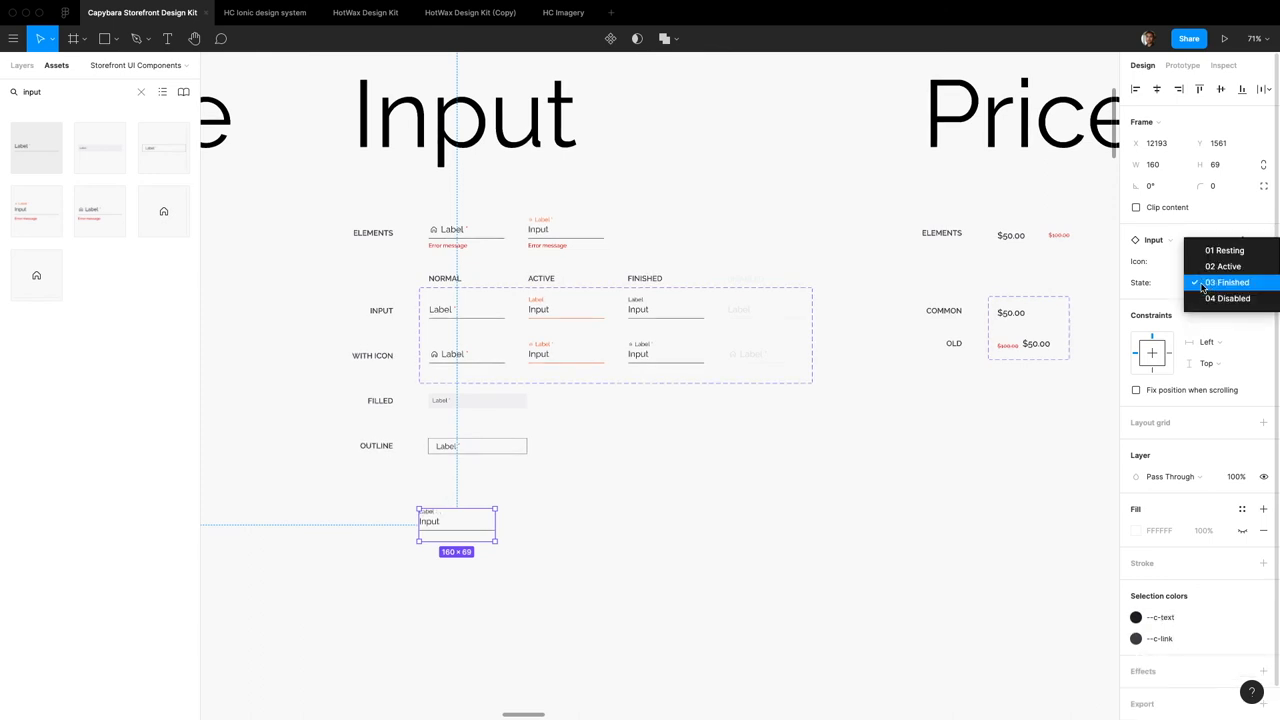
left_click(1224, 250)
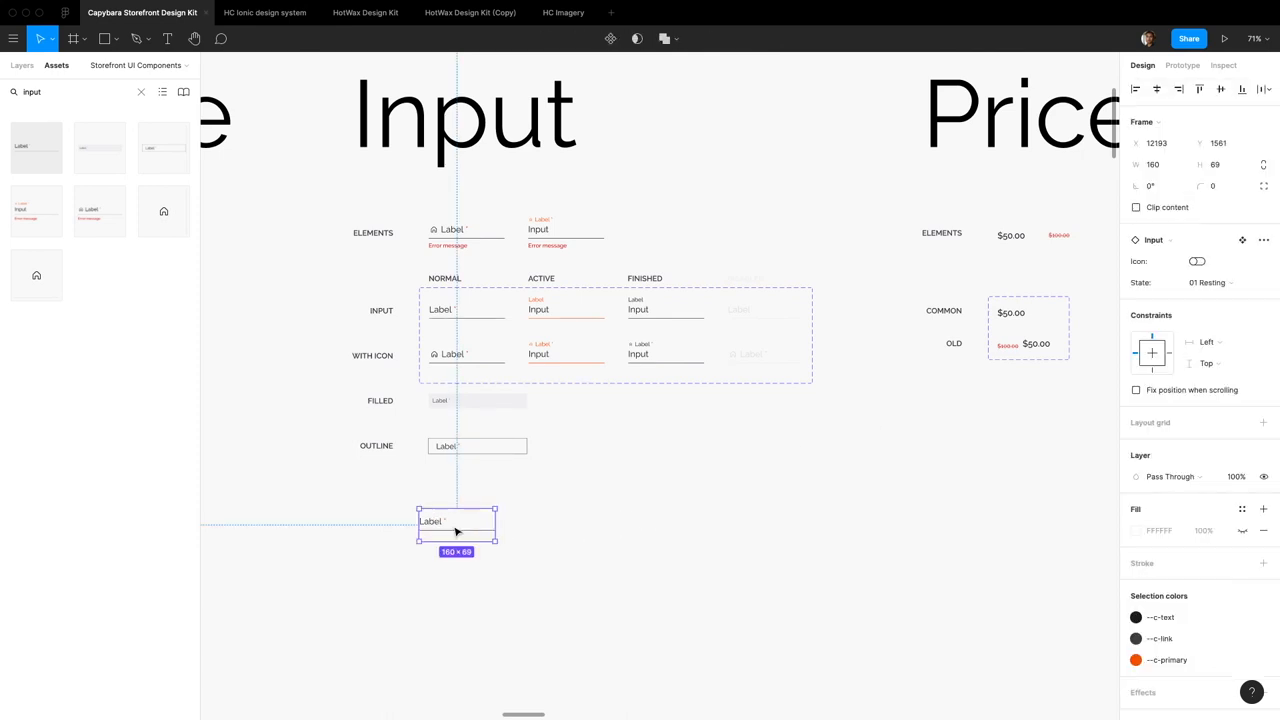
left_click(896, 380)
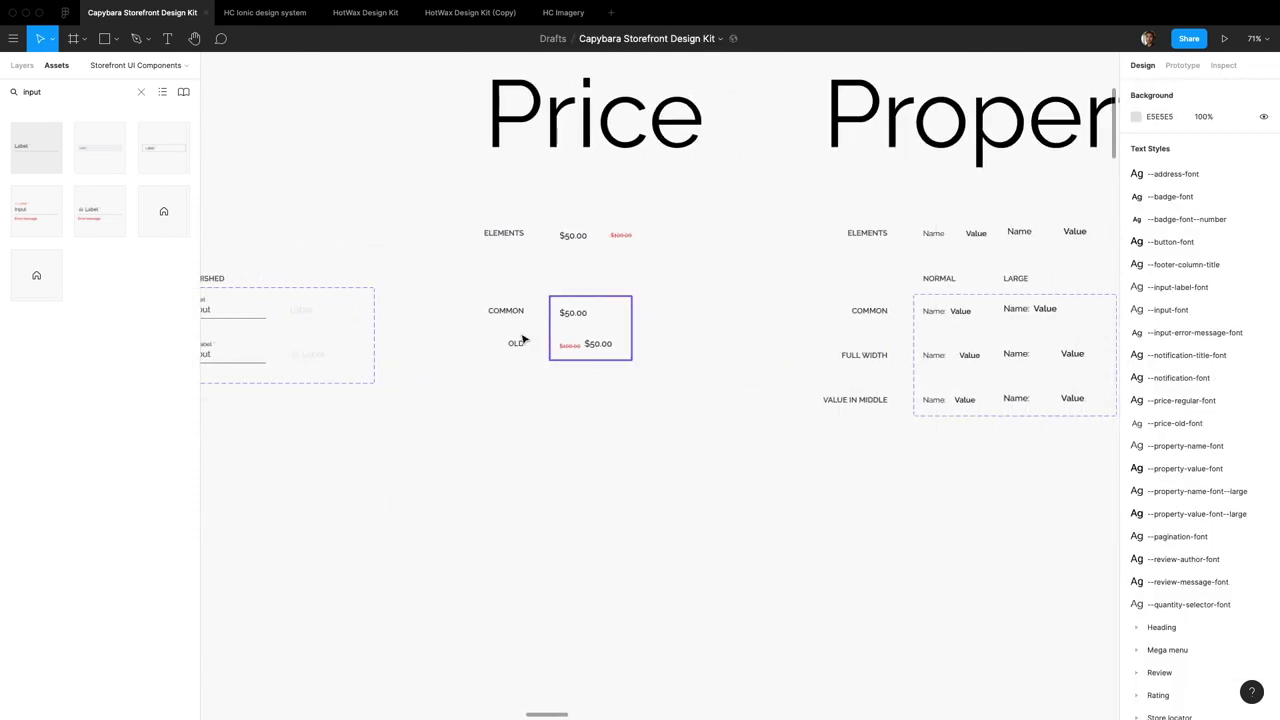
Place a Price instance and toggle Discounted on, off, then on to show the struck-through old price
left_click(590, 328)
type("price")
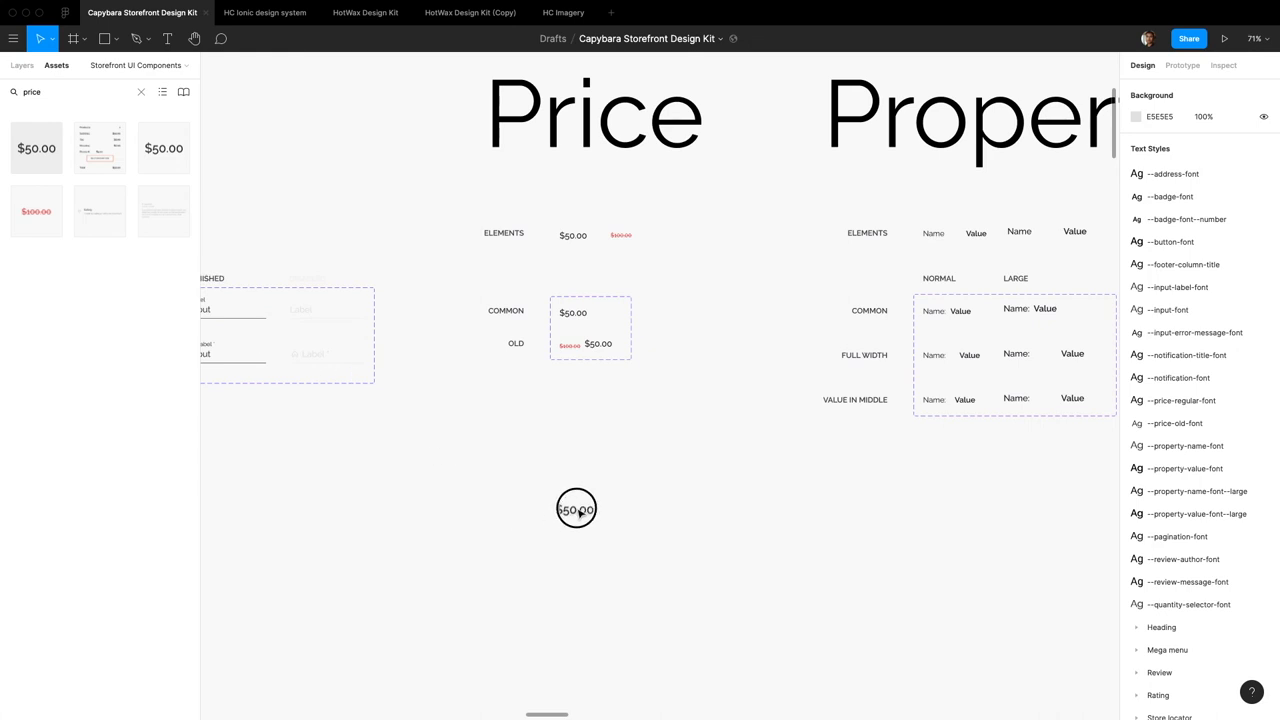
left_click(584, 508)
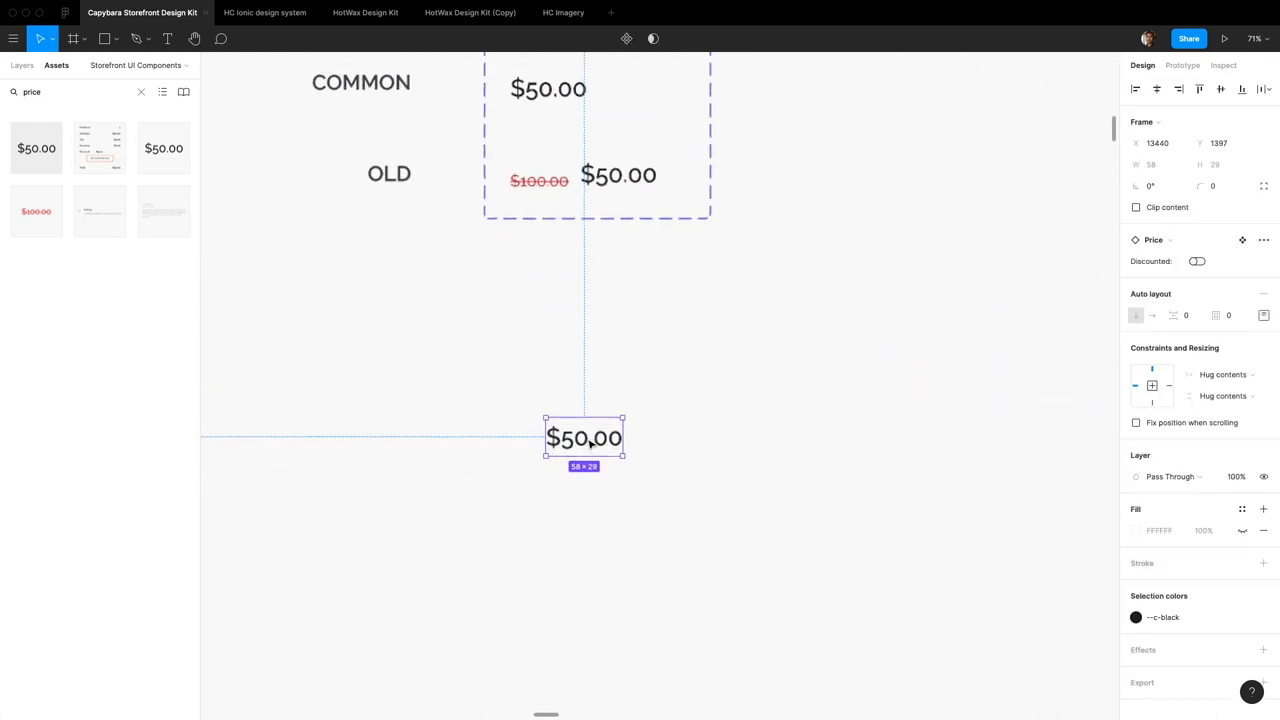
left_click(1196, 260)
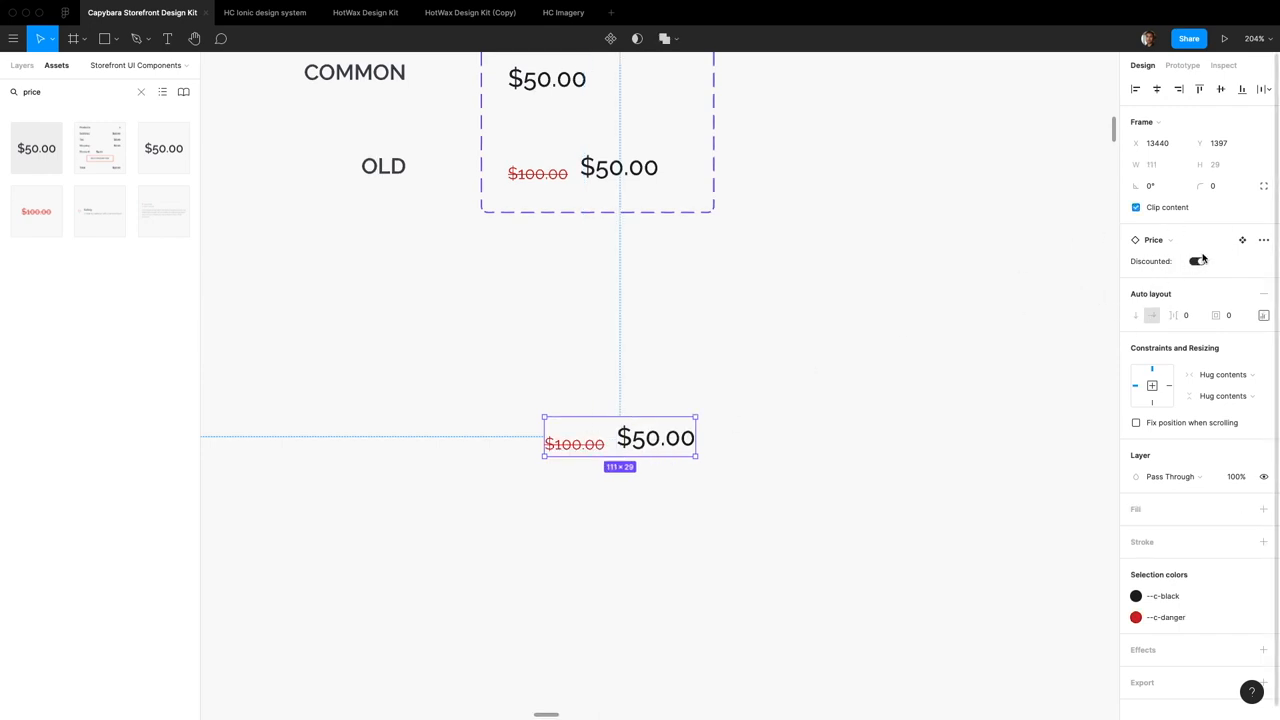
left_click(1196, 260)
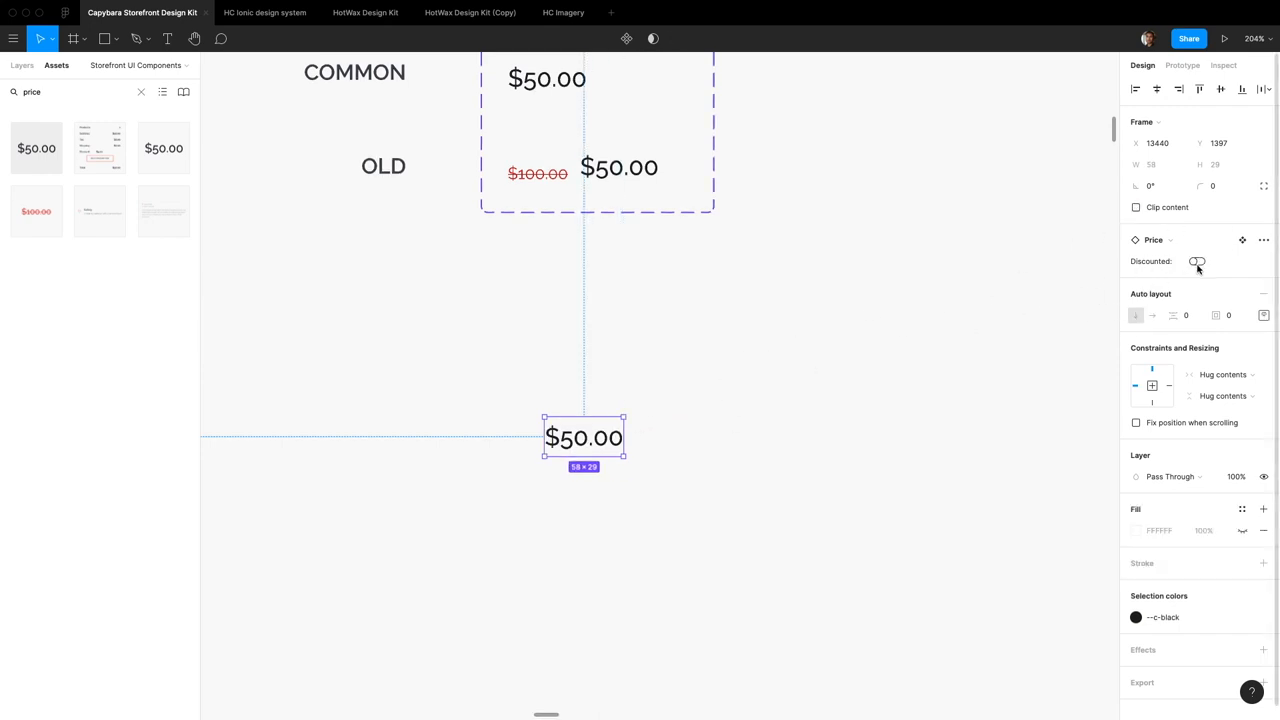
left_click(1196, 262)
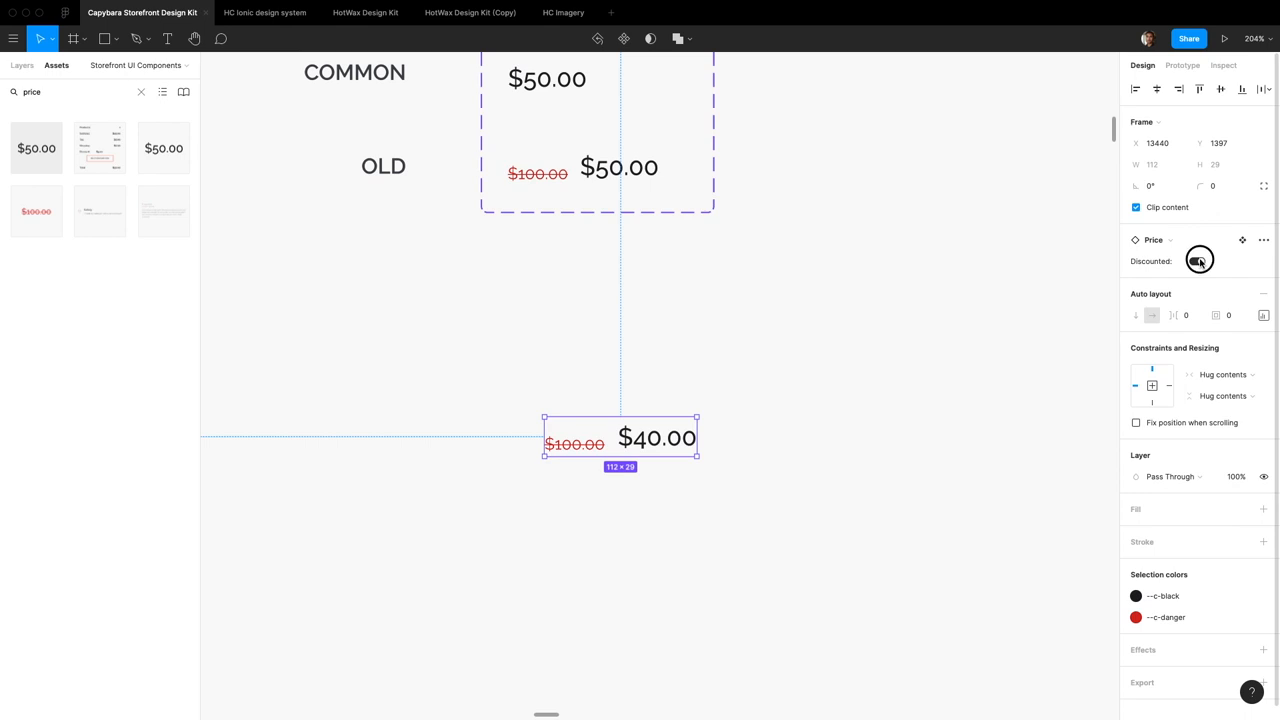
left_click(1200, 260)
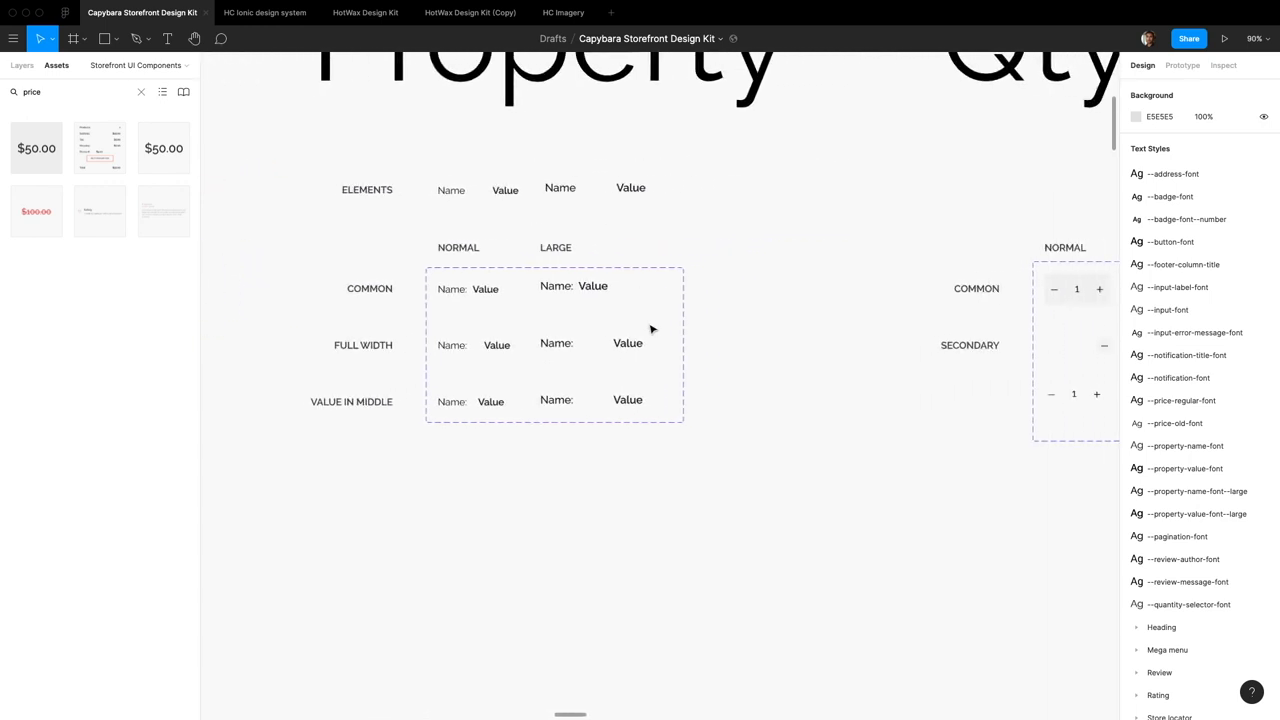
Place a Property instance, try Full Width, then set Value in middle with Large off
type("pro")
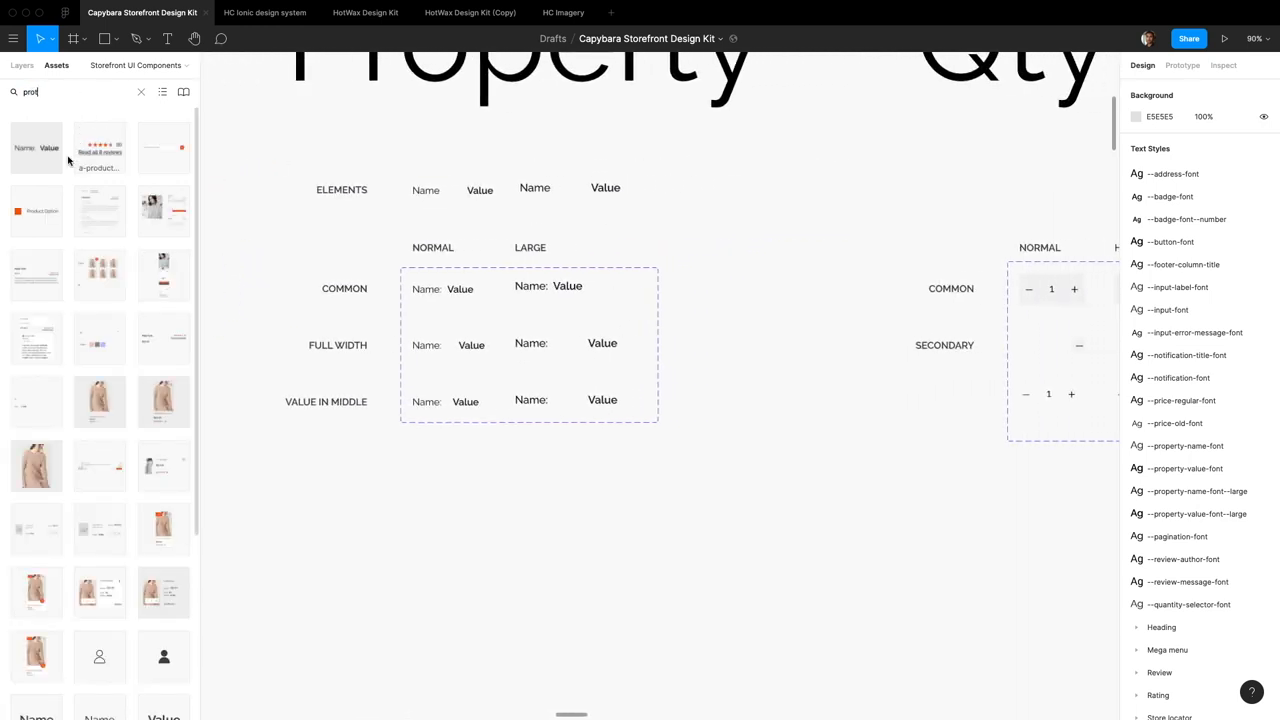
left_click(452, 500)
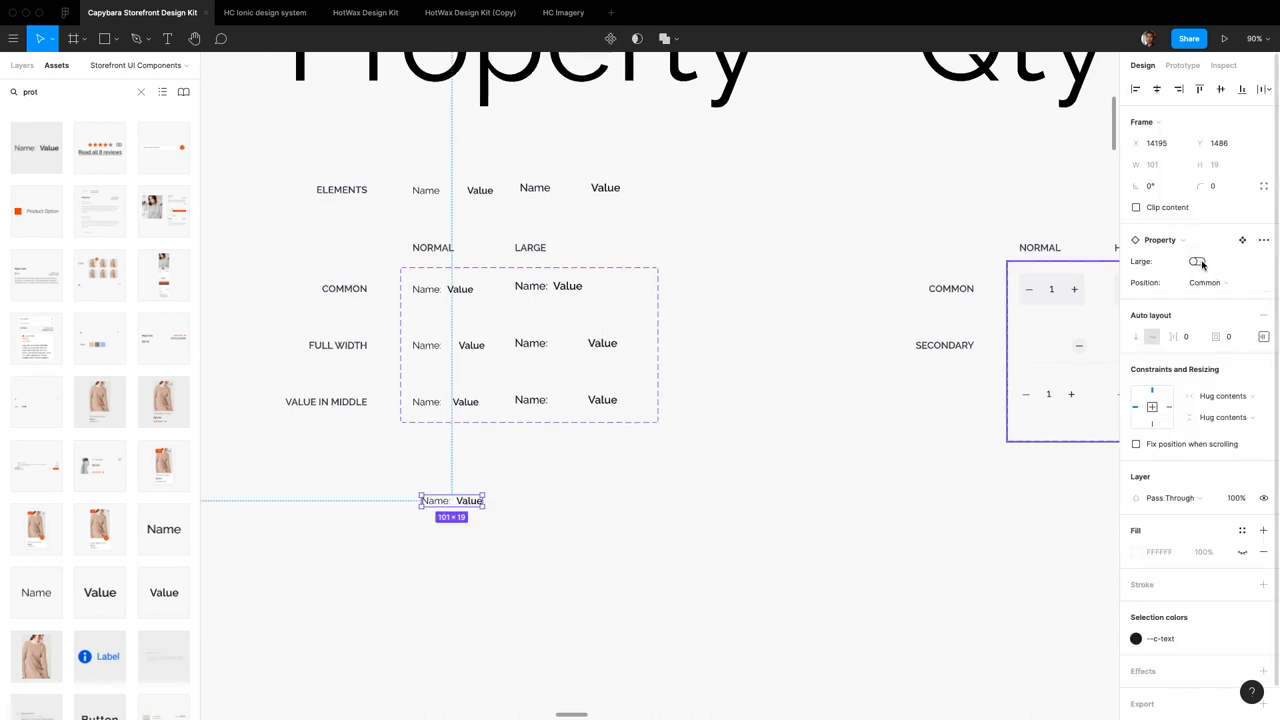
left_click(1210, 282)
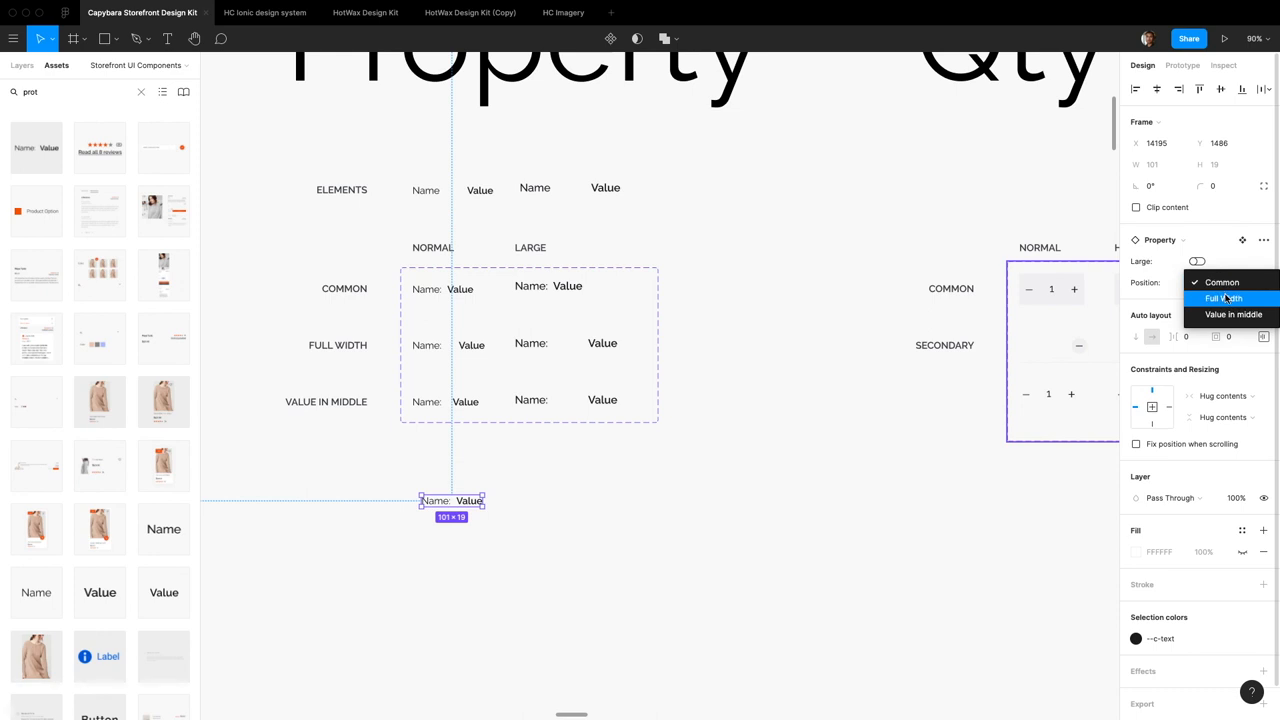
left_click(1224, 298)
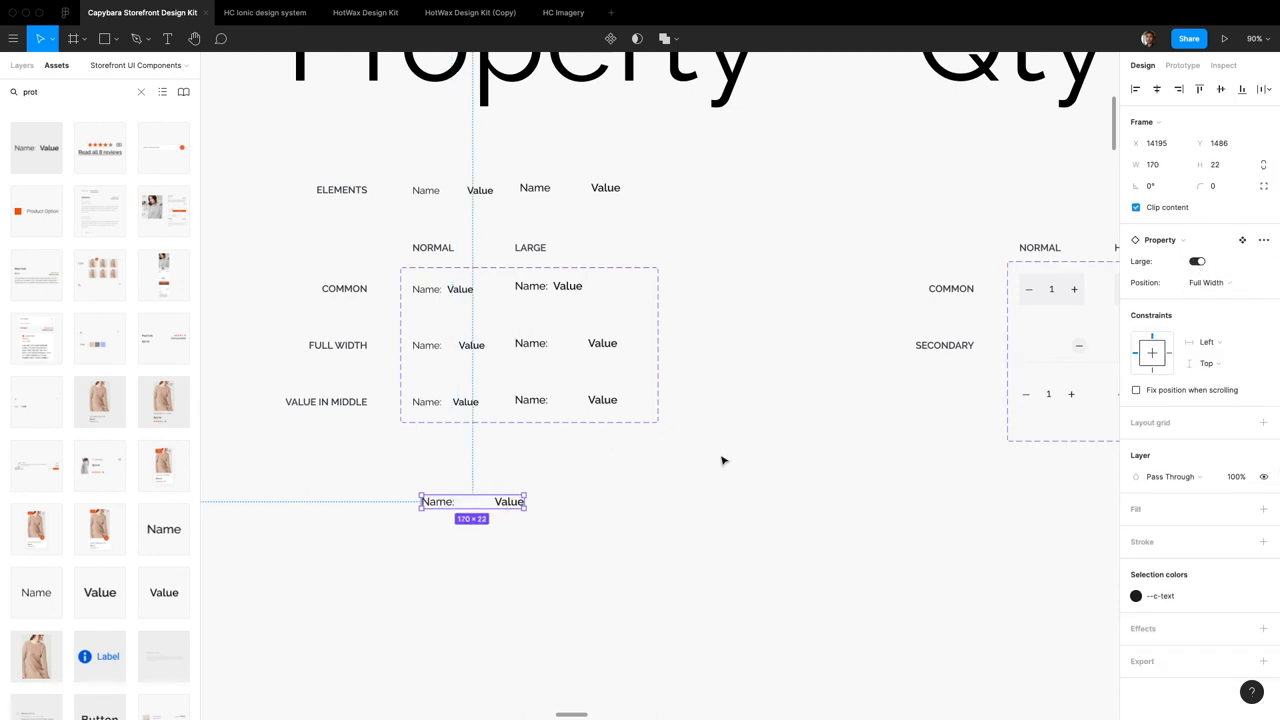
left_click(1196, 260)
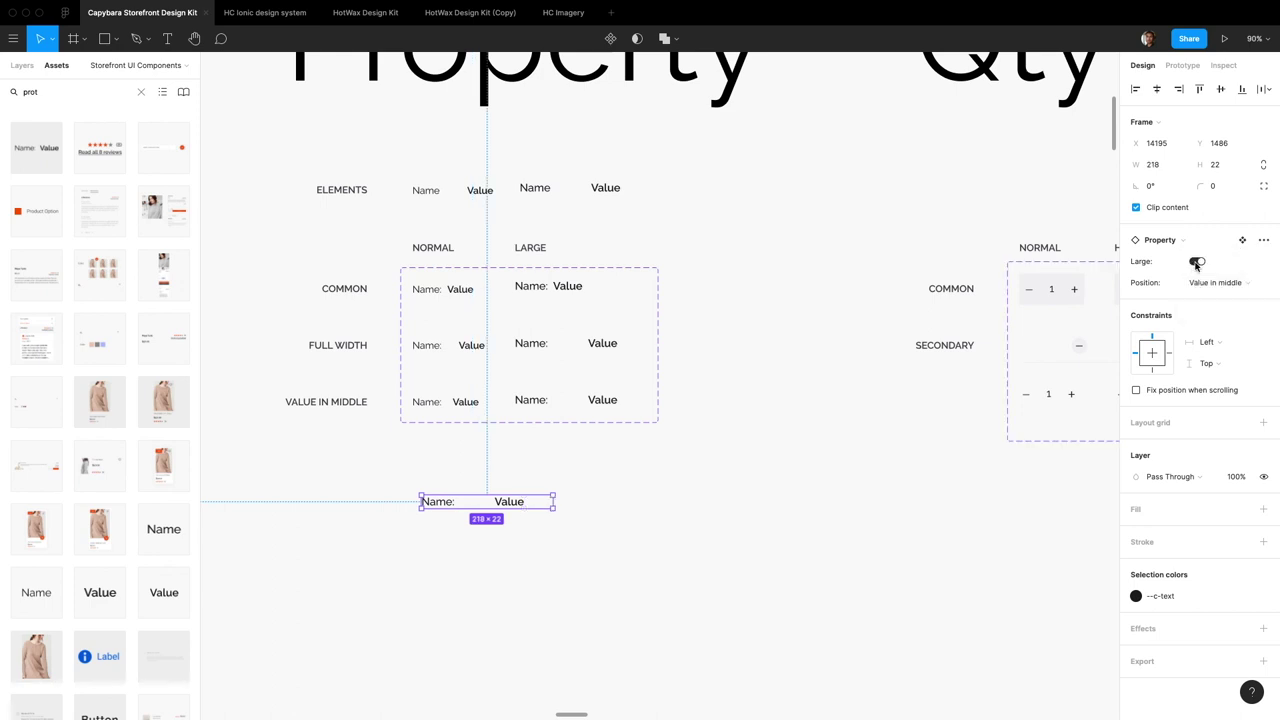
left_click(1196, 260)
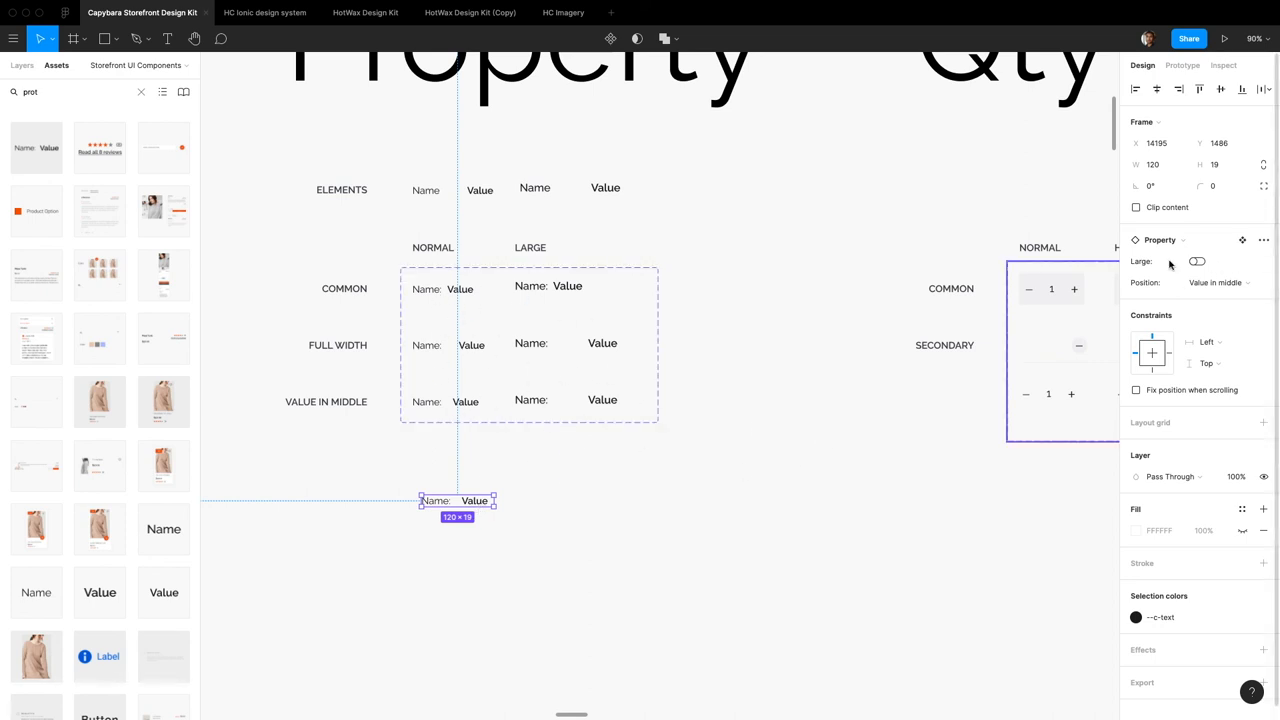
mouse_move(600, 592)
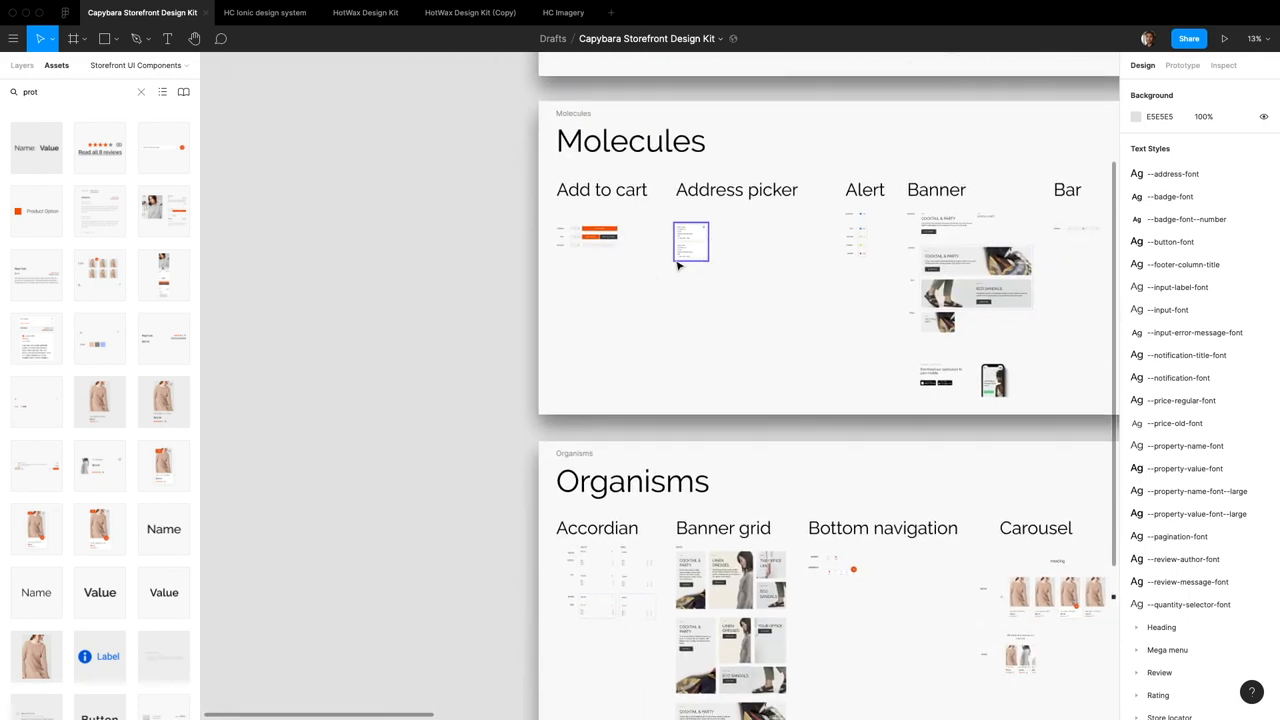
scroll("right", 3)
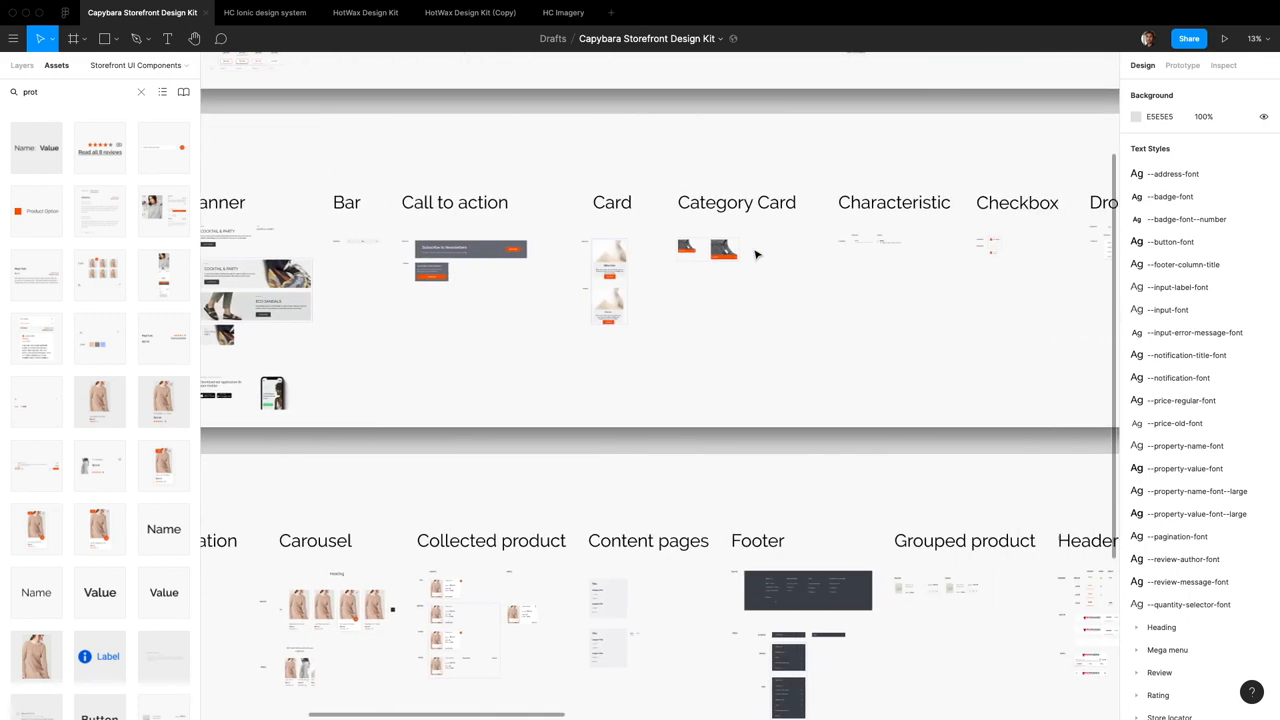
scroll("left", 3)
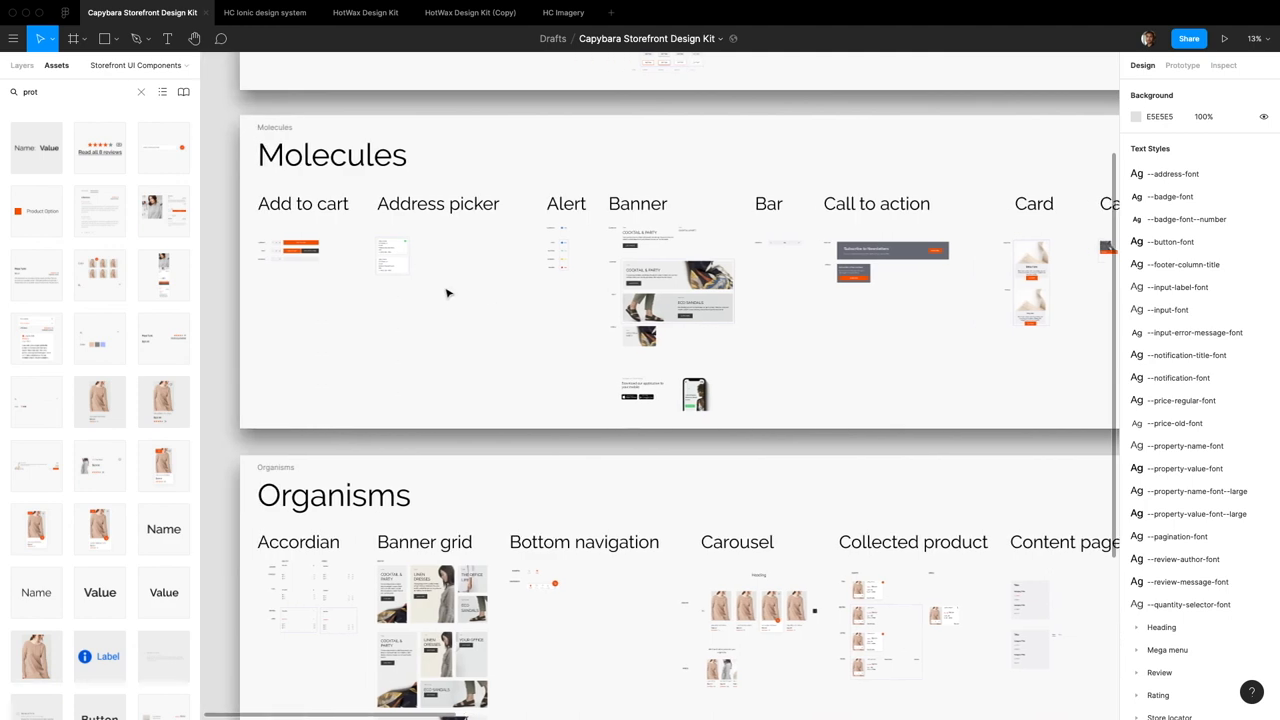